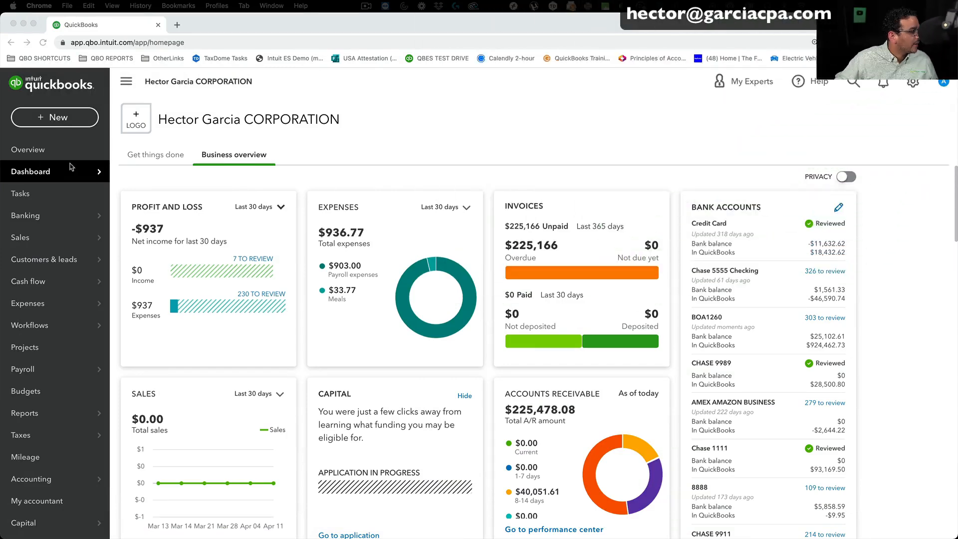
Open the Banking transactions list from the Banking flyout in the left navigation.
left_click(25, 215)
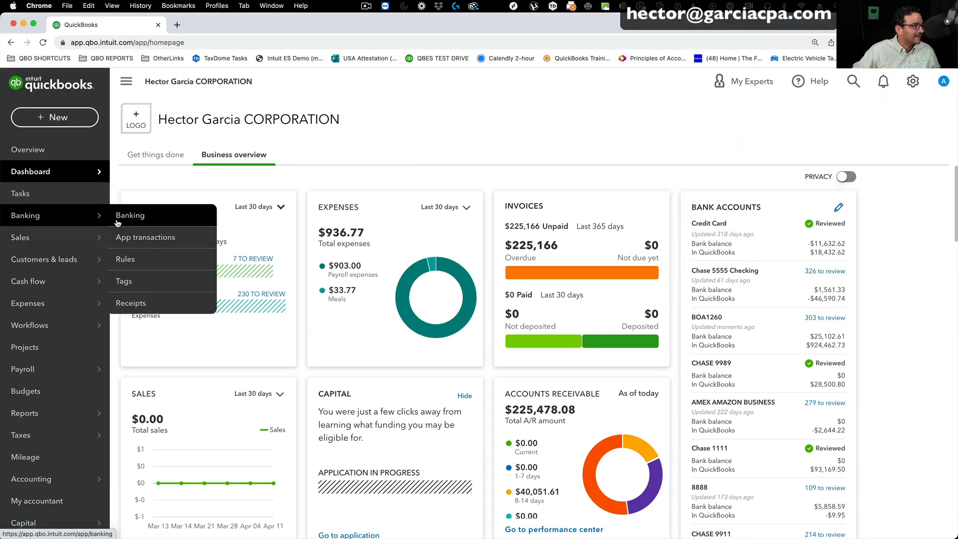
left_click(130, 215)
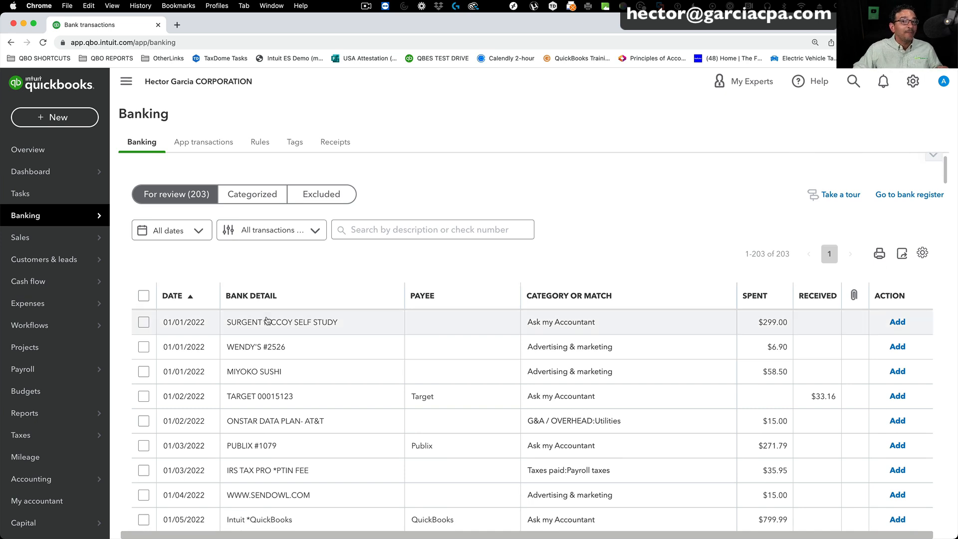
Expand the $299 SURGENT MCCOY SELF STUDY transaction and review its category and bank detail.
left_click(281, 322)
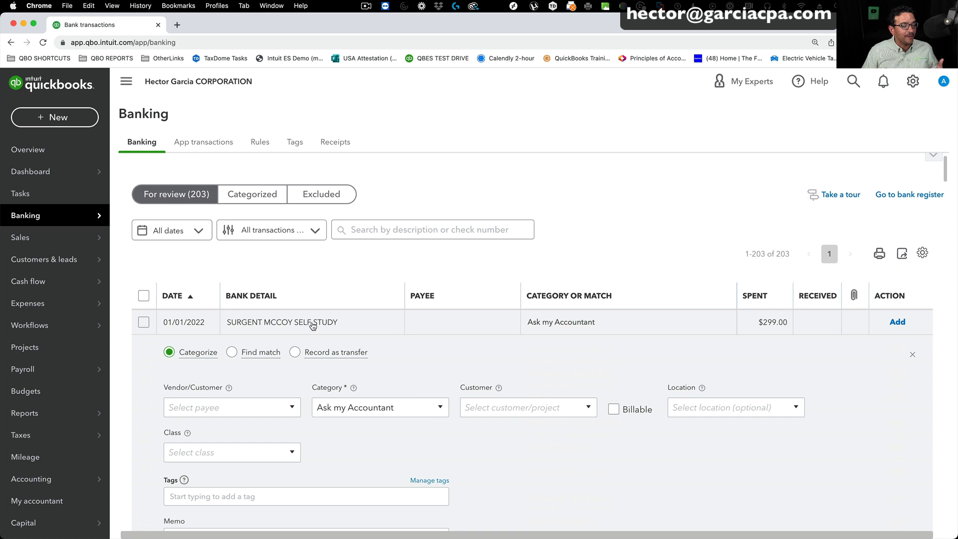
left_click(373, 407)
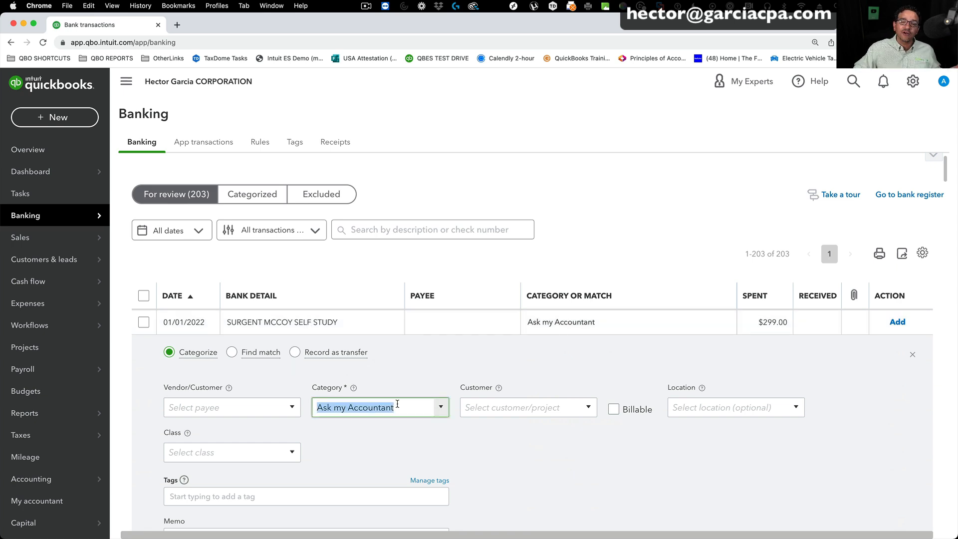
scroll("down", 3)
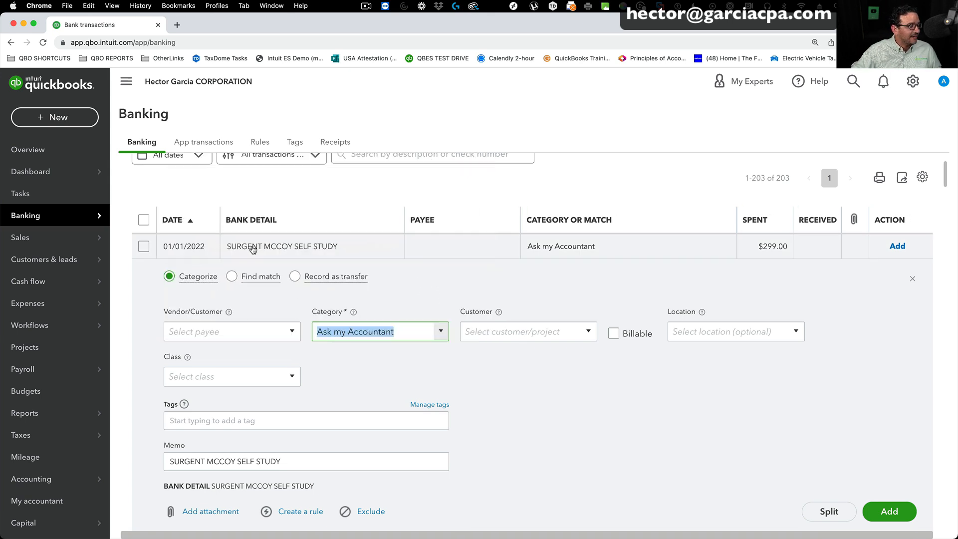
triple_click(306, 460)
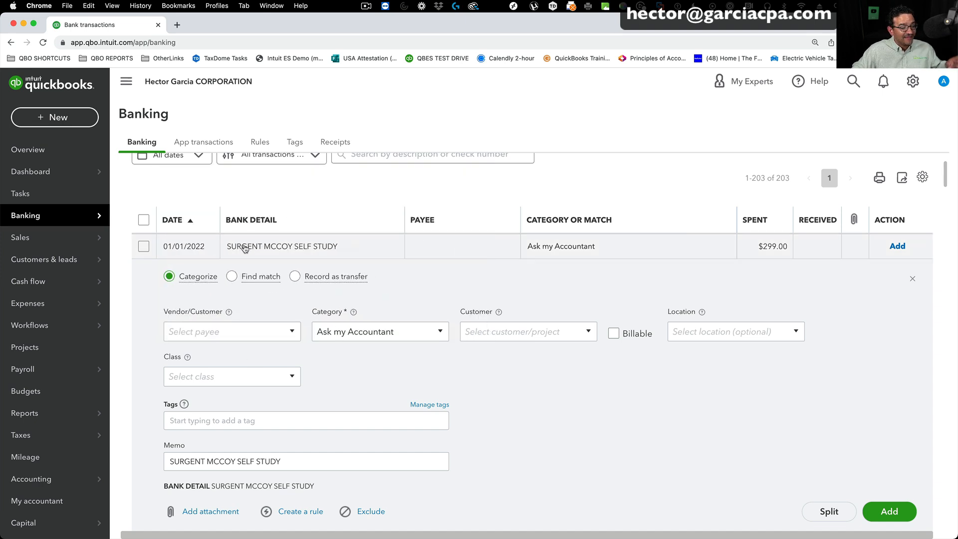
Create vendor Surgent Mccoy from the 'Surgent M' suggestion and set it as payee.
left_click(231, 331)
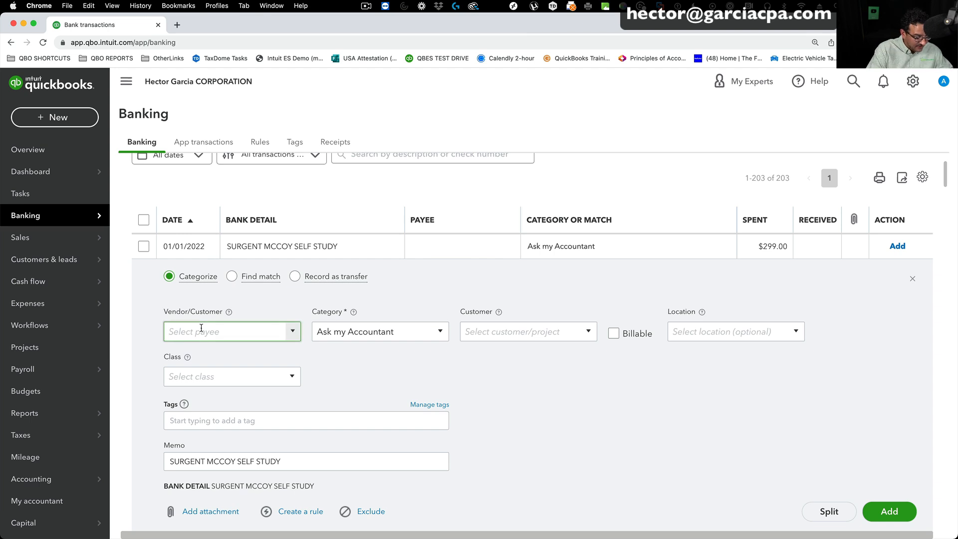
type("Surgent Mccoy")
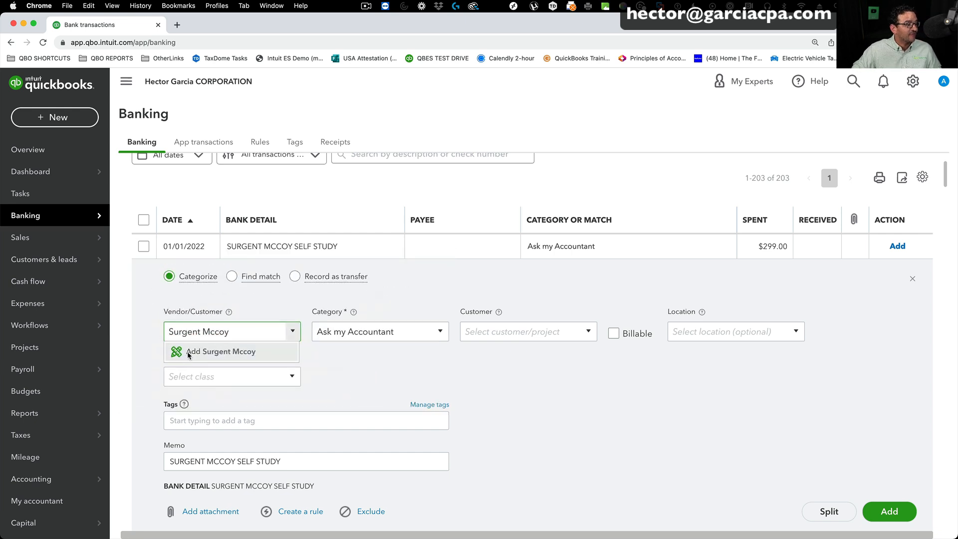
left_click(220, 352)
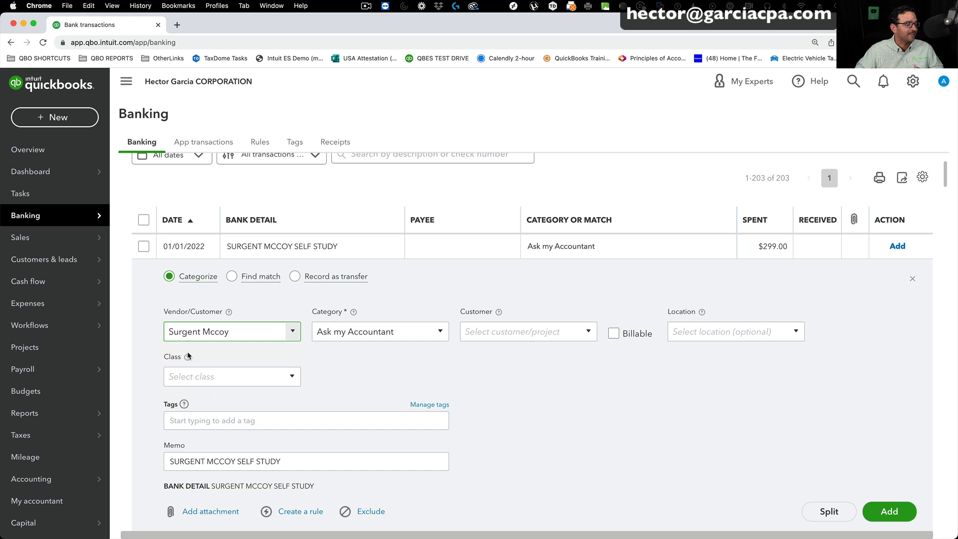
left_click(231, 331)
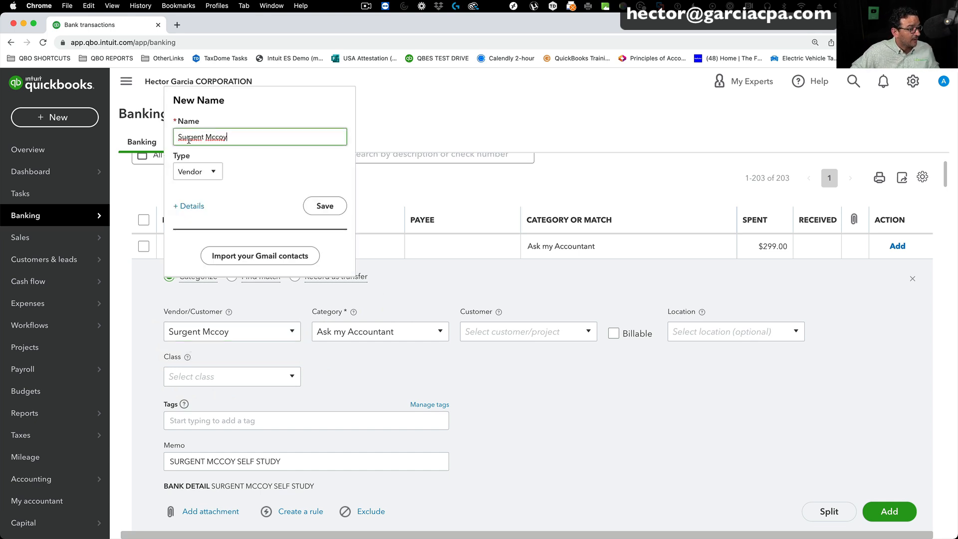
left_click(324, 206)
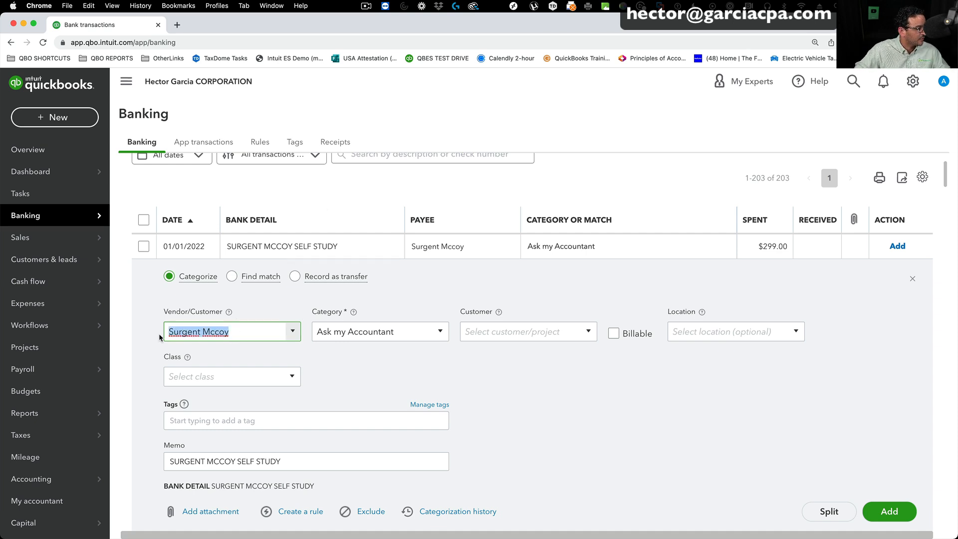
Create vendor SURGENT MCCOY SELF STUDY from the pasted bank detail as the new payee.
left_click(231, 331)
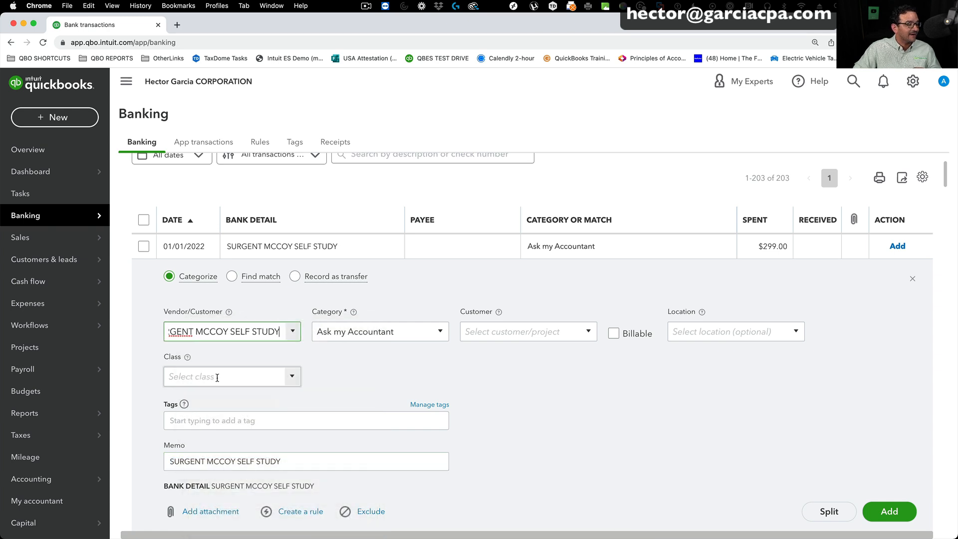
left_click(231, 331)
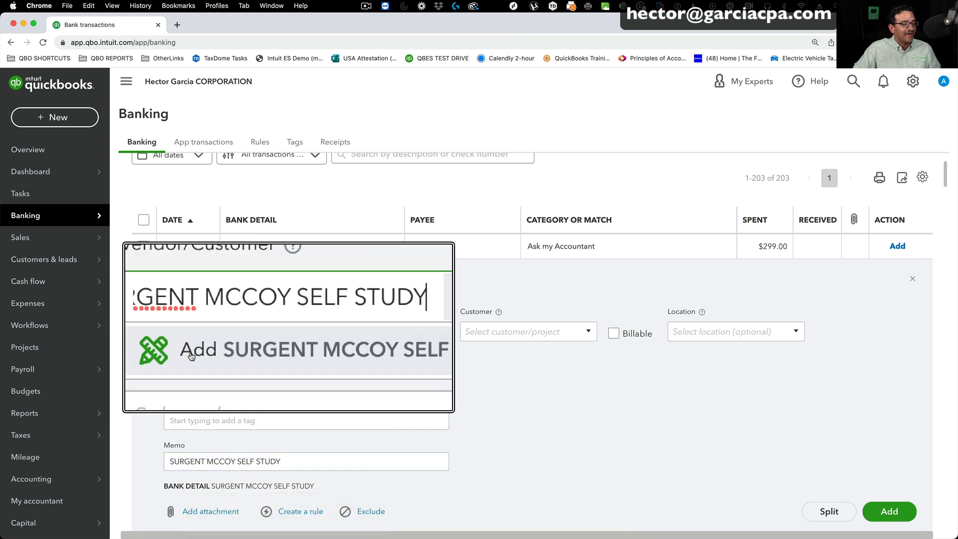
left_click(288, 349)
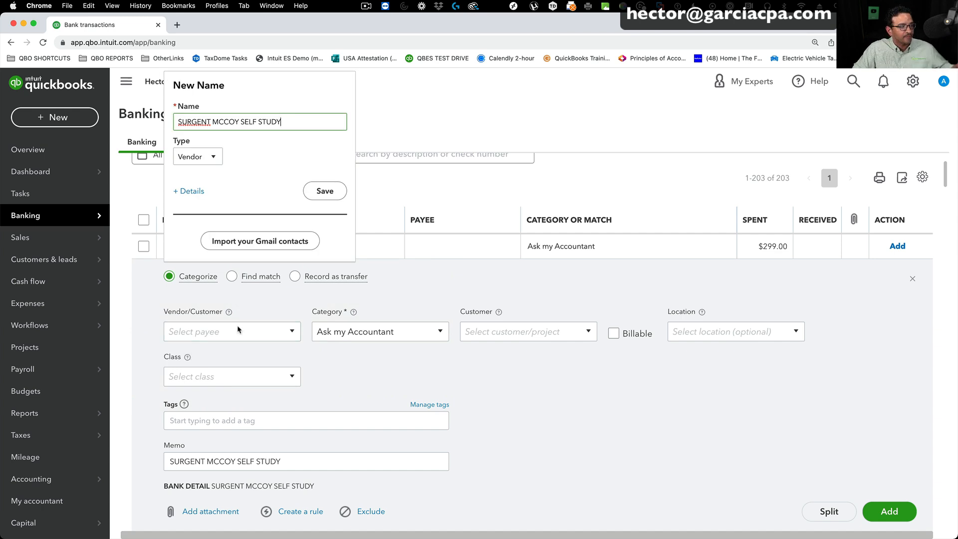
left_click(324, 191)
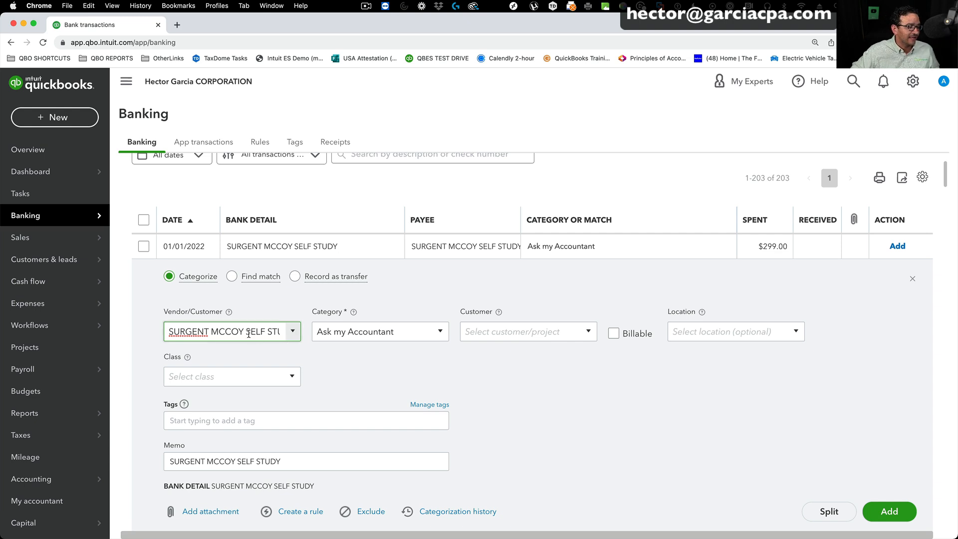
left_click(305, 461)
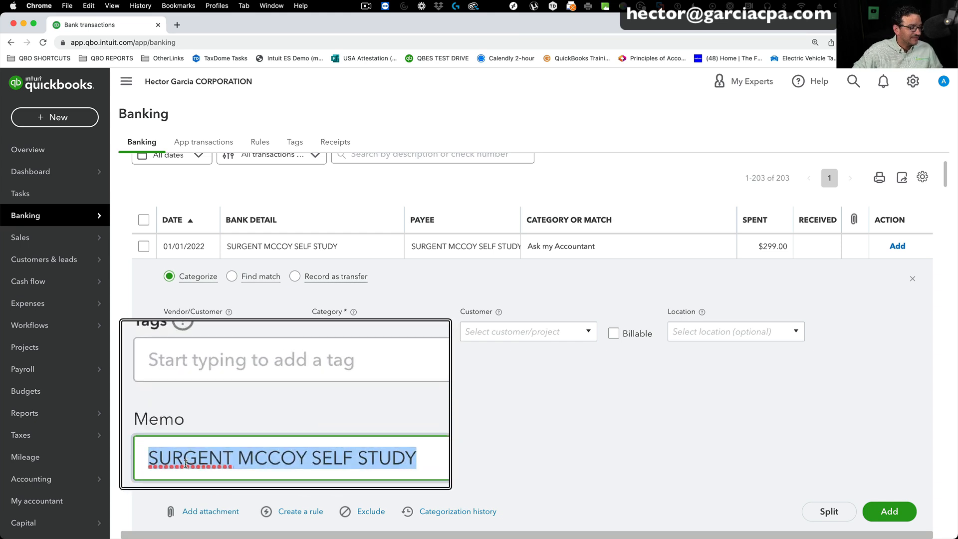
left_click(922, 177)
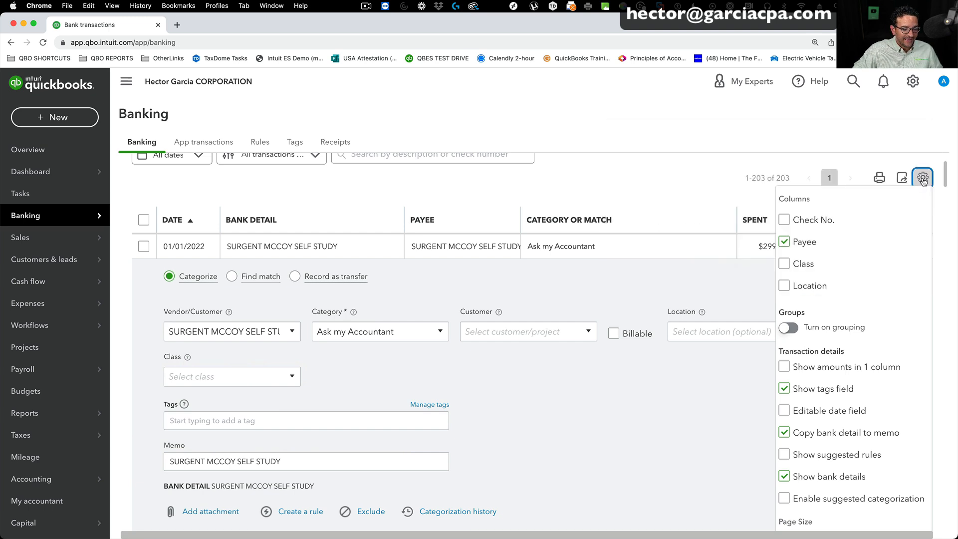
scroll("down", 3)
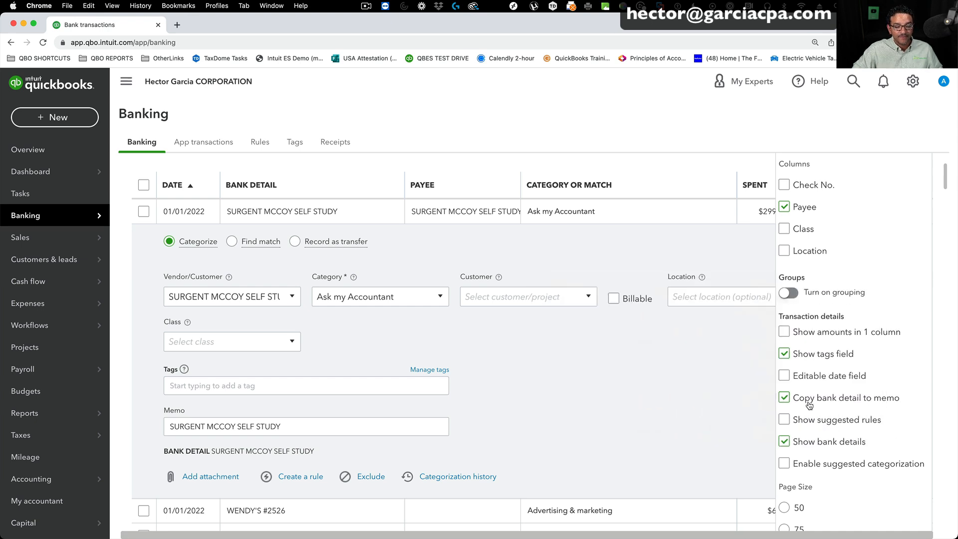
left_click(784, 398)
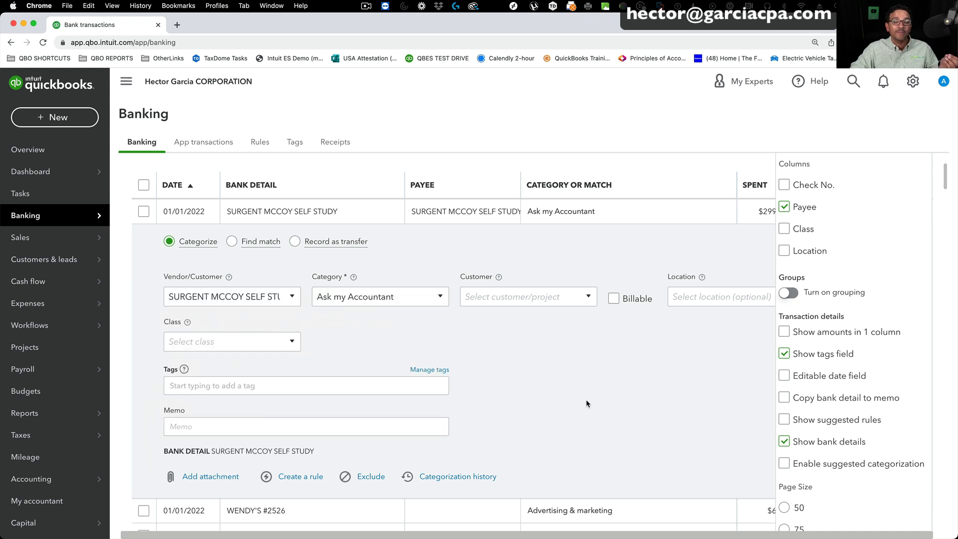
mouse_move(212, 454)
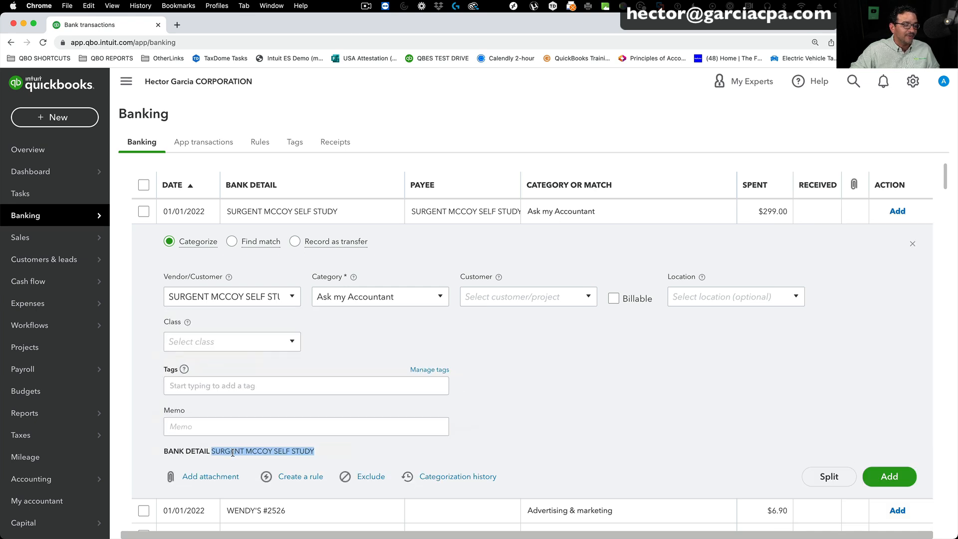
left_click(305, 425)
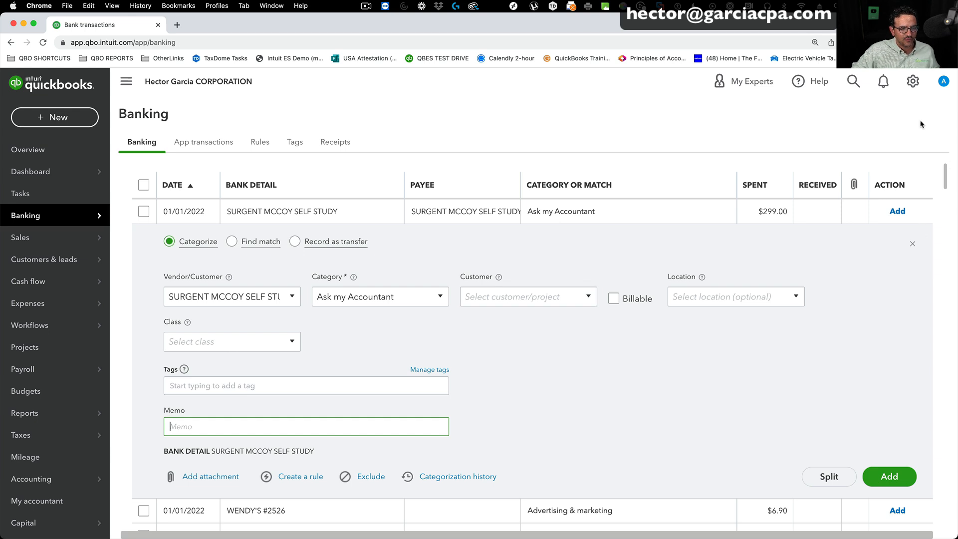
left_click(923, 170)
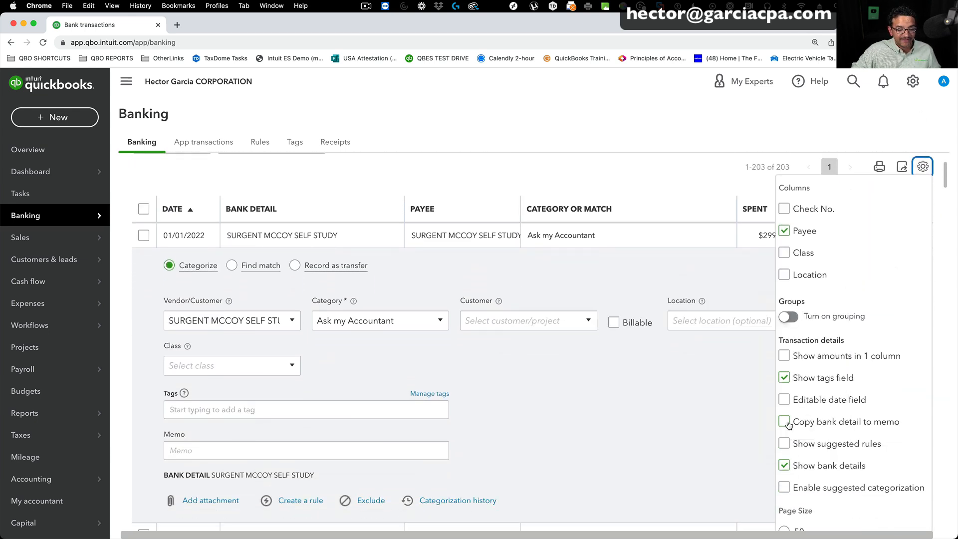
left_click(784, 422)
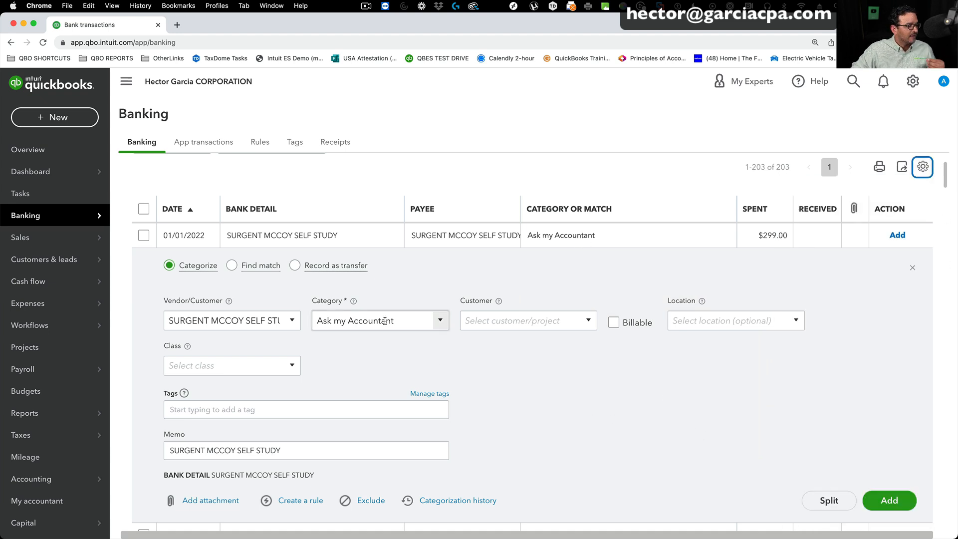
Categorize the charge as General business expenses:Continuing education and add it.
type("eneral business expenses:")
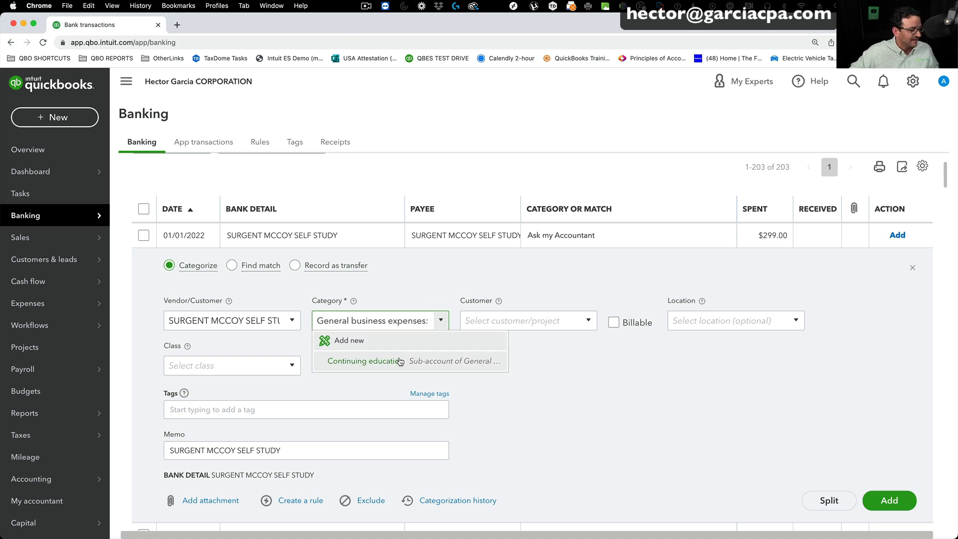
left_click(365, 360)
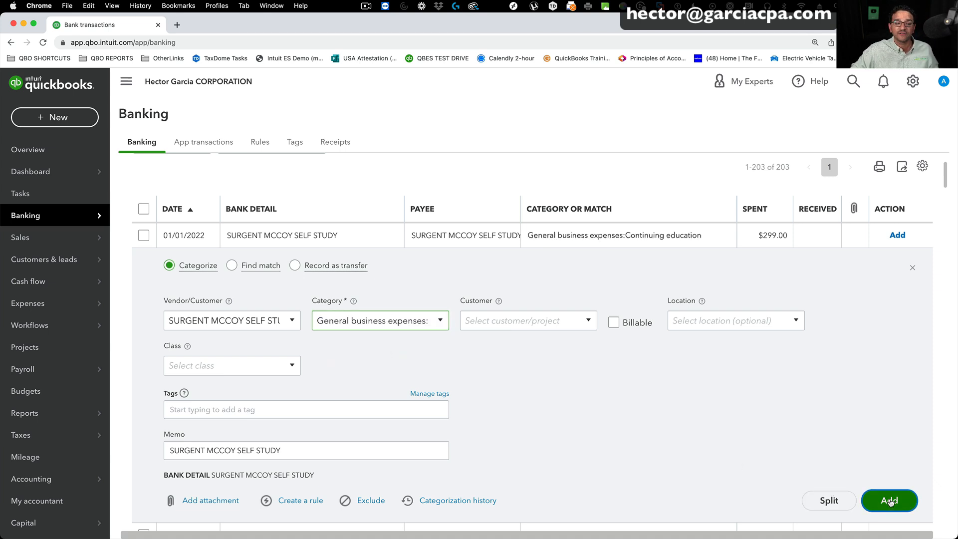
left_click(888, 500)
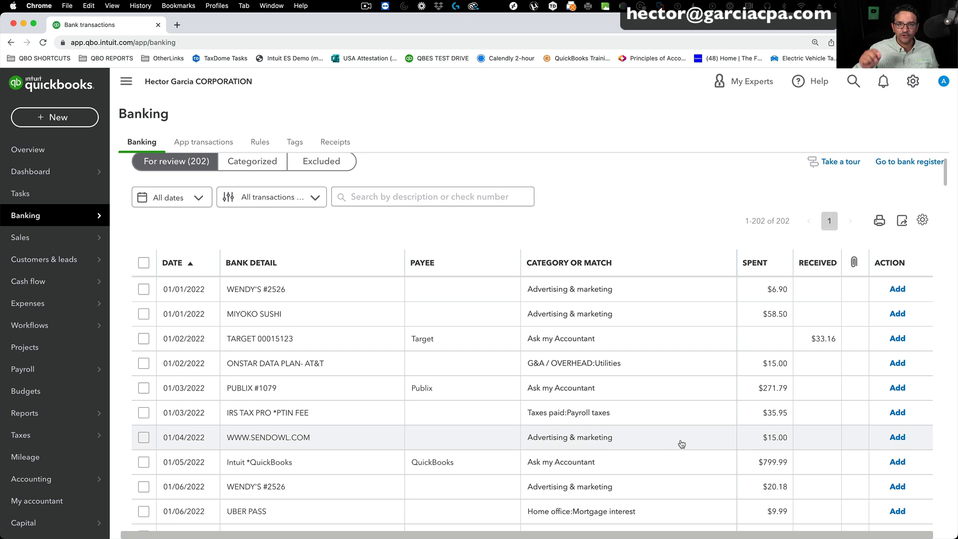
mouse_move(630, 424)
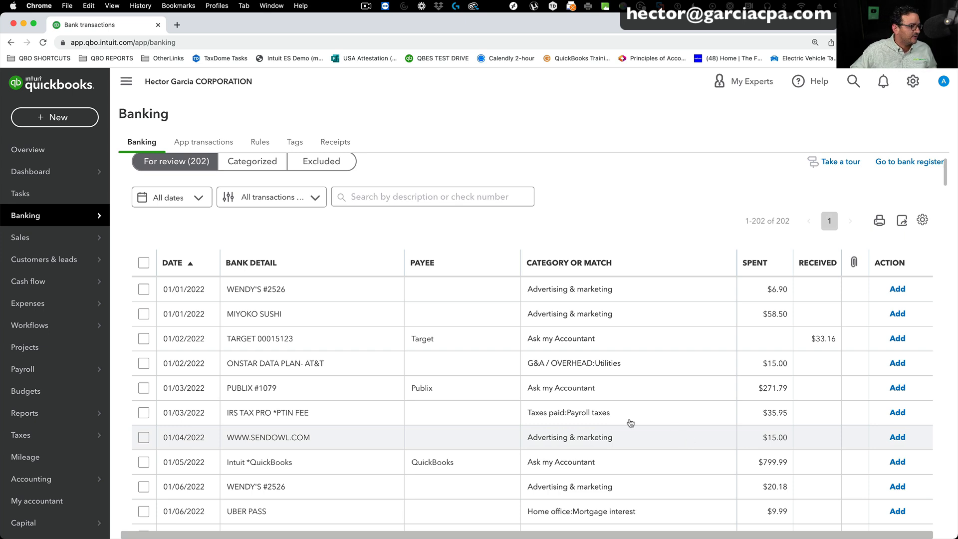
mouse_move(249, 306)
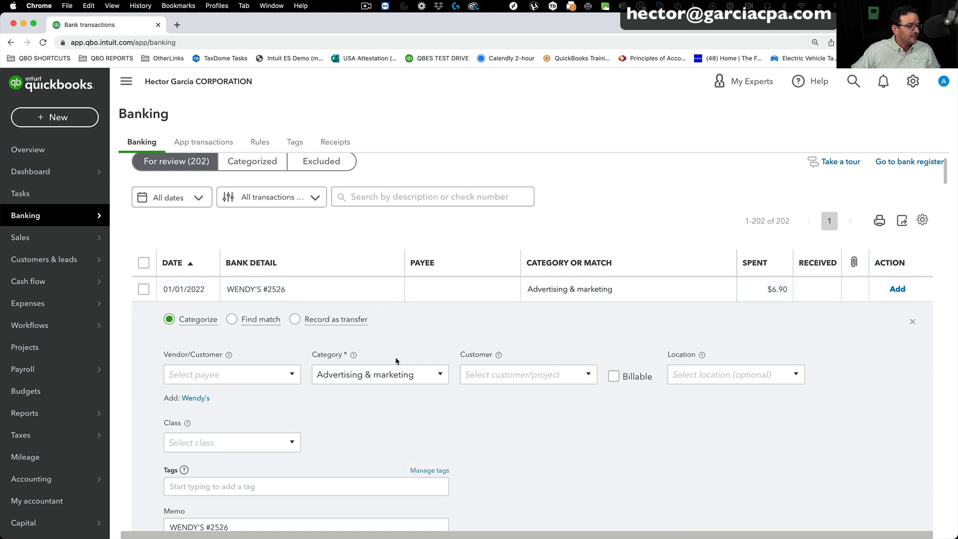
Add the $6.90 WENDY'S #2526 charge with new vendor Wendy's under Meals:Meals with clients.
scroll("down", 3)
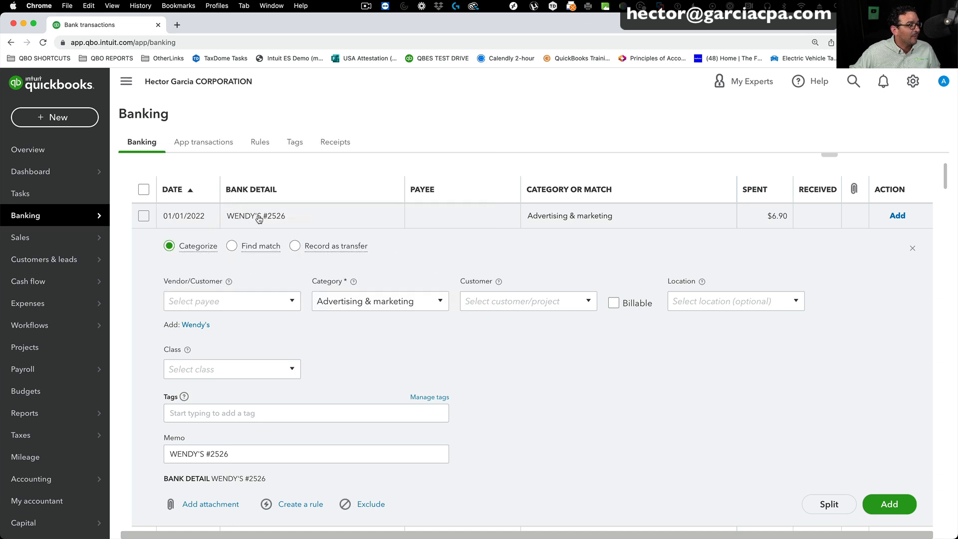
left_click(226, 301)
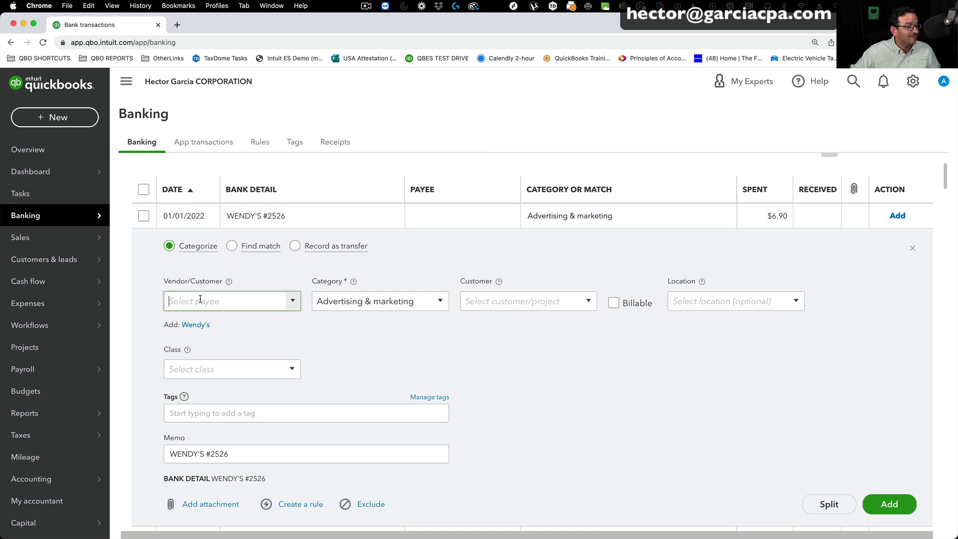
type("wendy")
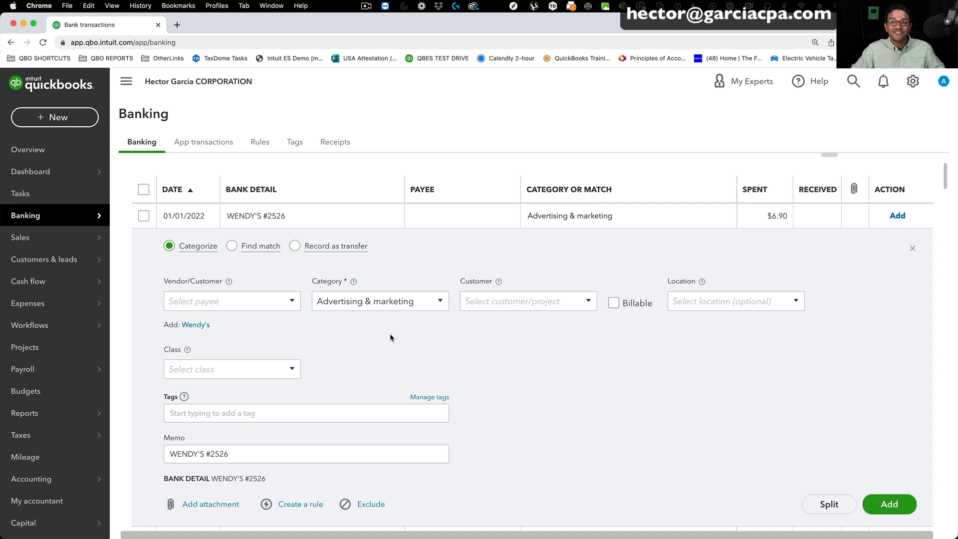
mouse_move(256, 333)
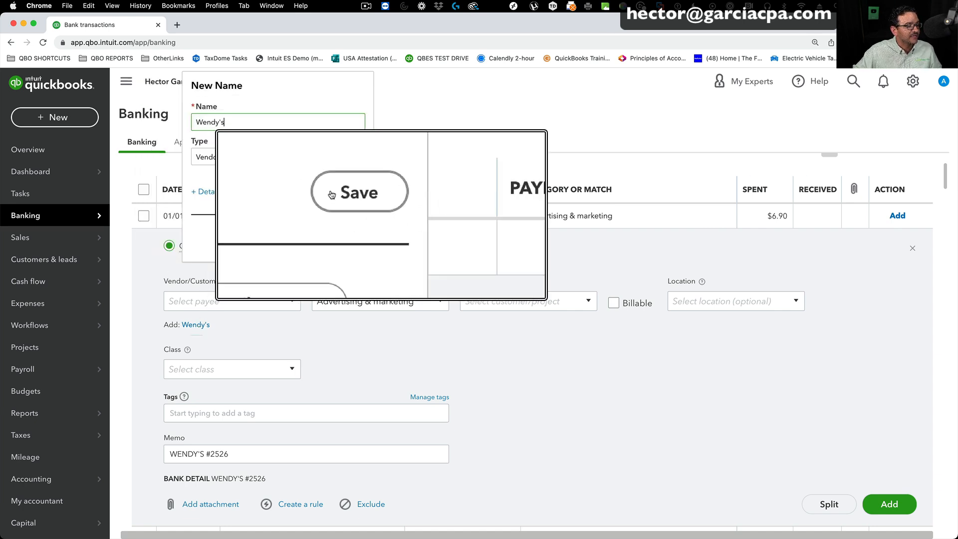
left_click(359, 192)
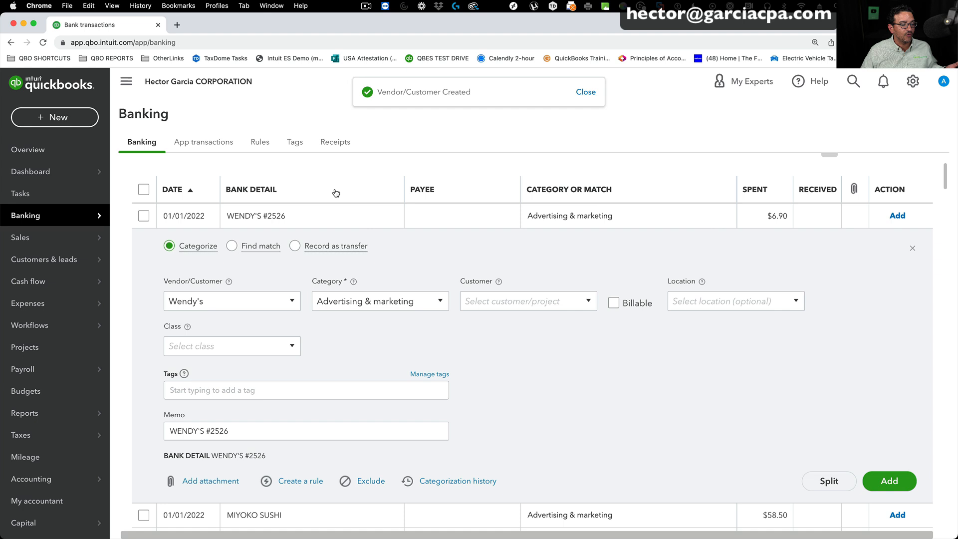
left_click(378, 300)
type("Meals:Meals with clients")
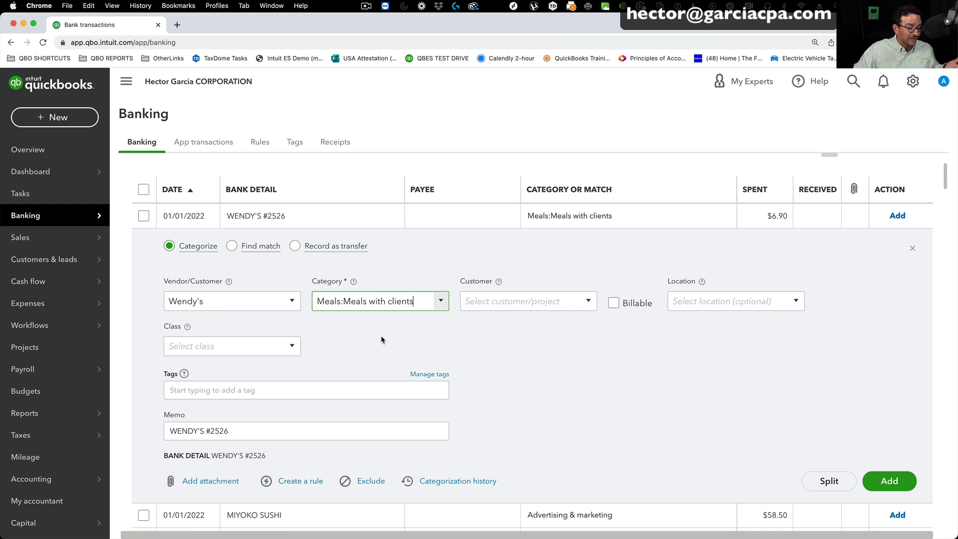
left_click(888, 481)
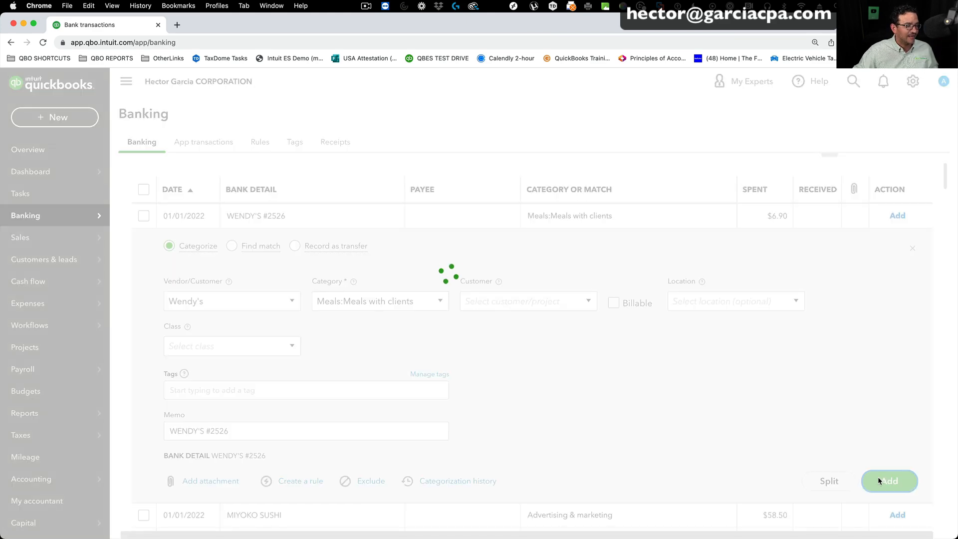
Add the $58.50 MIYOKO SUSHI charge with new vendor Miyoko Sushi as Meals:Travel meals.
left_click(889, 481)
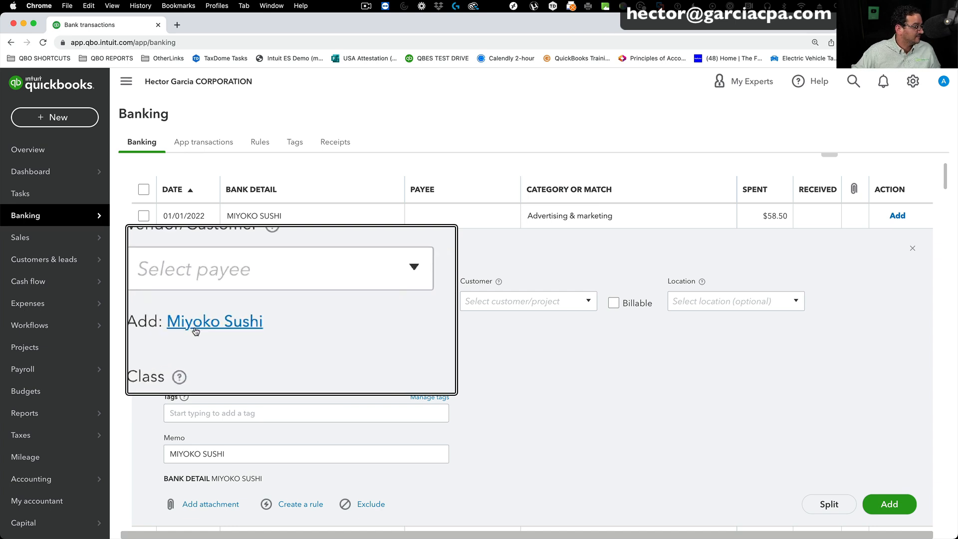
left_click(214, 321)
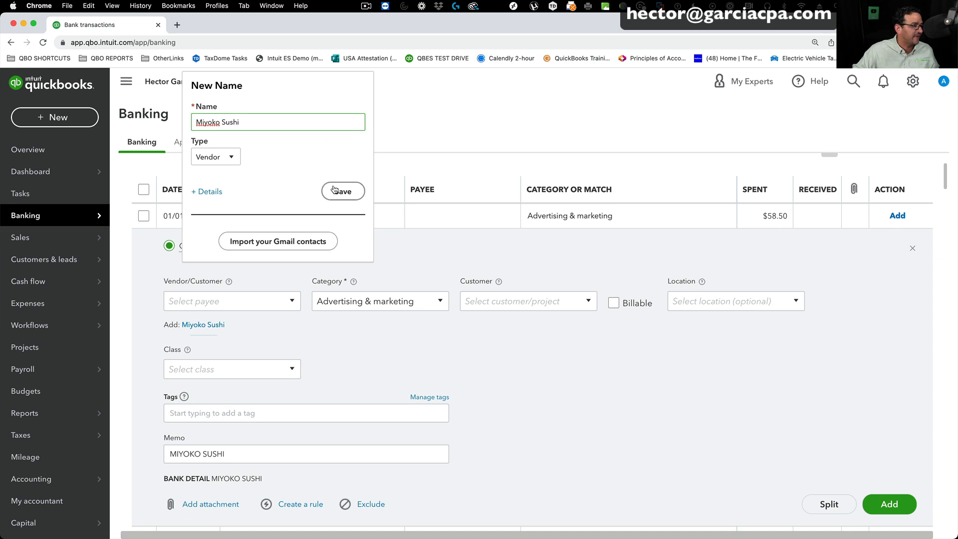
left_click(343, 191)
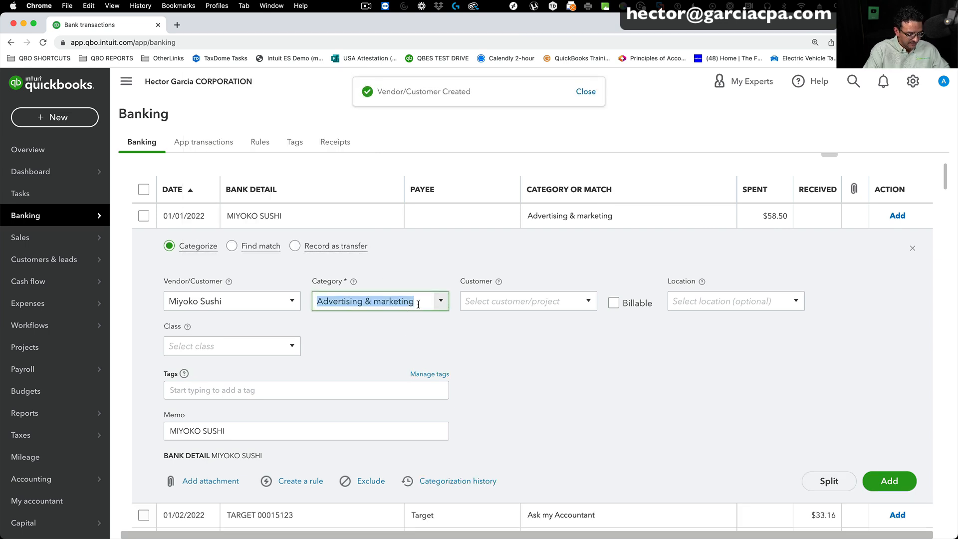
type("Meals:Travel meals")
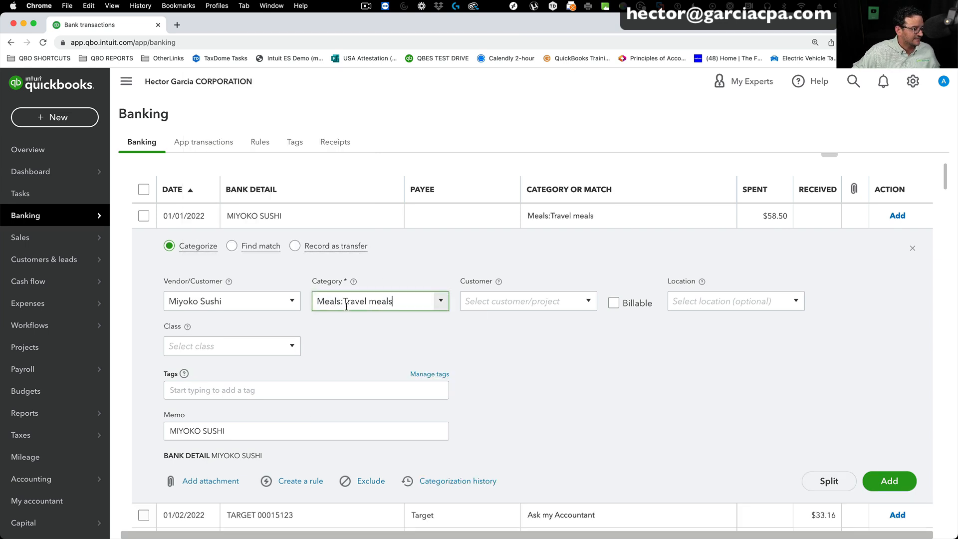
left_click(888, 481)
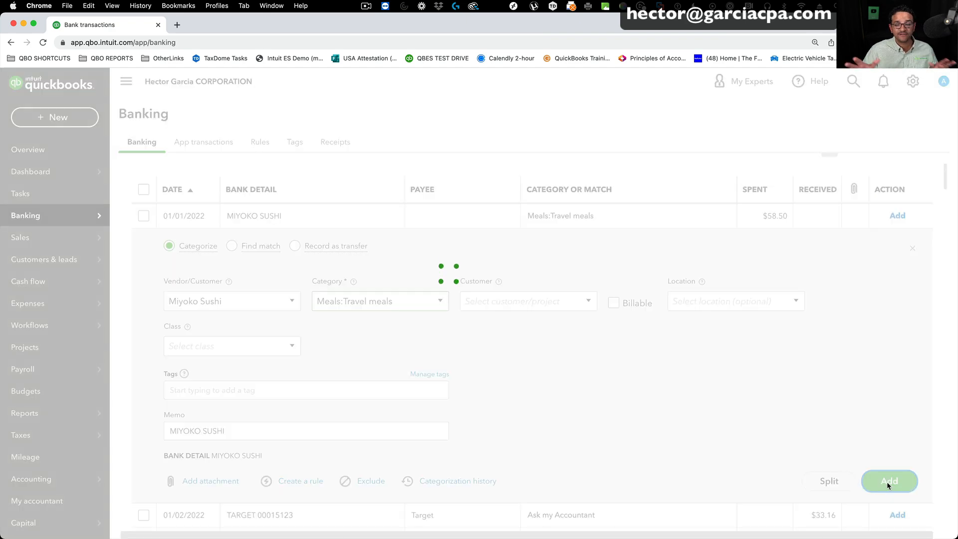
left_click(889, 481)
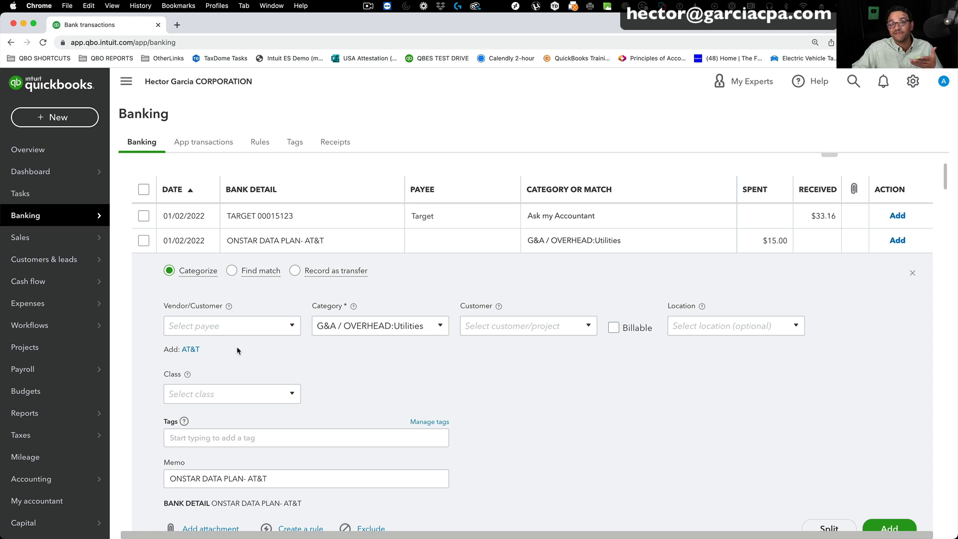
Add the $15 ONSTAR data plan charge with new vendor AT&T / ONSTAR under Utilities.
left_click(190, 348)
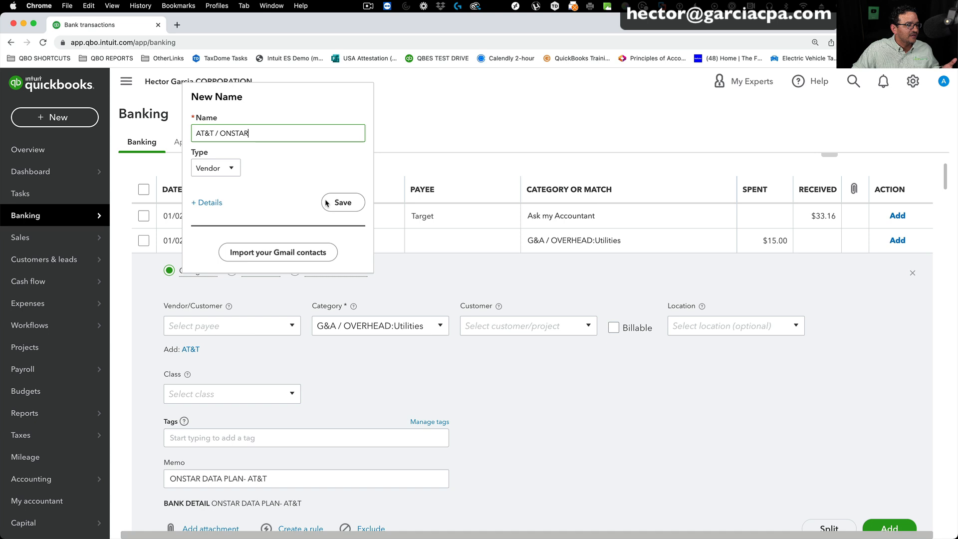
left_click(343, 202)
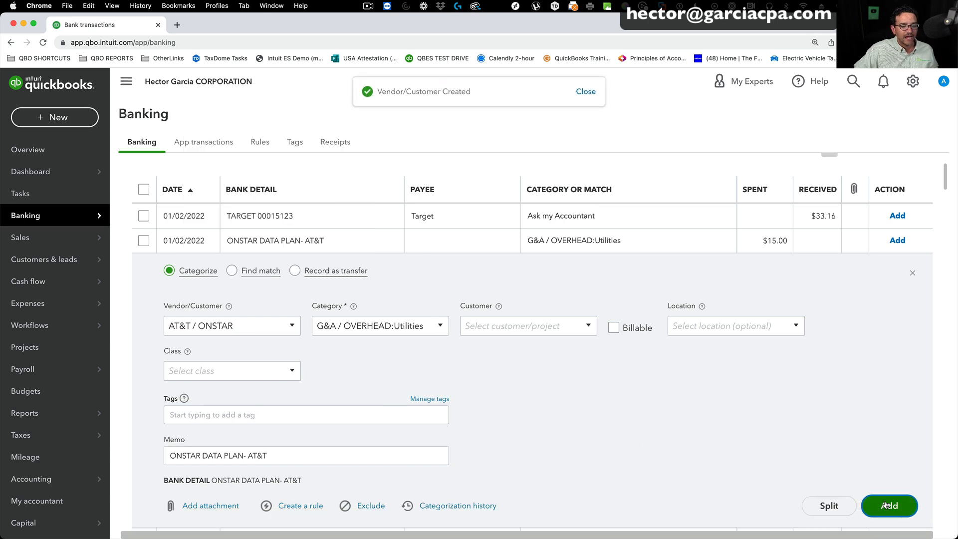
left_click(888, 506)
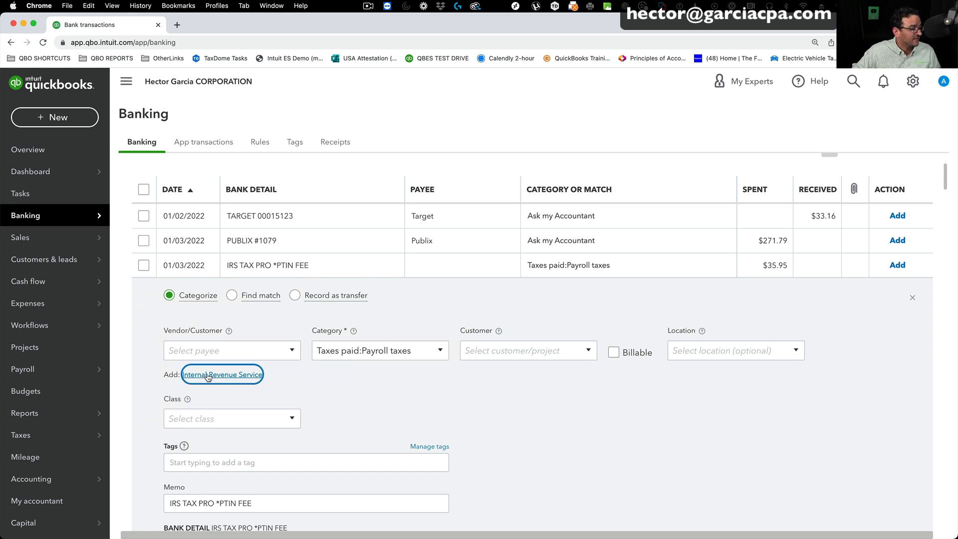
Add the $35.95 IRS PTIN fee with new vendor Internal Revenue Service as Payroll taxes.
left_click(222, 374)
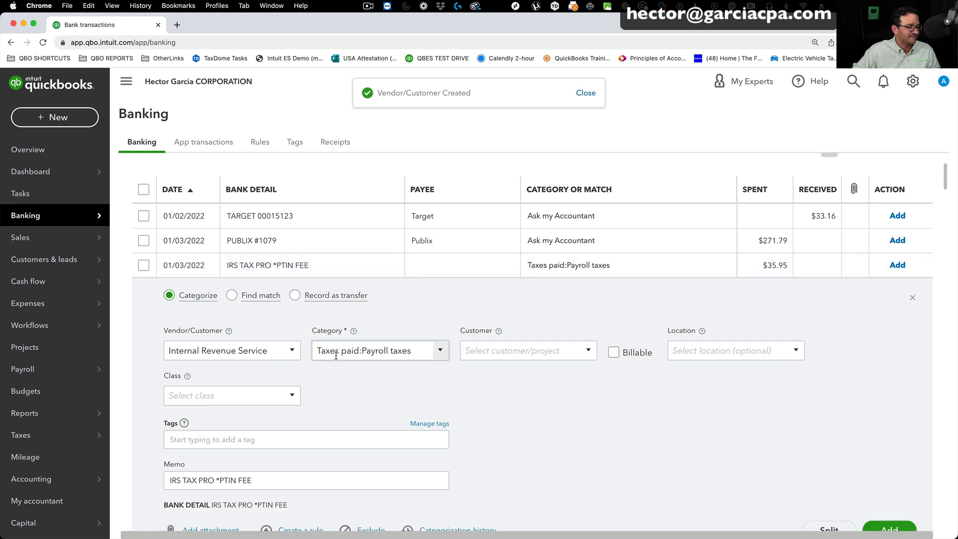
left_click(367, 350)
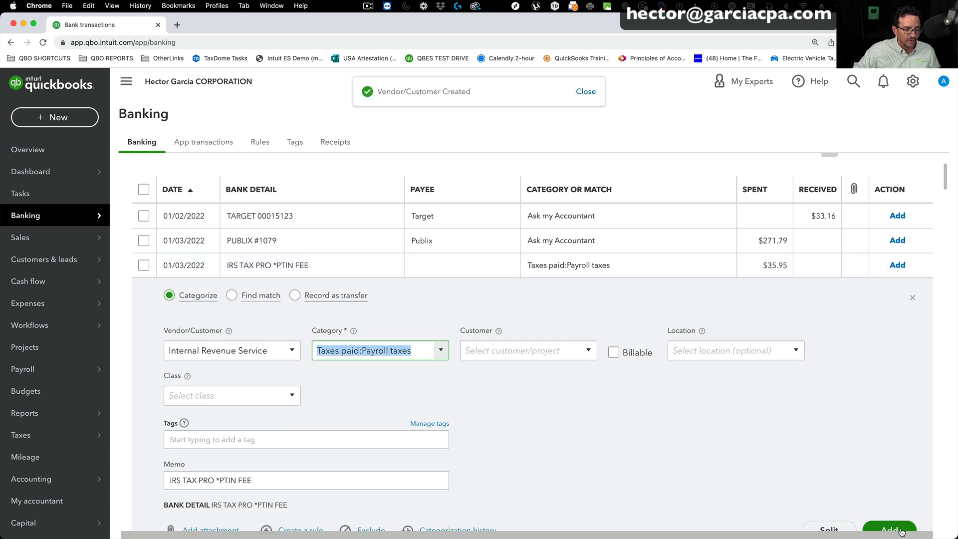
left_click(889, 529)
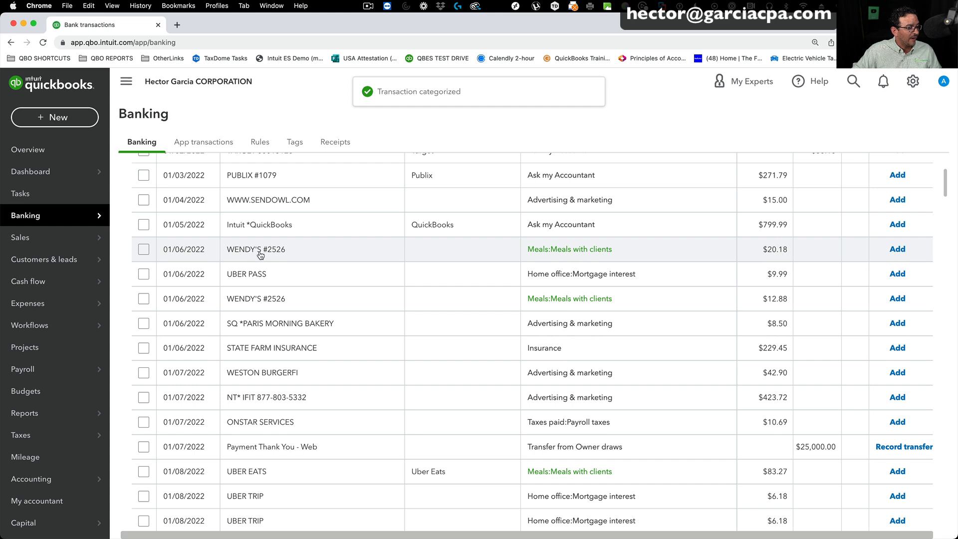
Expand the 01/06 $20.18 Wendy's charge, confirm its vendor and category, and add it.
left_click(255, 249)
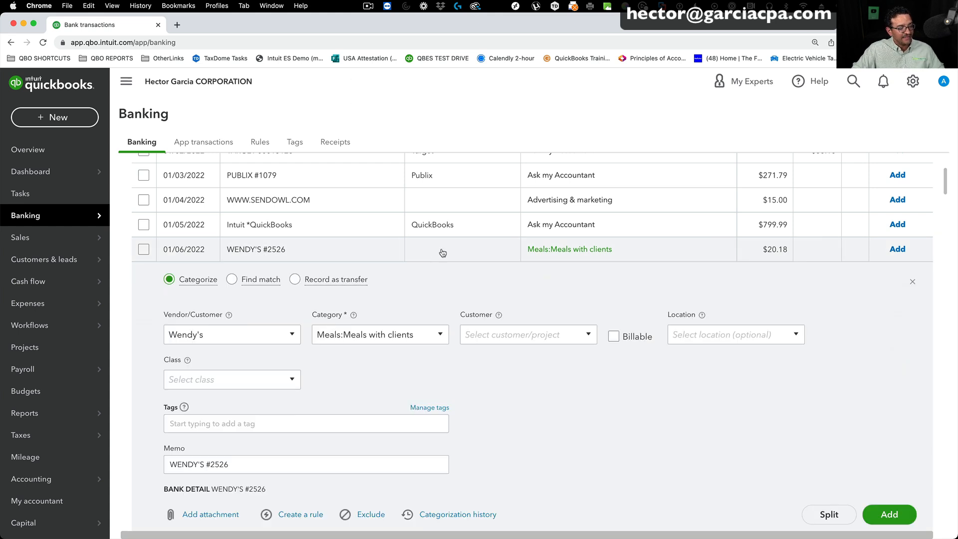
mouse_move(161, 357)
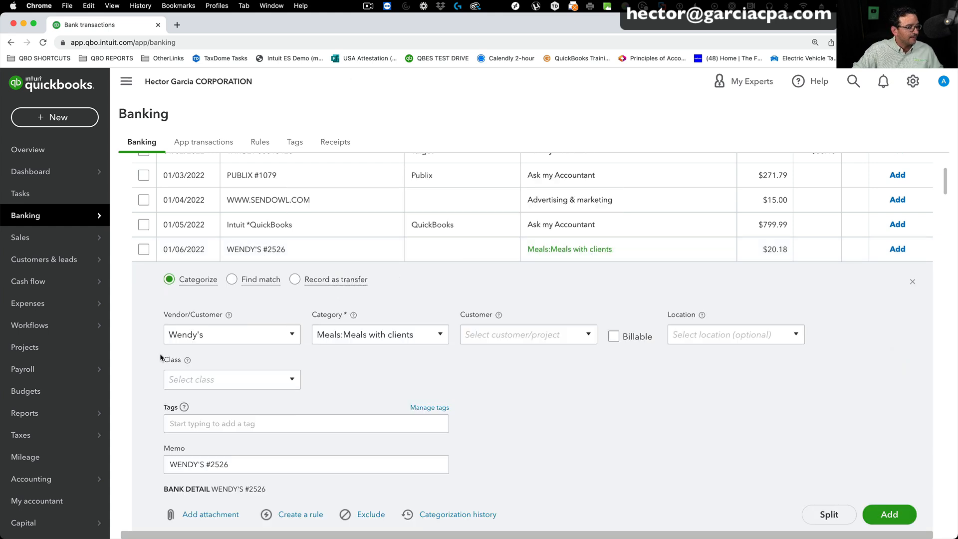
left_click(226, 334)
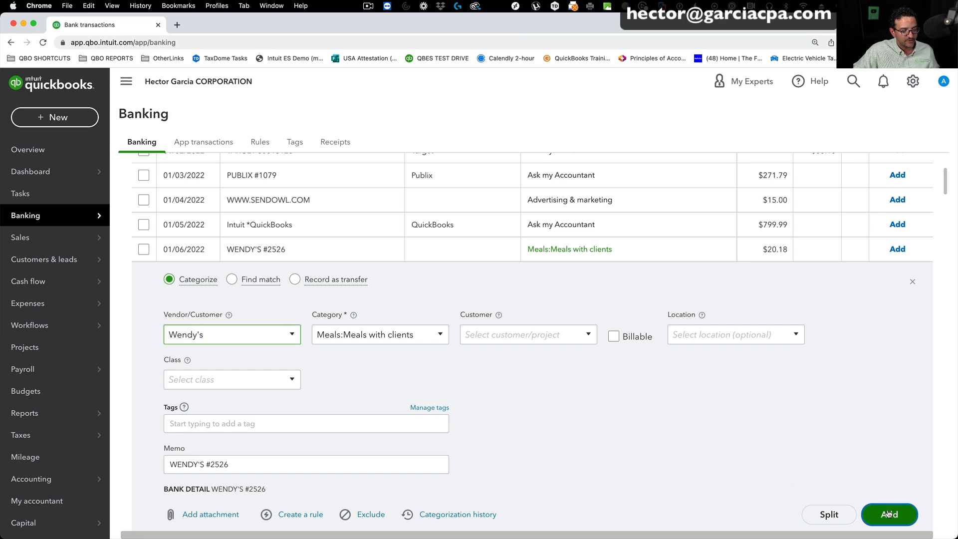
left_click(889, 514)
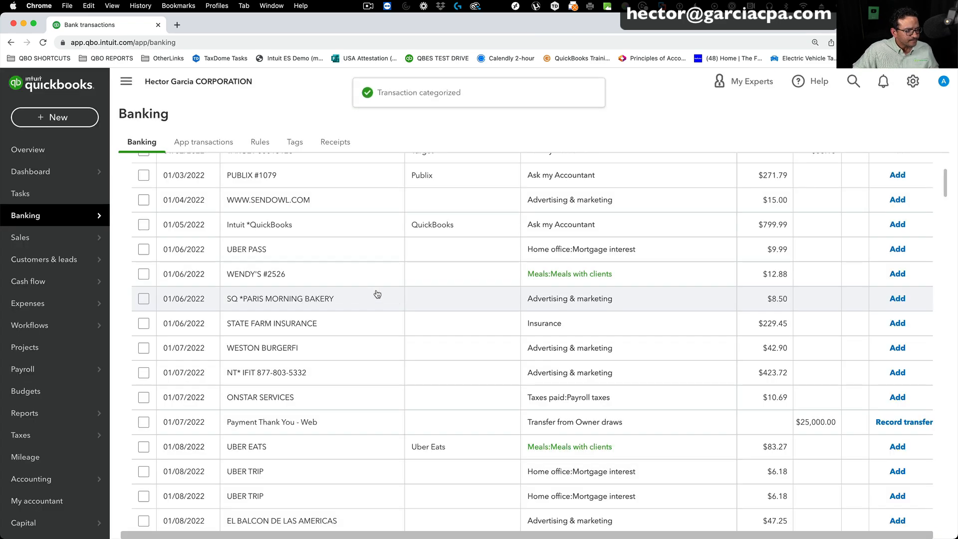
Add the $9.99 UBER PASS charge with new vendor Uber.com as Travel:Taxis or shared rides.
left_click(246, 249)
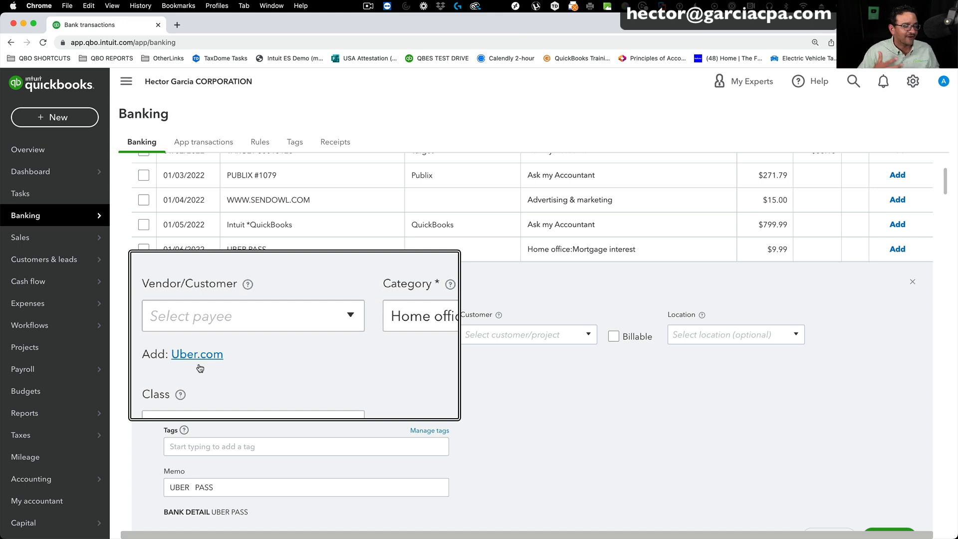
left_click(197, 355)
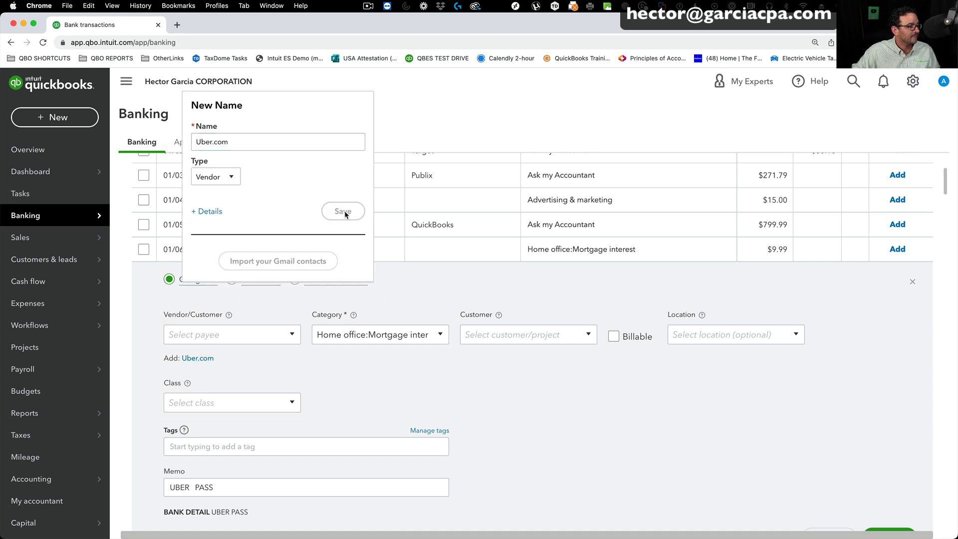
left_click(343, 211)
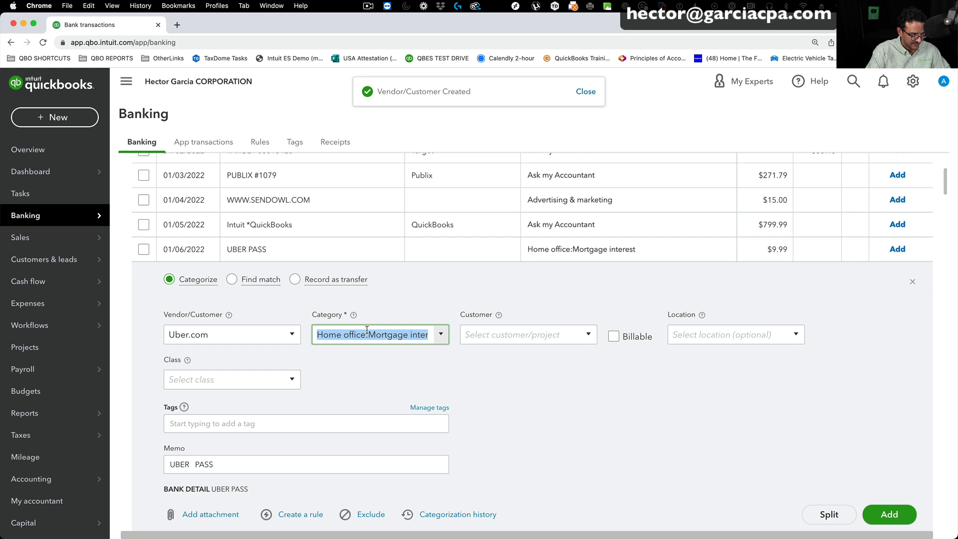
type("tra")
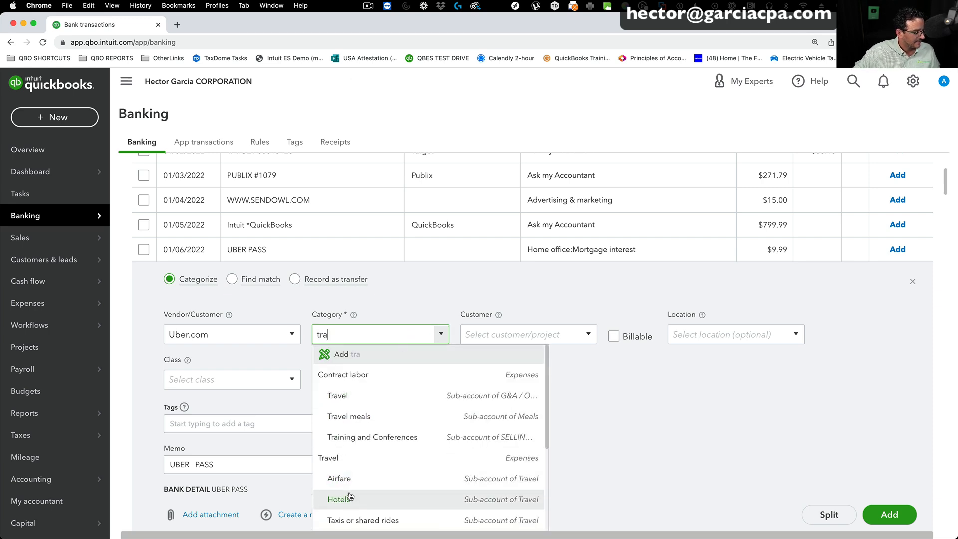
left_click(363, 520)
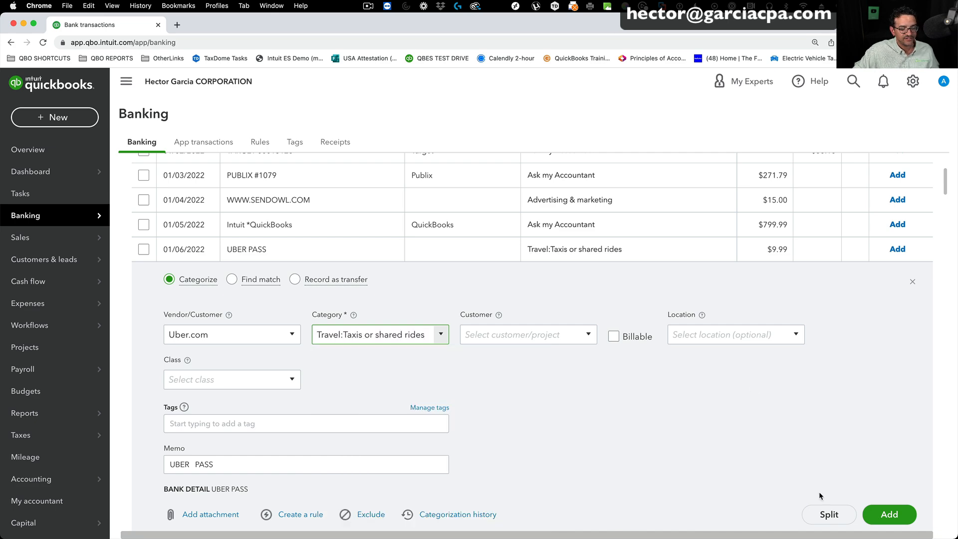
left_click(888, 514)
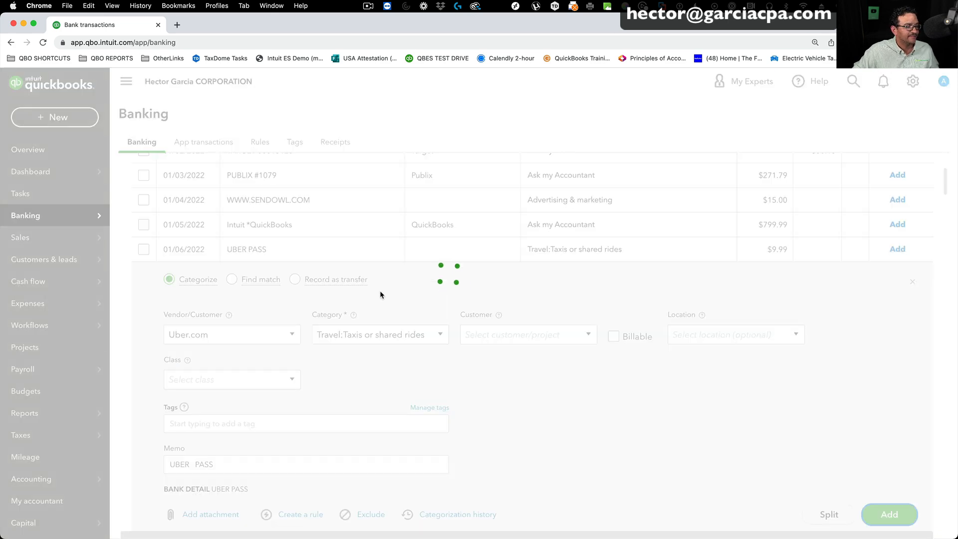
left_click(888, 514)
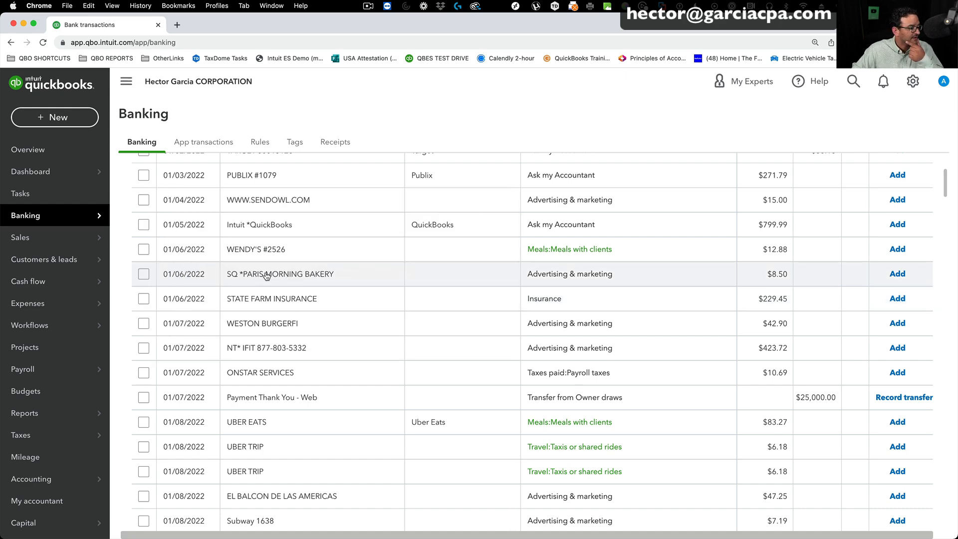
Add the $8.50 Paris Morning Bakery charge under new vendor Paris Morning Bakery as Meals:Meals with clients.
left_click(280, 274)
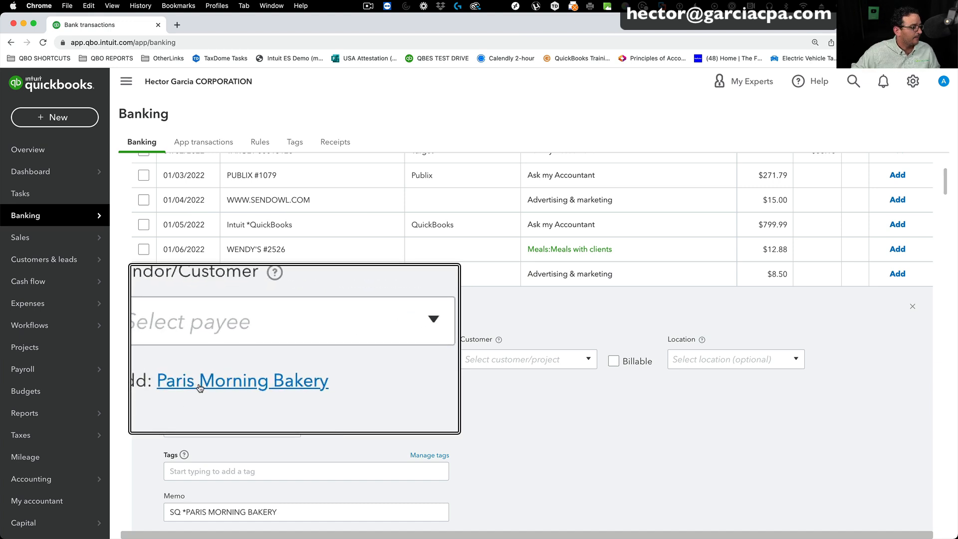
left_click(242, 380)
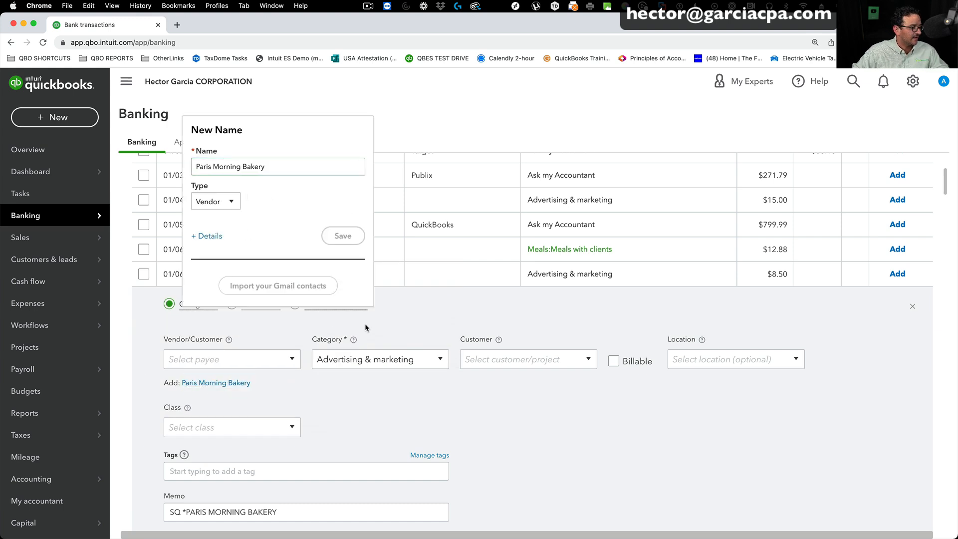
left_click(342, 236)
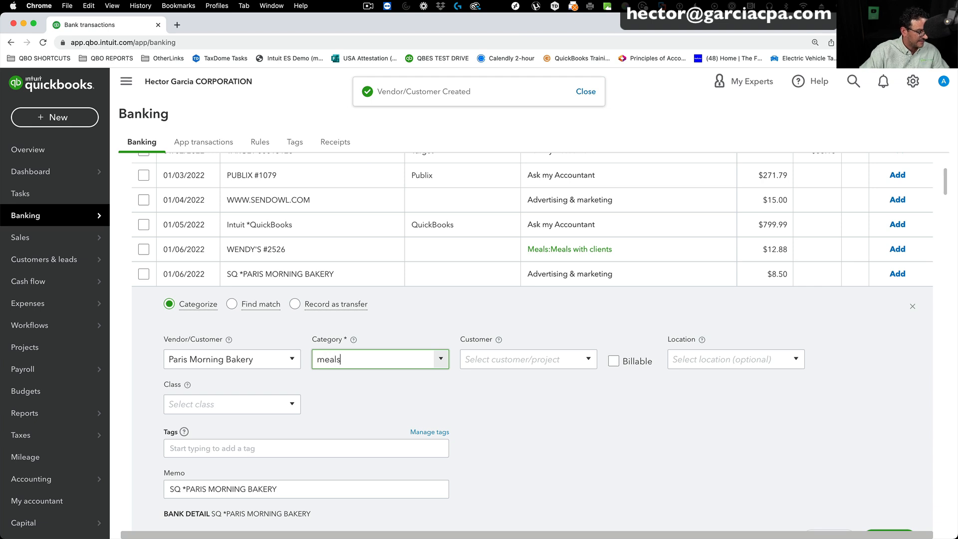
left_click(379, 359)
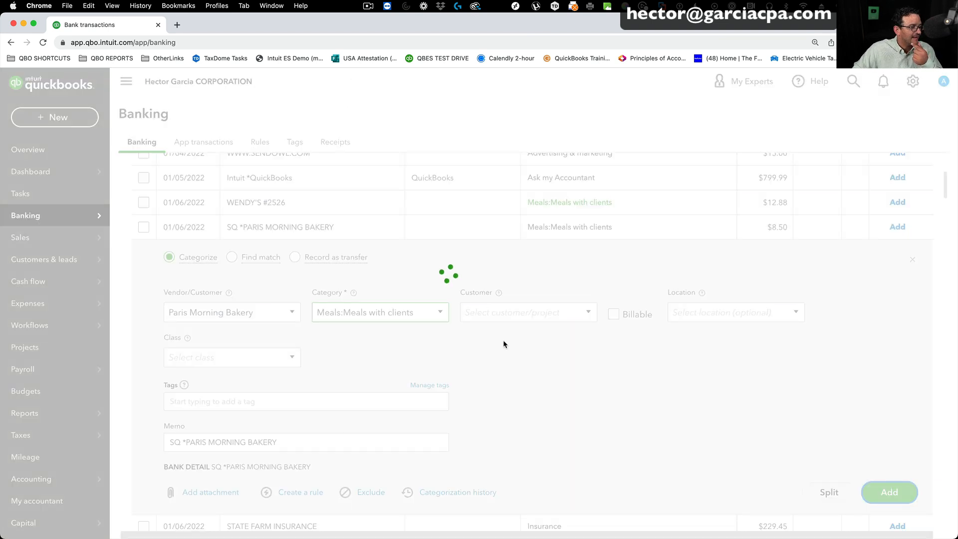
left_click(888, 492)
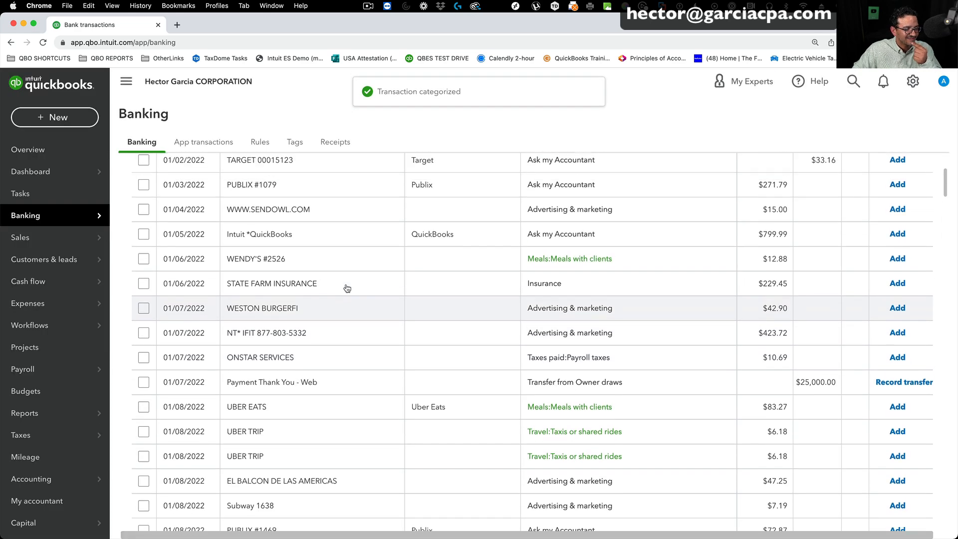
scroll("down", 3)
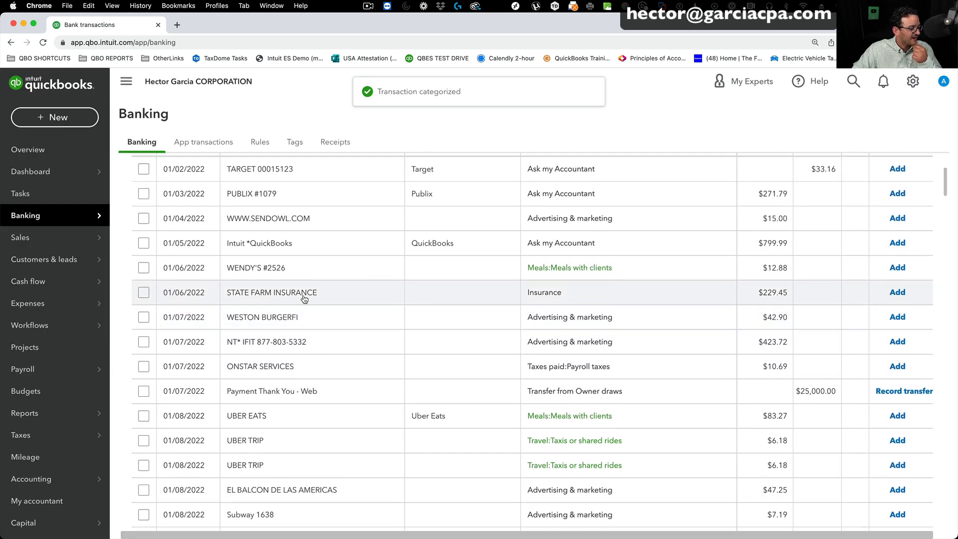
Add the $229.45 STATE FARM INSURANCE charge under new vendor State Farm as Insurance.
left_click(271, 292)
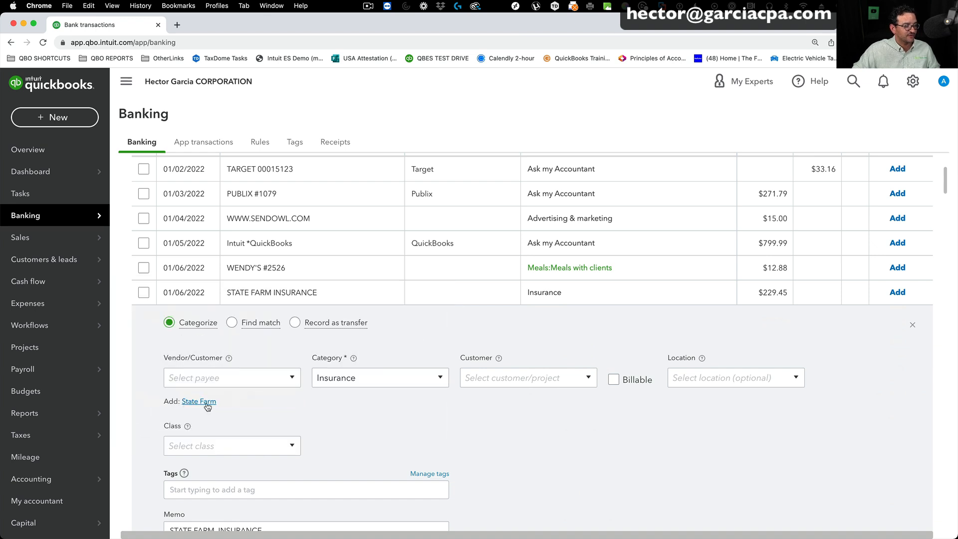
left_click(199, 401)
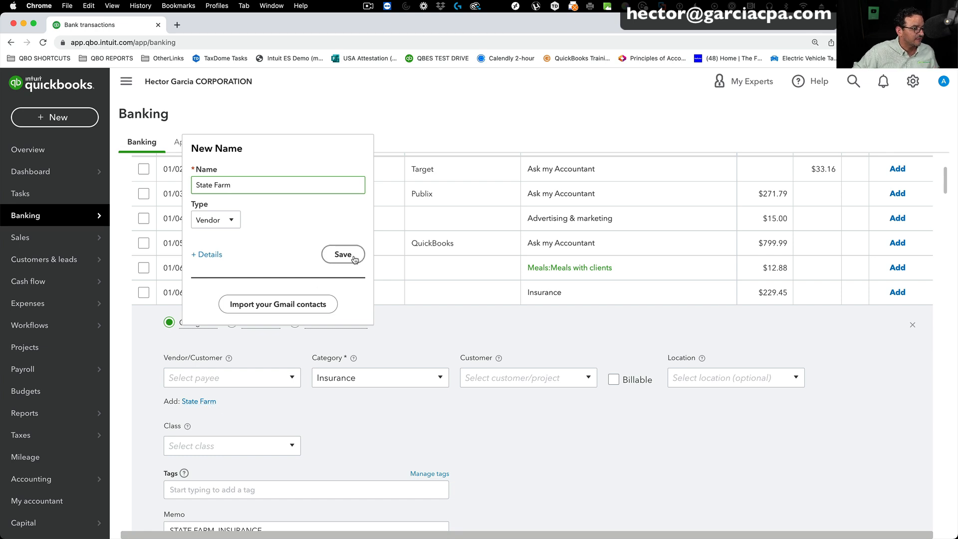
left_click(343, 254)
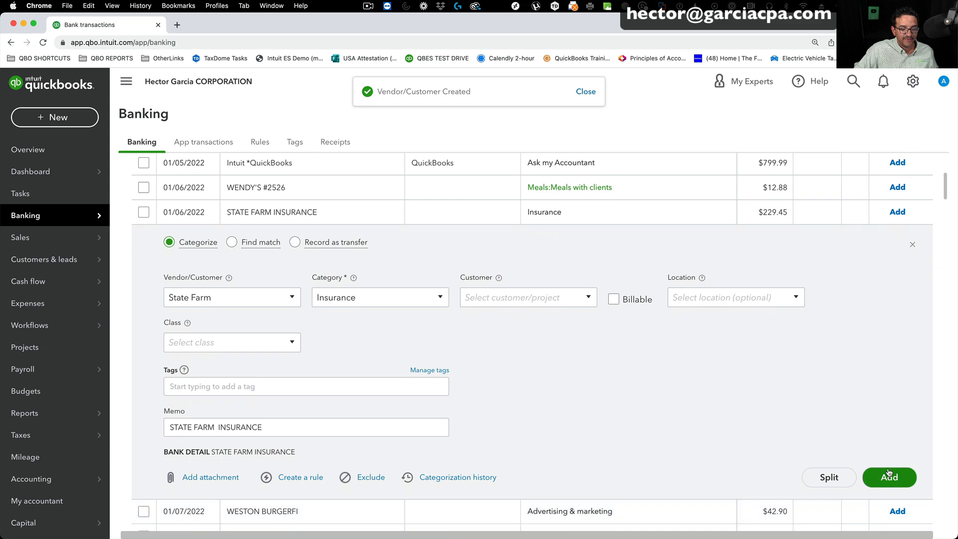
left_click(888, 477)
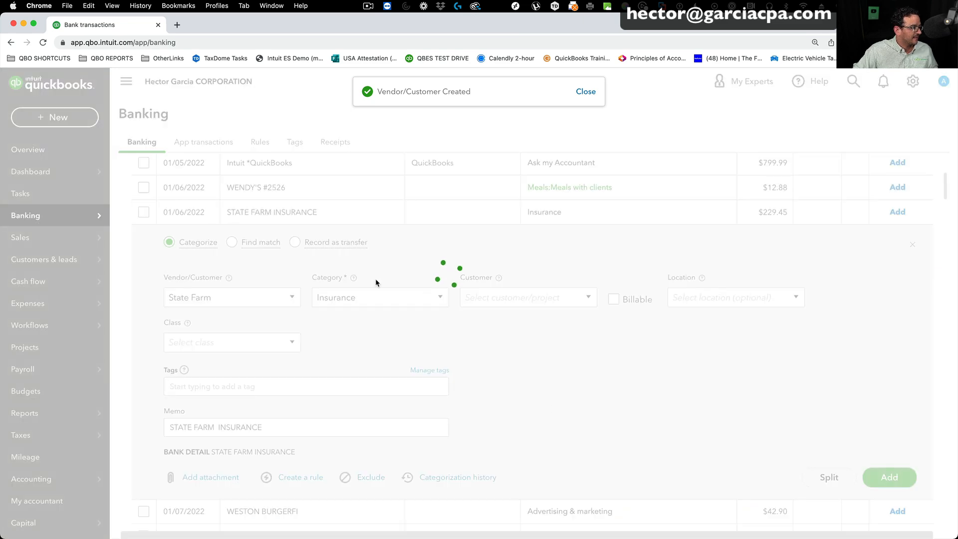
left_click(888, 477)
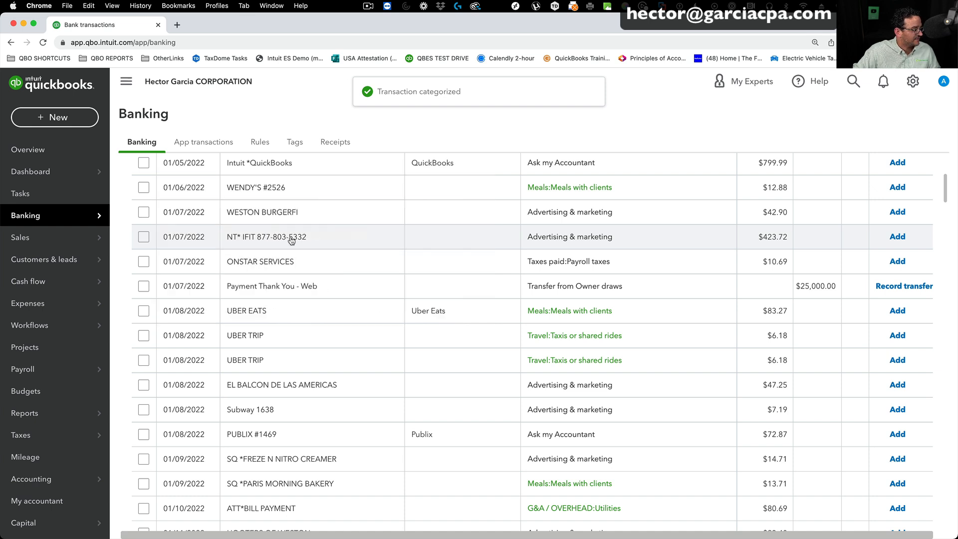
Enter new vendor IFIT and add the $423.72 NT* IFIT charge as Advertising & marketing.
left_click(294, 237)
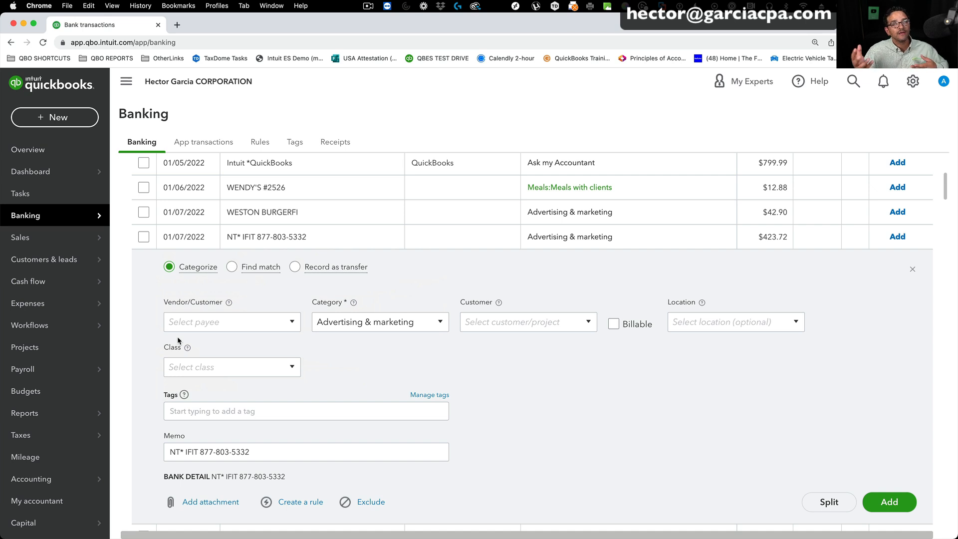
mouse_move(196, 417)
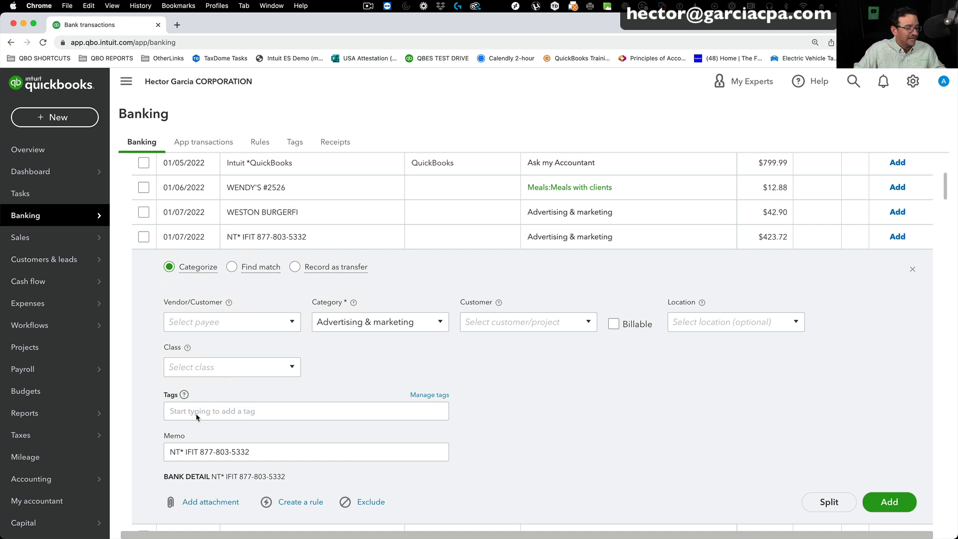
double_click(188, 451)
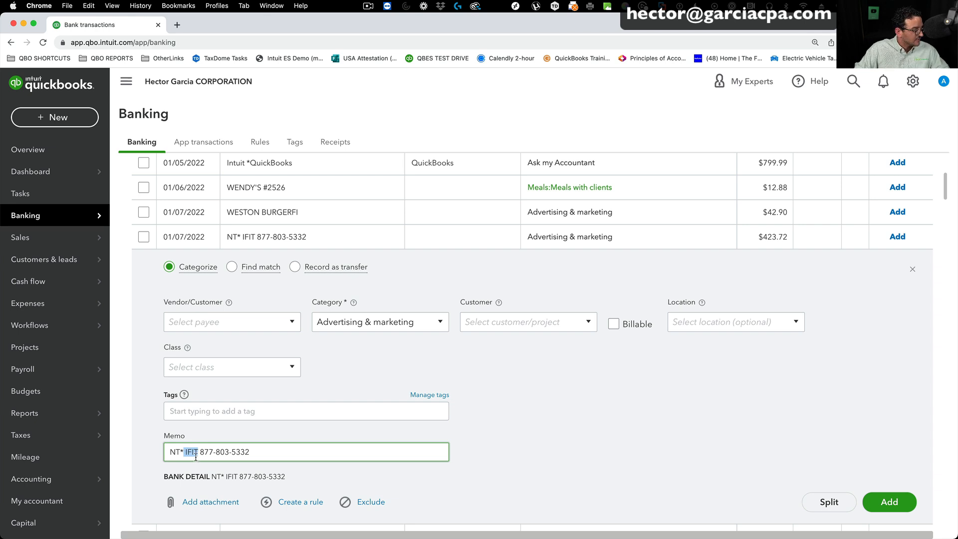
left_click(231, 322)
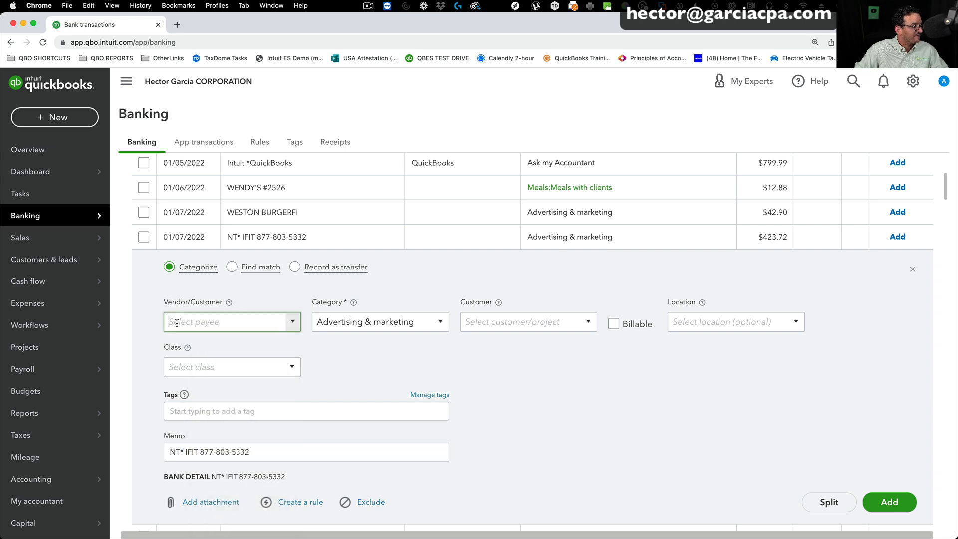
type("IFIT")
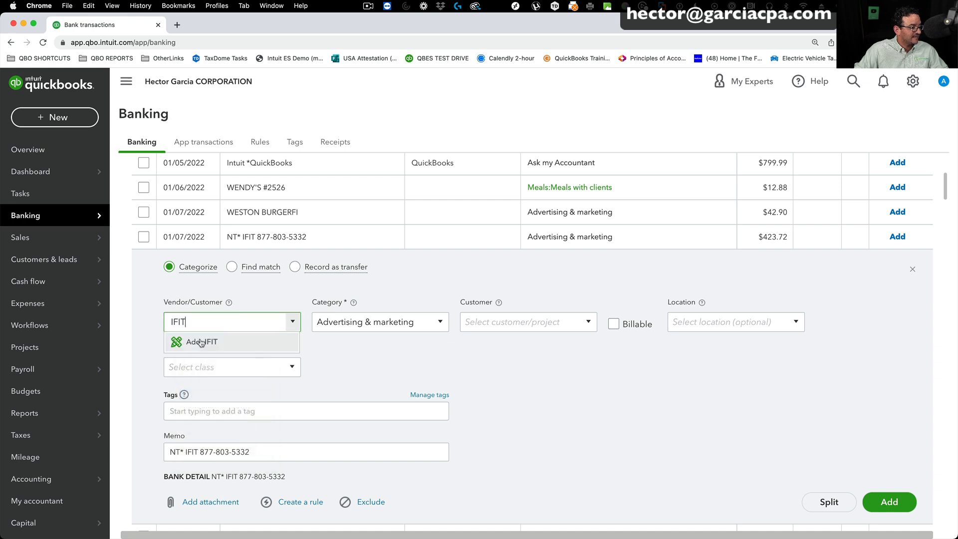
left_click(202, 341)
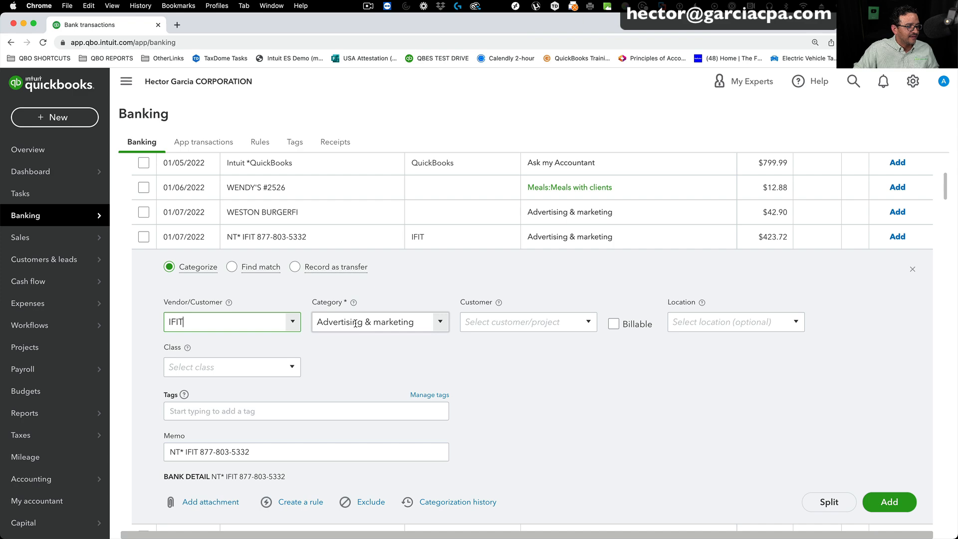
left_click(888, 501)
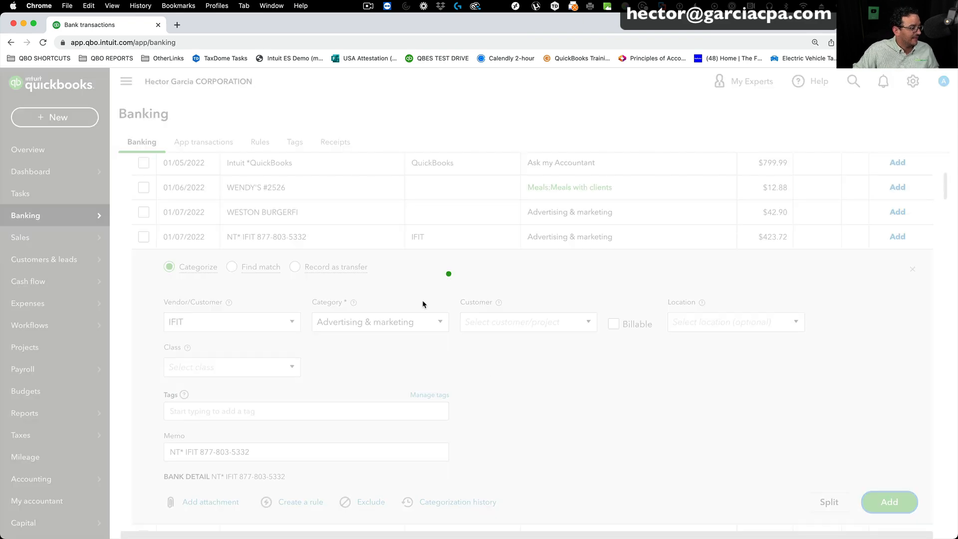
left_click(888, 501)
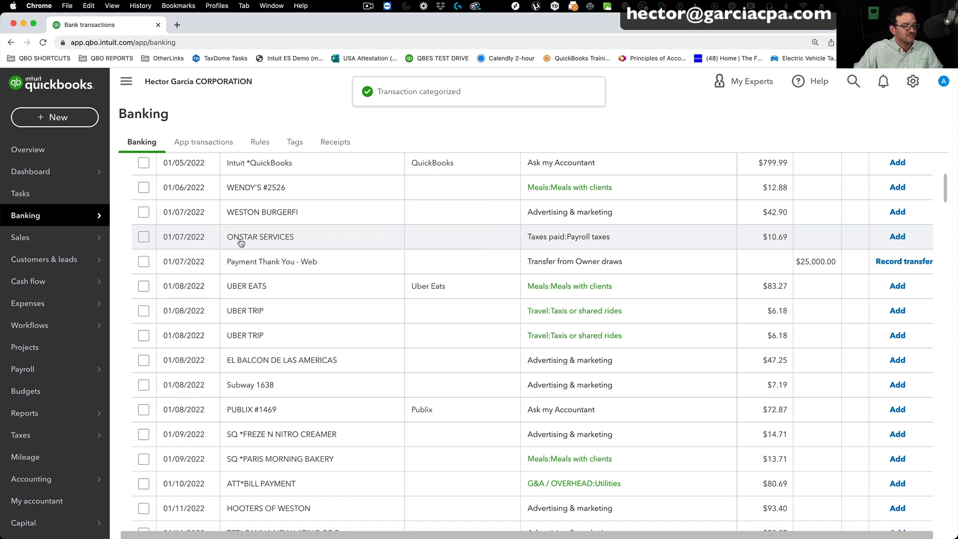
Add the $10.69 ONSTAR SERVICES charge under new vendor OnStar Services as Other Auto Expenses.
left_click(259, 236)
type("OnStar Services")
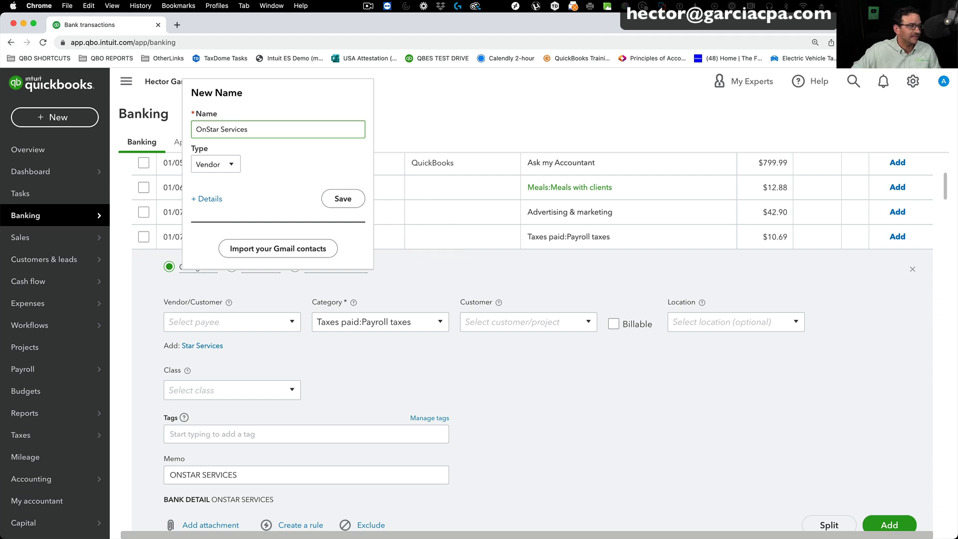
left_click(342, 199)
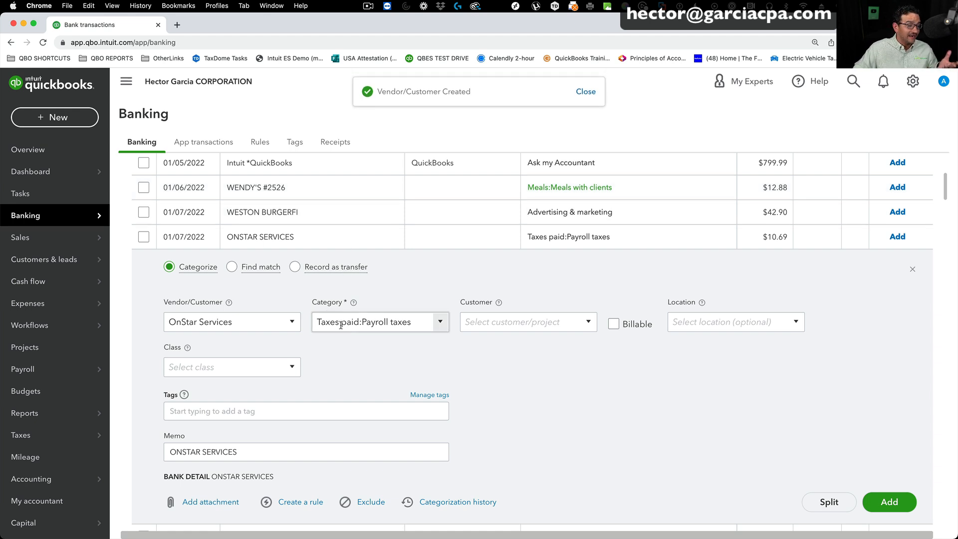
type("Auto")
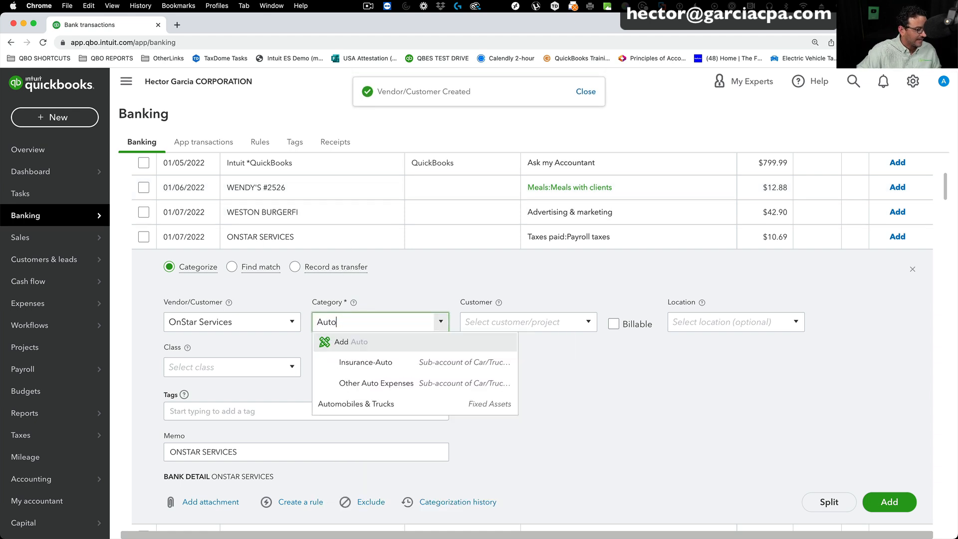
left_click(376, 383)
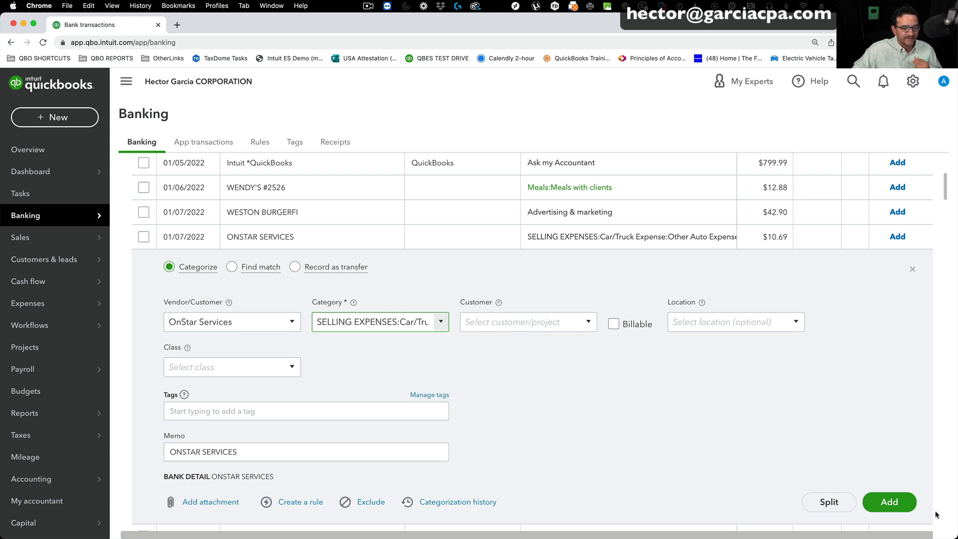
left_click(888, 502)
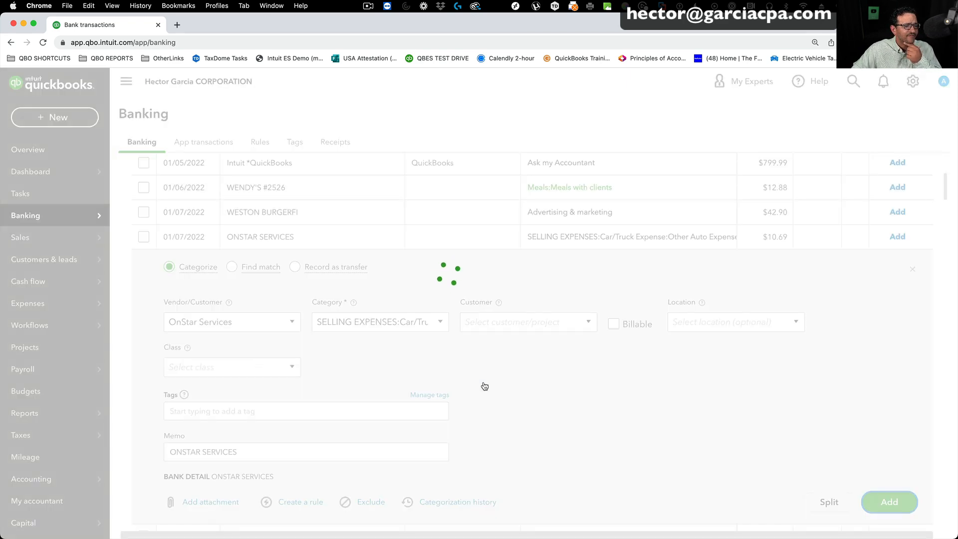
left_click(888, 502)
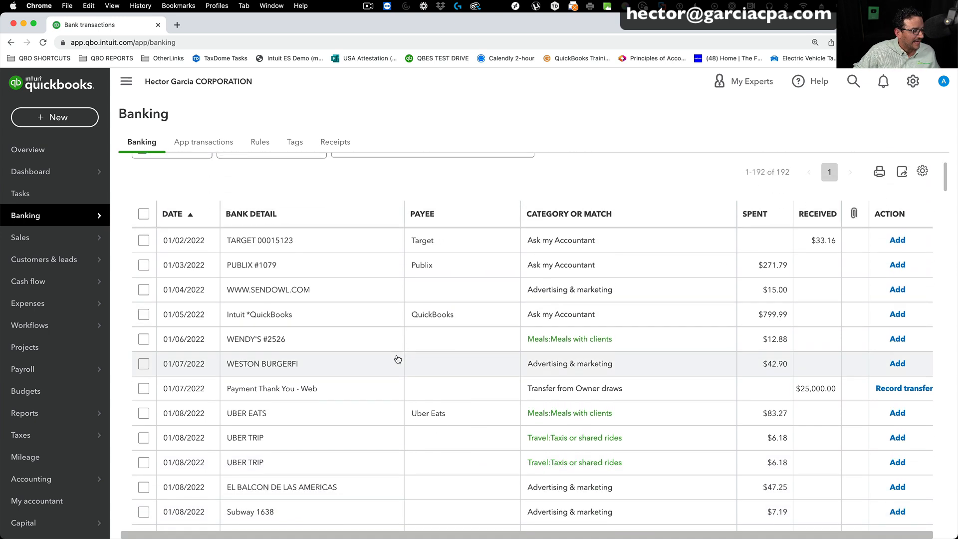
mouse_move(251, 293)
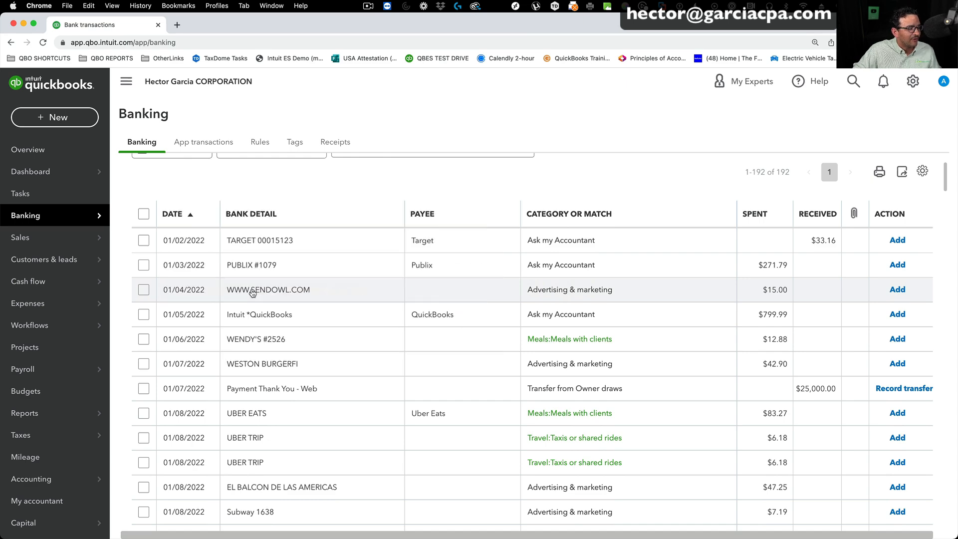
left_click(267, 289)
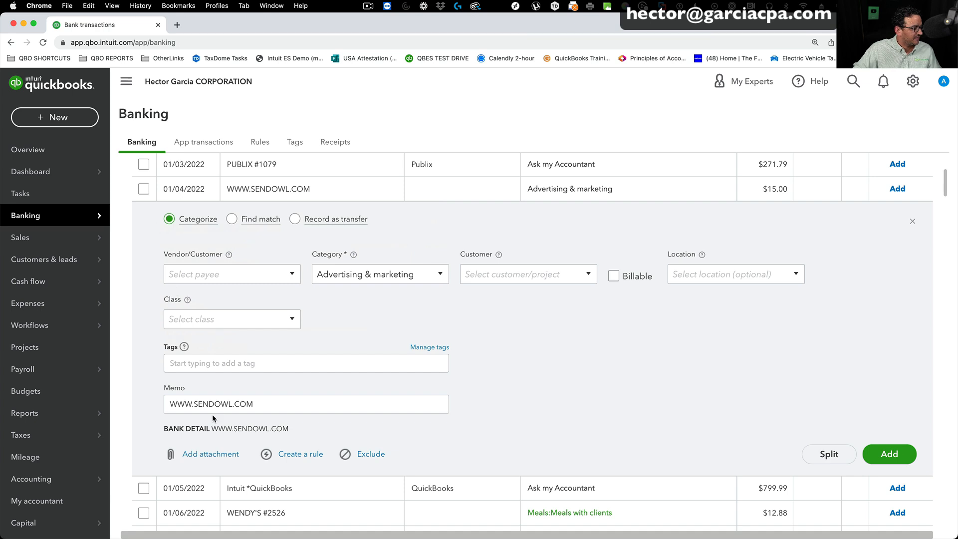
right_click(211, 404)
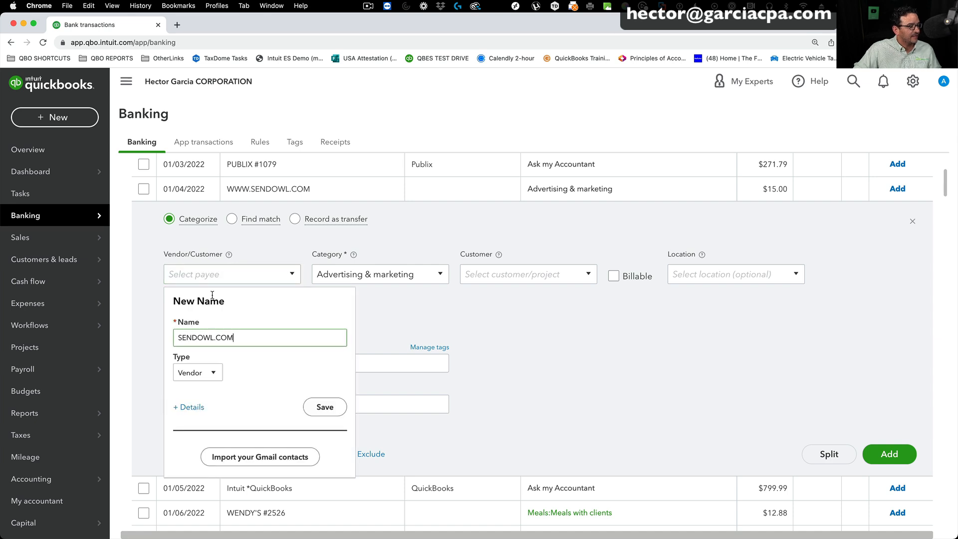
left_click(324, 407)
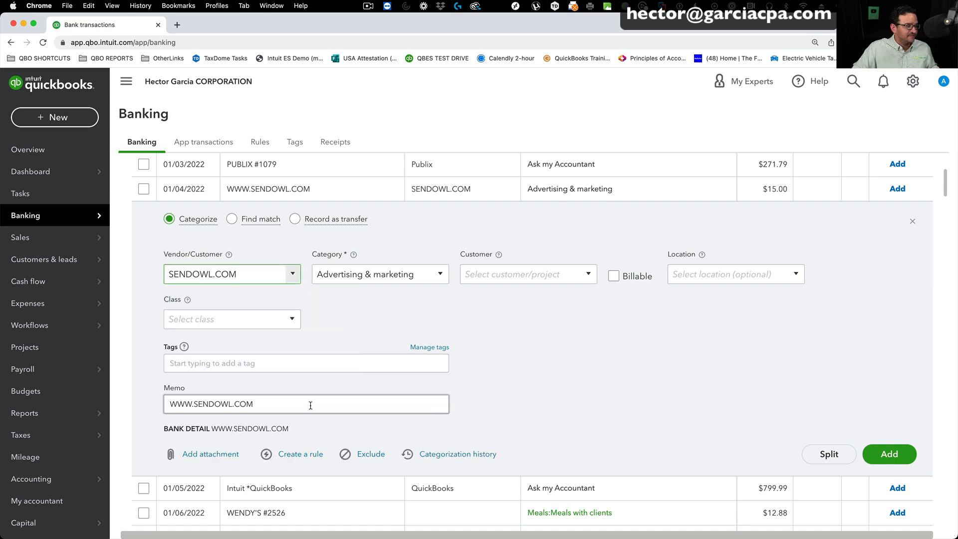
left_click(373, 274)
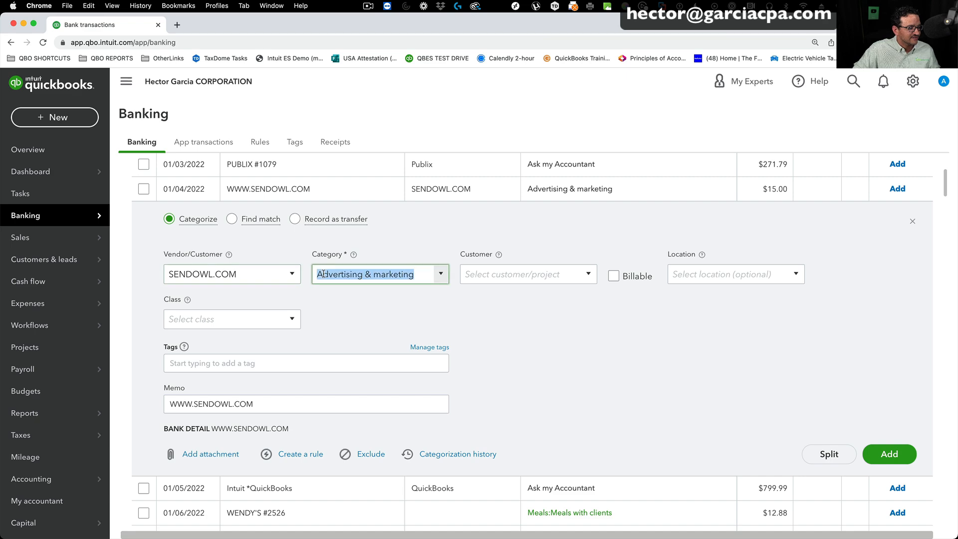
left_click(888, 454)
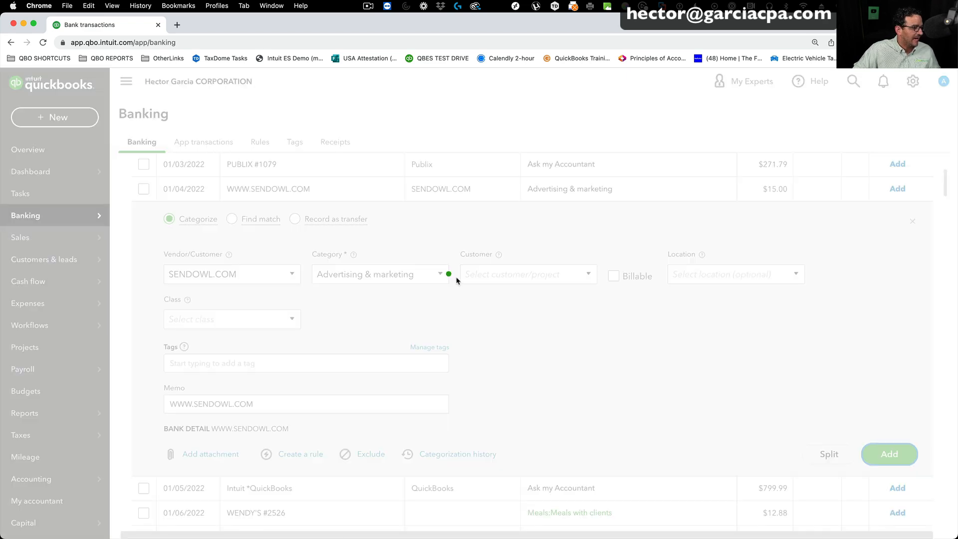
left_click(888, 454)
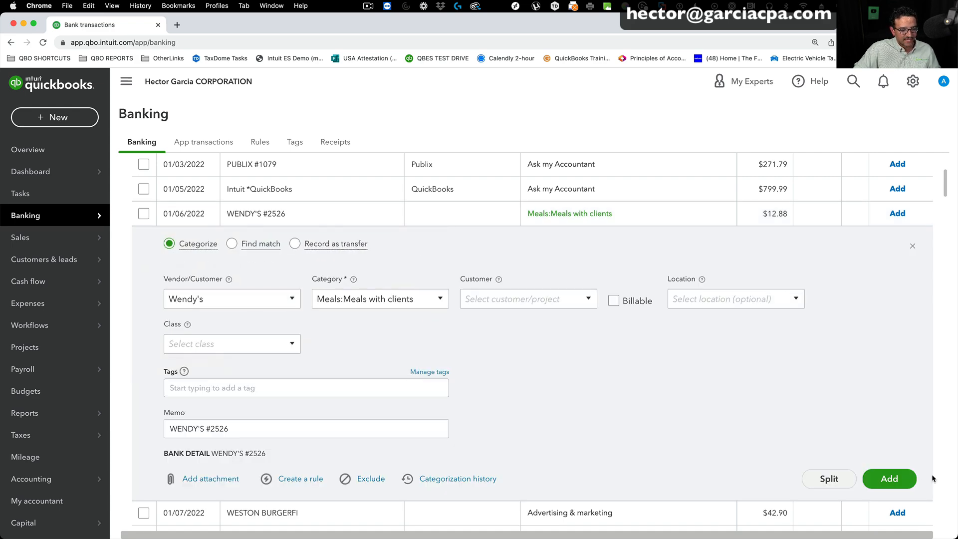
Accept the $12.88 Wendy's #2526 charge with vendor Wendy's as Meals:Meals with clients.
left_click(888, 478)
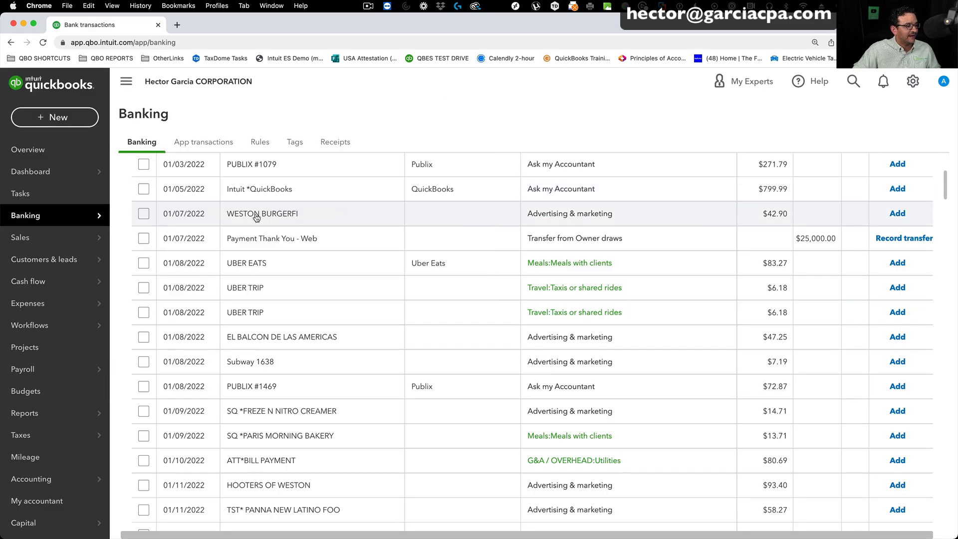
left_click(262, 213)
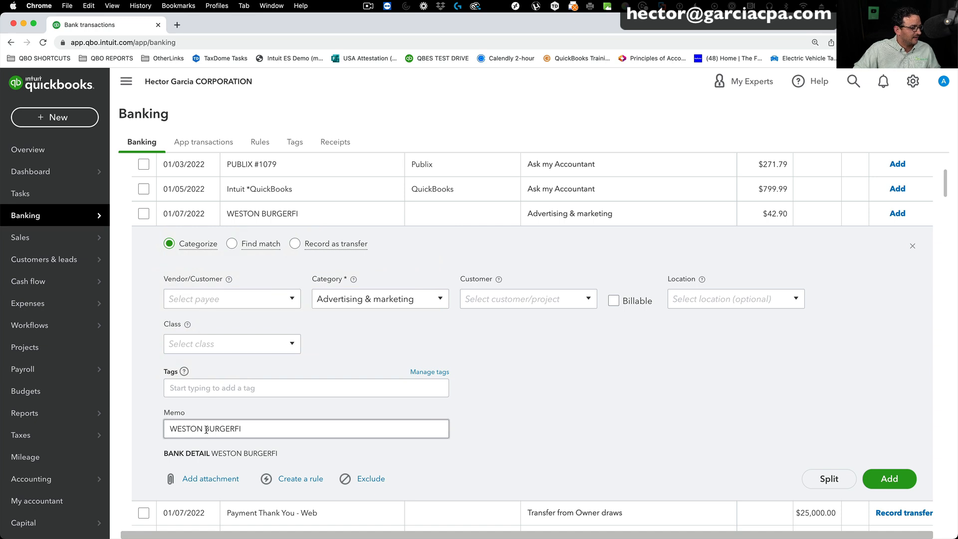
Add the $42.90 WESTON BURGERFI charge with vendor BURGERFI as G&A / OVERHEAD:Business Meals.
double_click(223, 428)
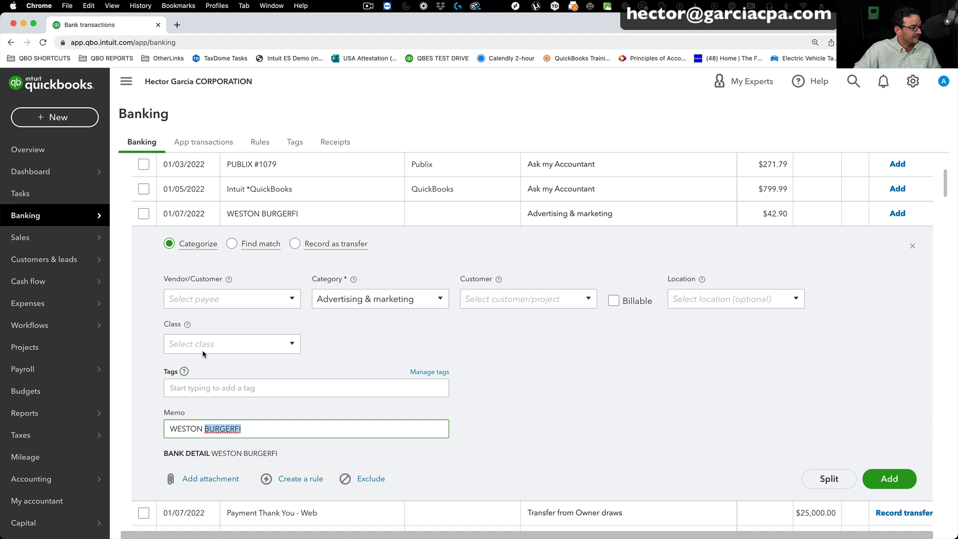
right_click(220, 299)
type("me")
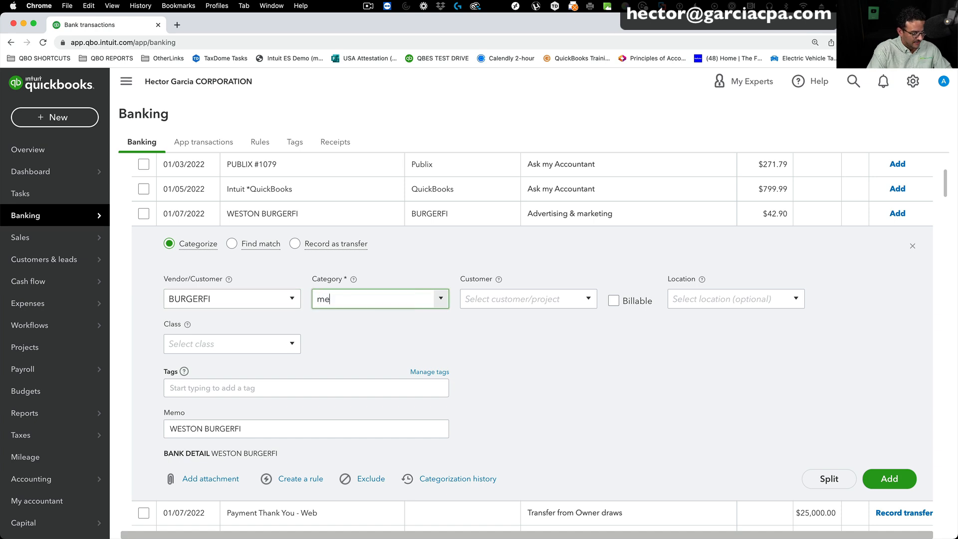
left_click(378, 298)
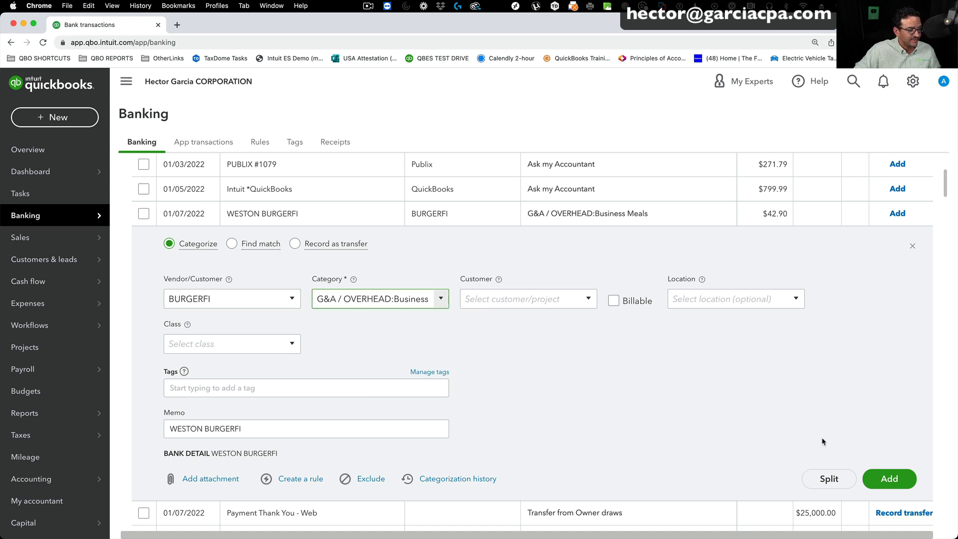
left_click(888, 478)
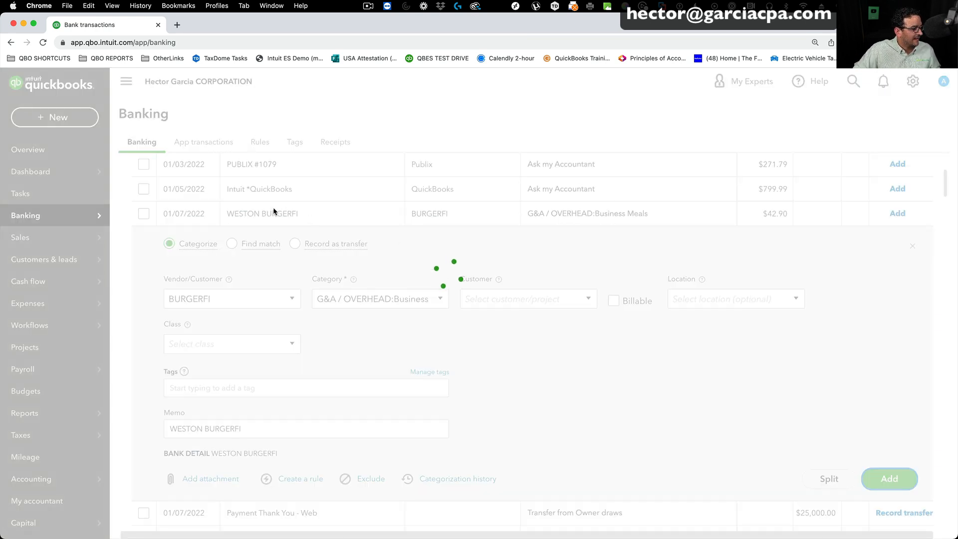
left_click(888, 478)
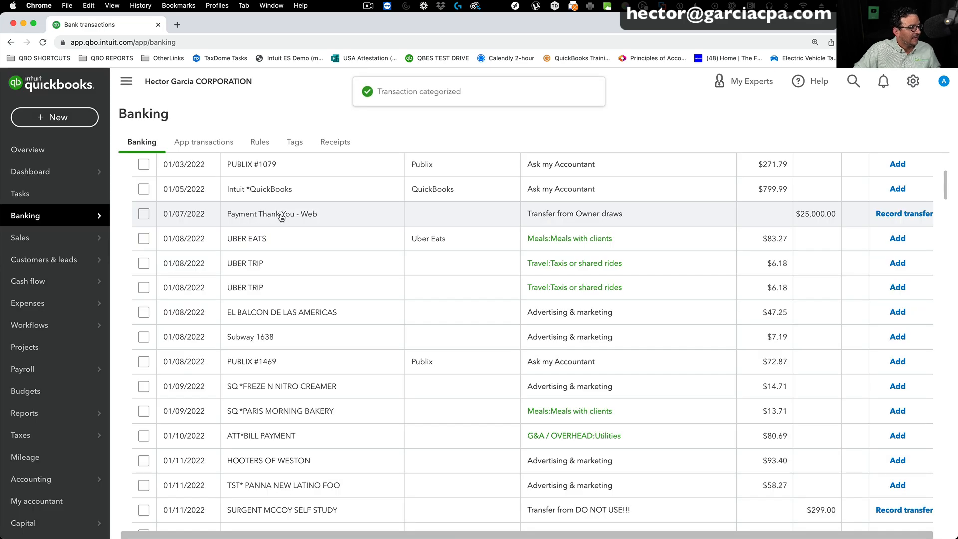
left_click(272, 213)
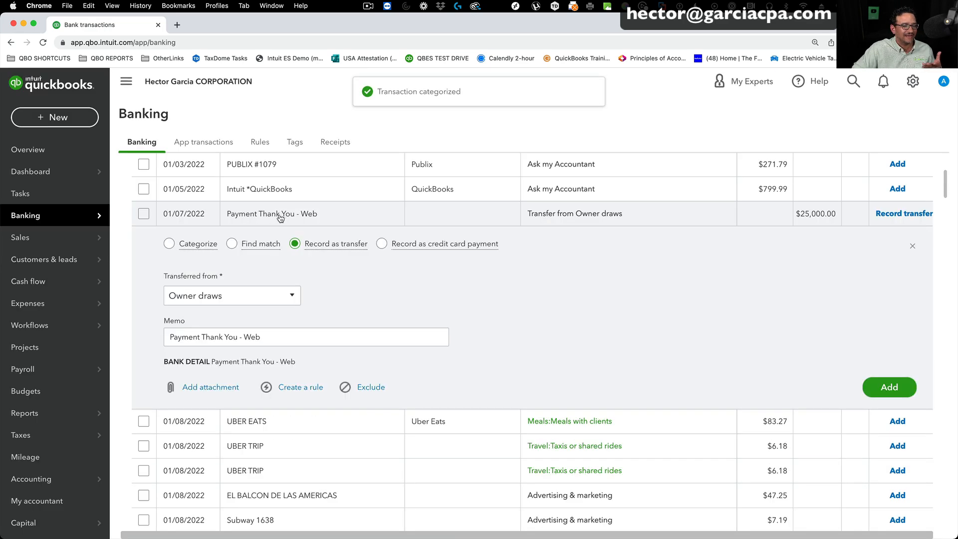
Leave the owner transfer pending; add a $6.18 UBER TRIP as Uber.com, Travel:Taxis or shared rides.
left_click(889, 386)
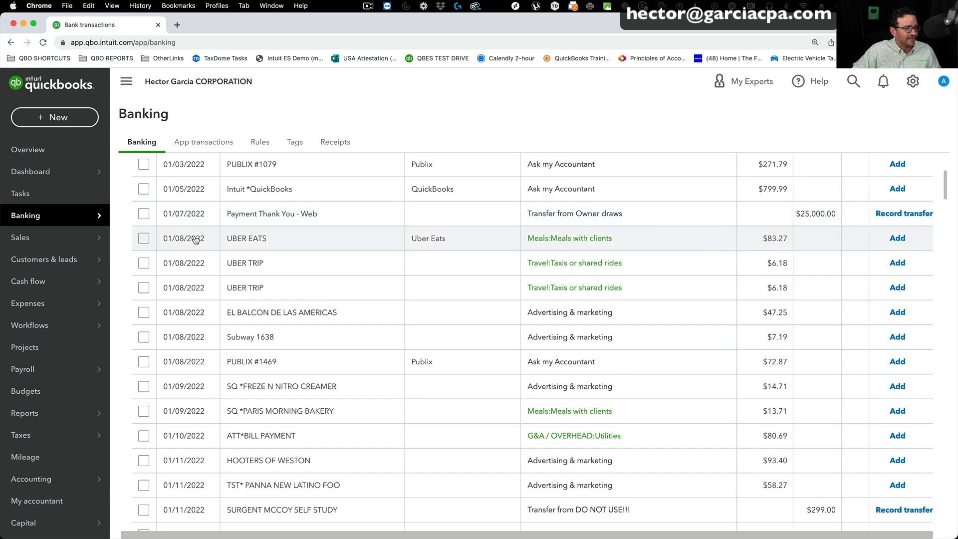
left_click(244, 263)
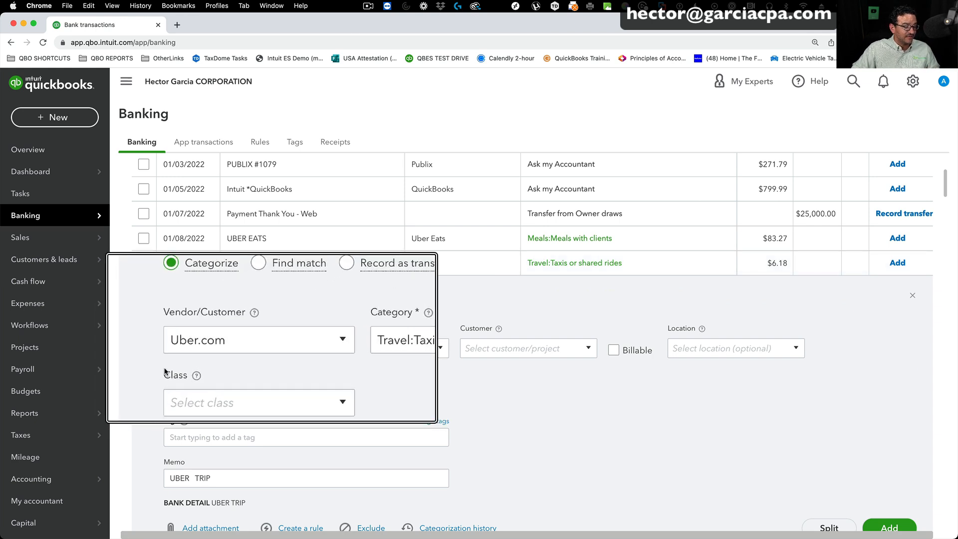
left_click(232, 347)
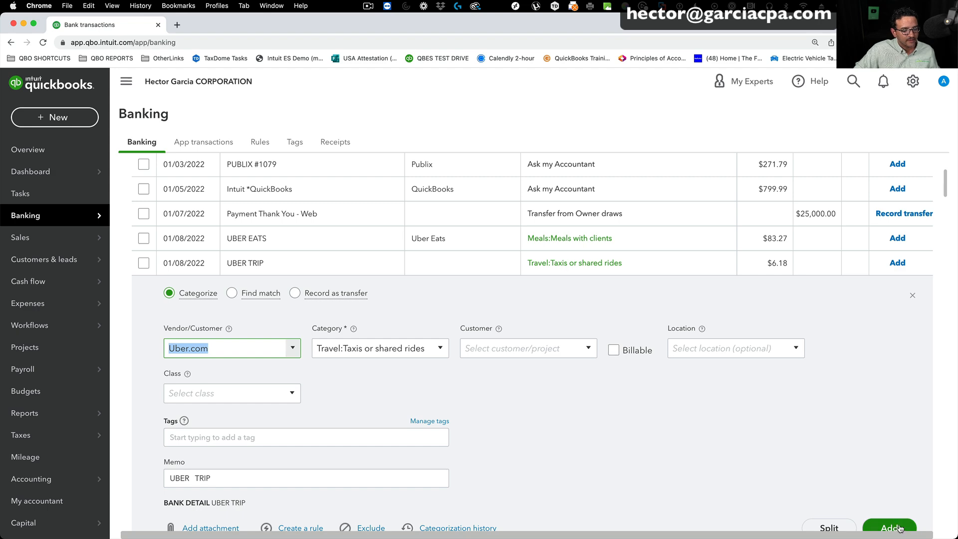
left_click(889, 527)
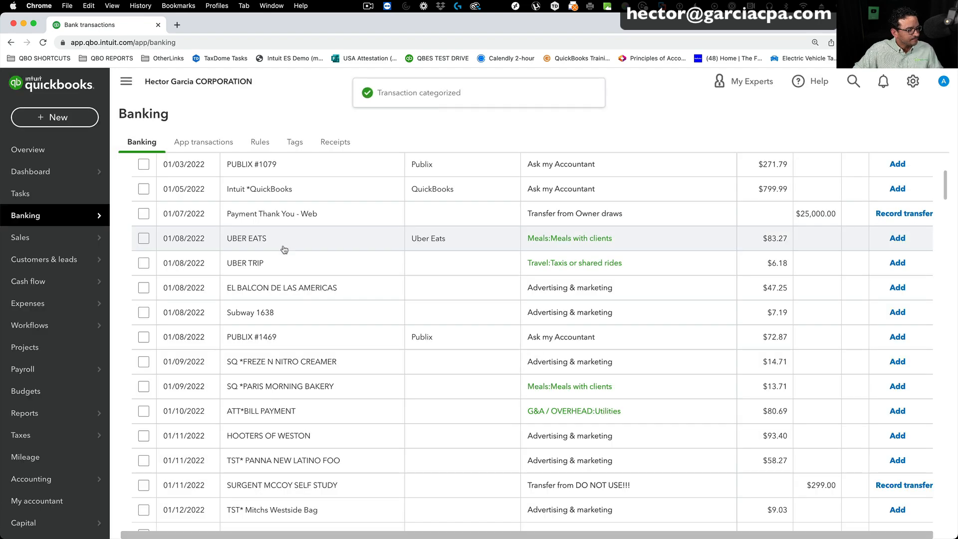
left_click(245, 263)
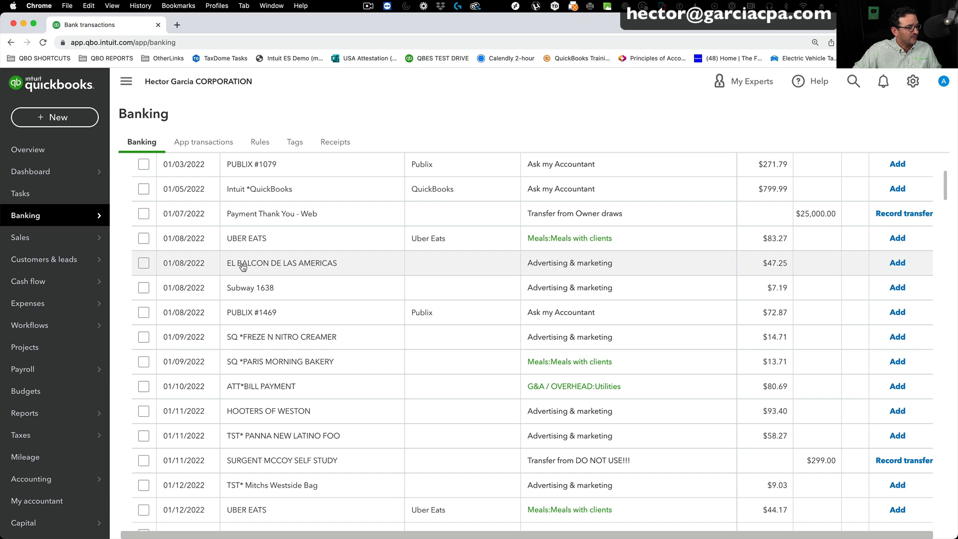
Save new vendor El Balcon De Las Americas and give its $47.25 charge Business Meals.
left_click(281, 263)
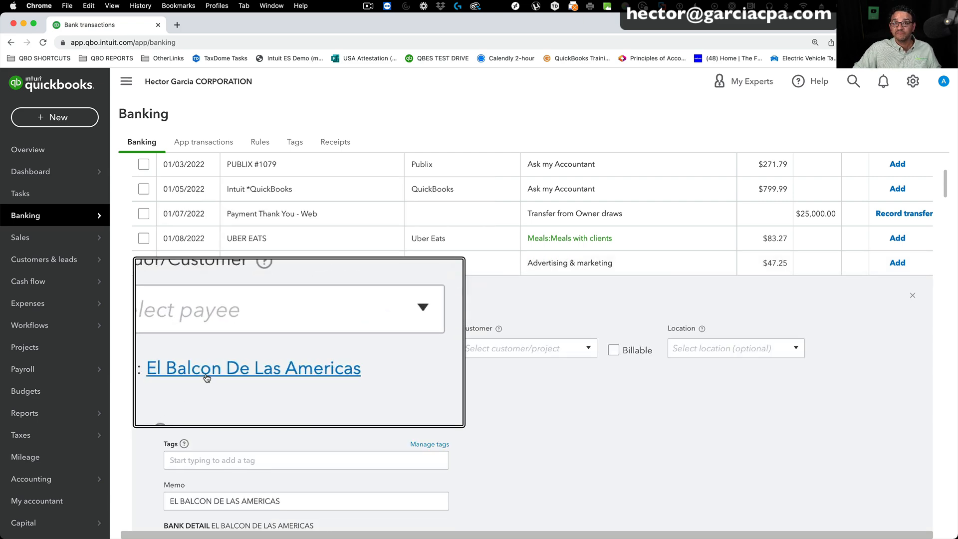
left_click(253, 368)
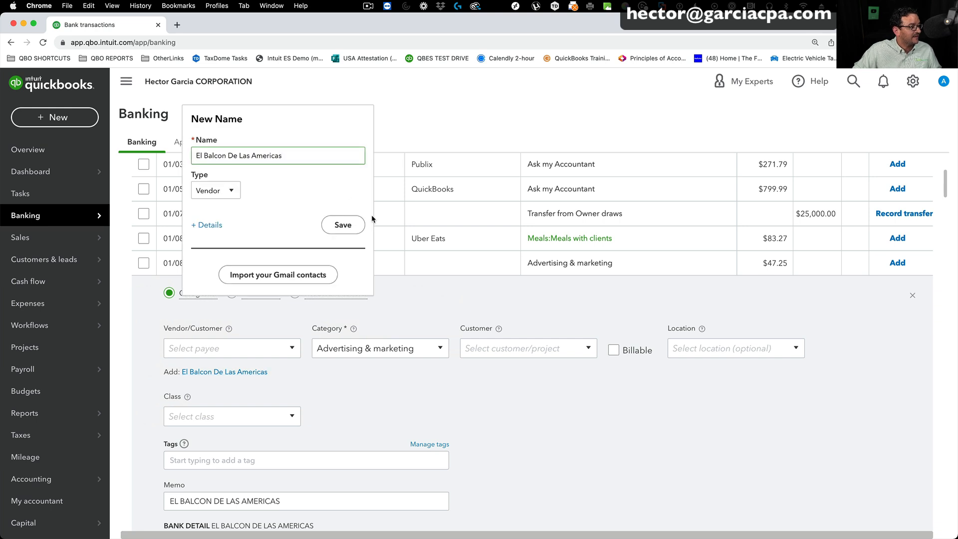
left_click(343, 225)
type("meal")
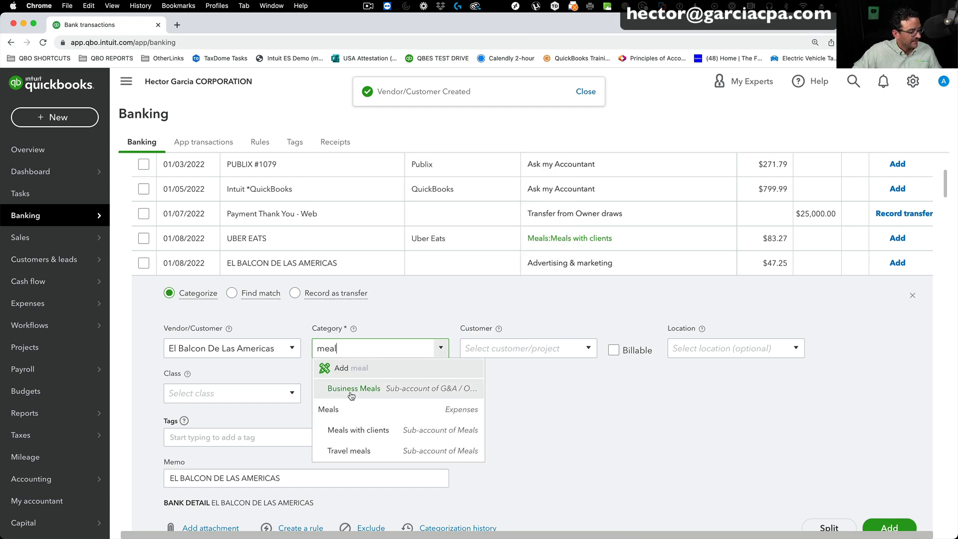
left_click(353, 389)
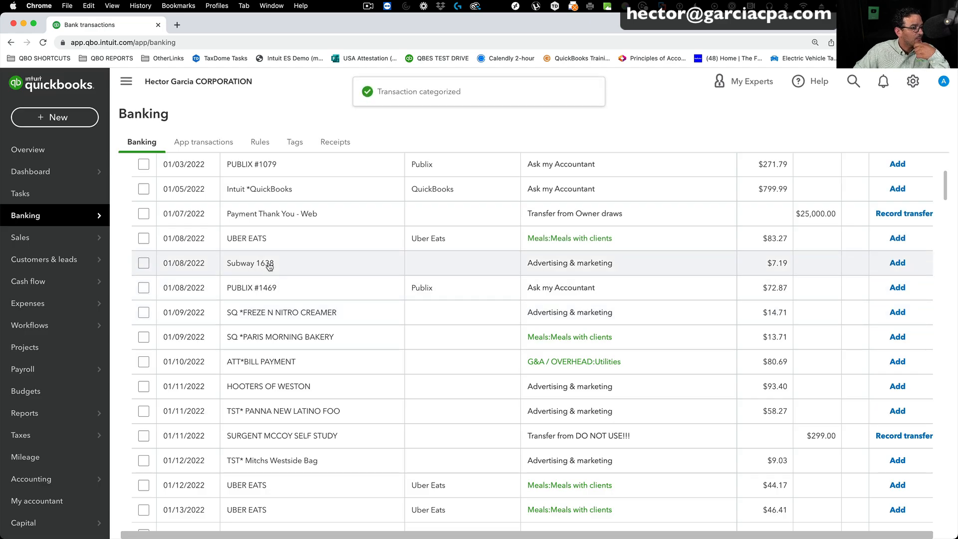
Add the $7.19 Subway 1638 charge under new vendor Subway as G&A / OVERHEAD:Business Meals.
left_click(250, 263)
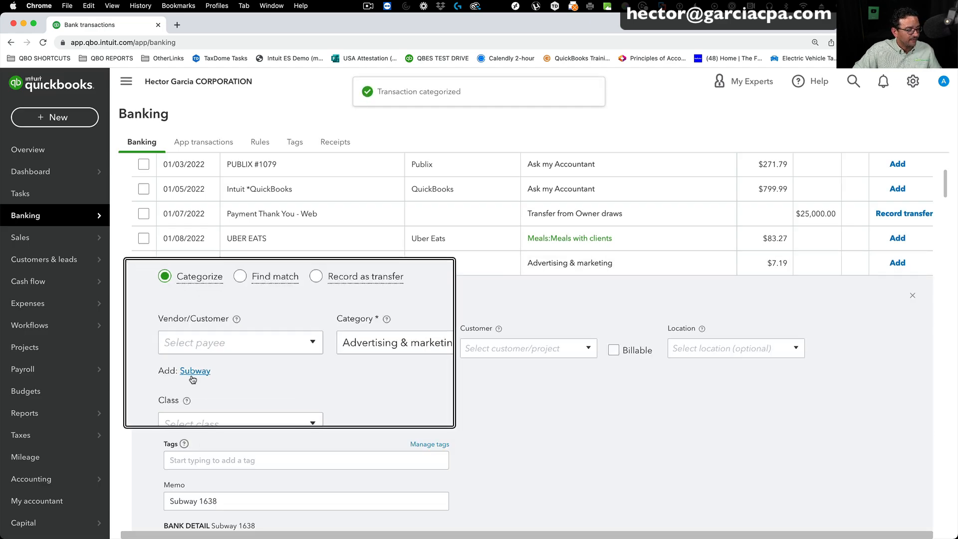
left_click(194, 371)
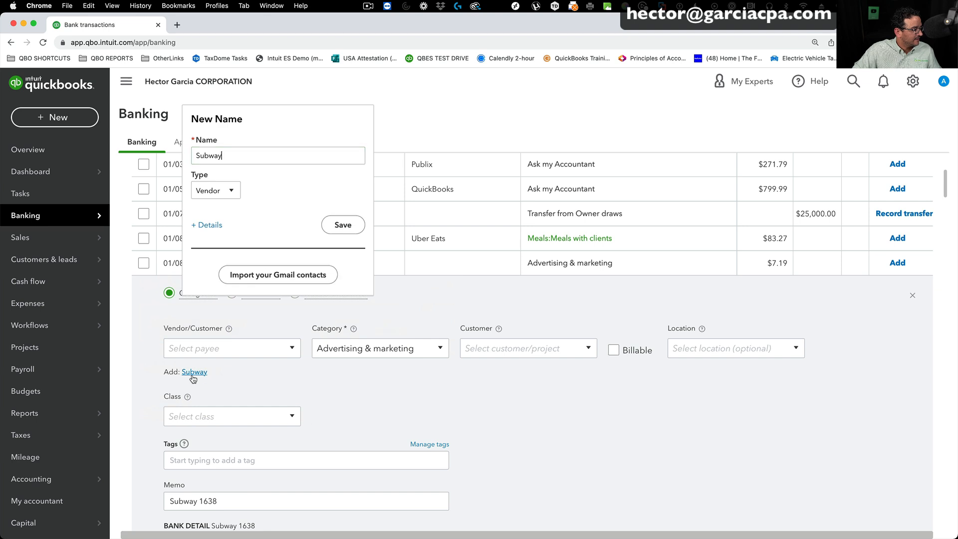
left_click(343, 225)
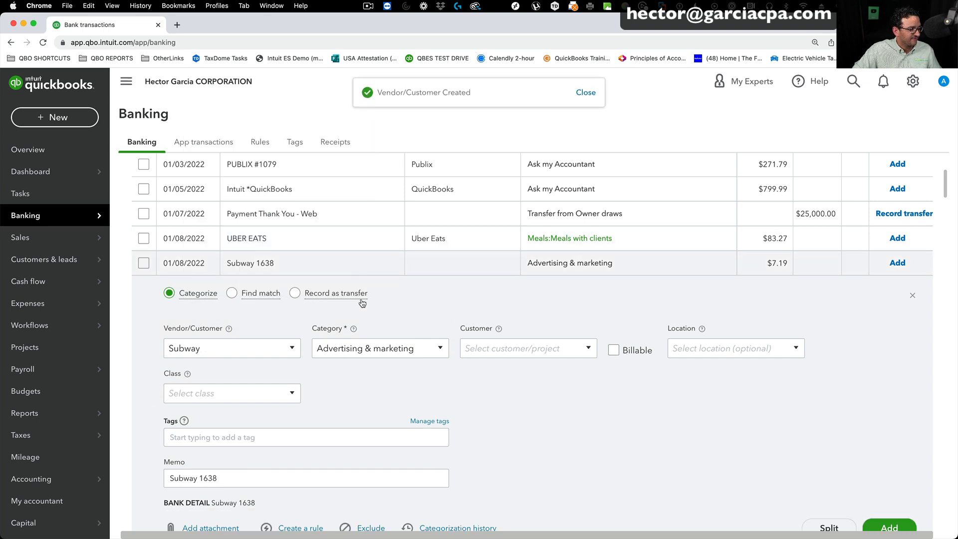
type("meal")
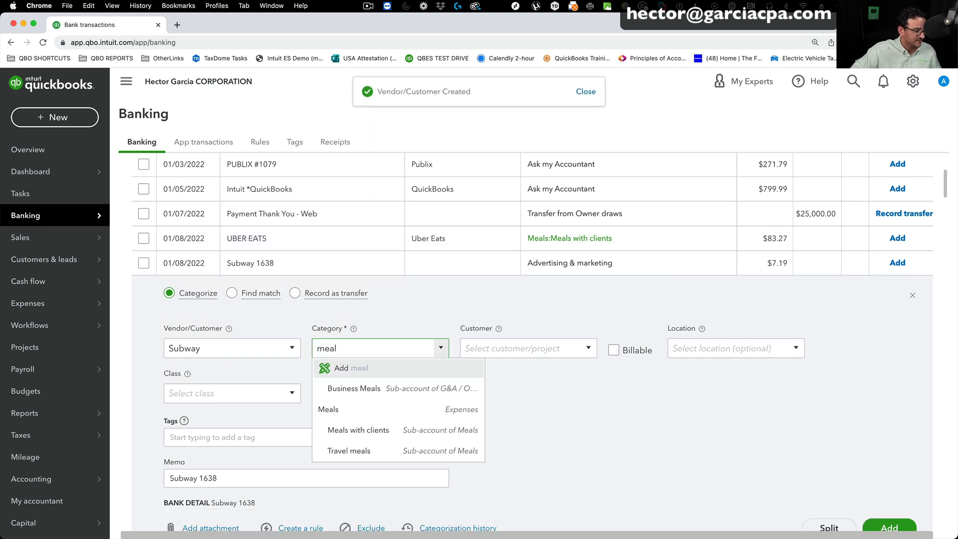
left_click(353, 388)
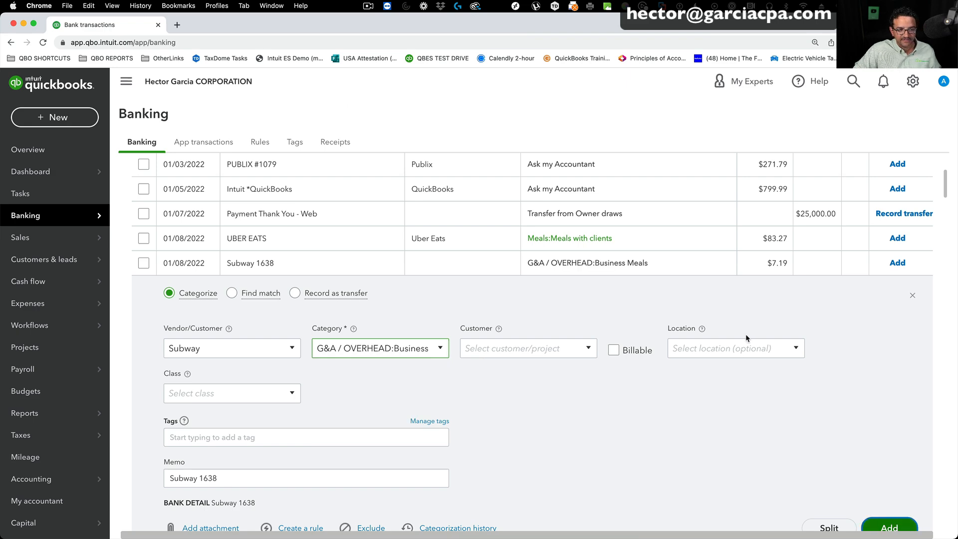
left_click(888, 527)
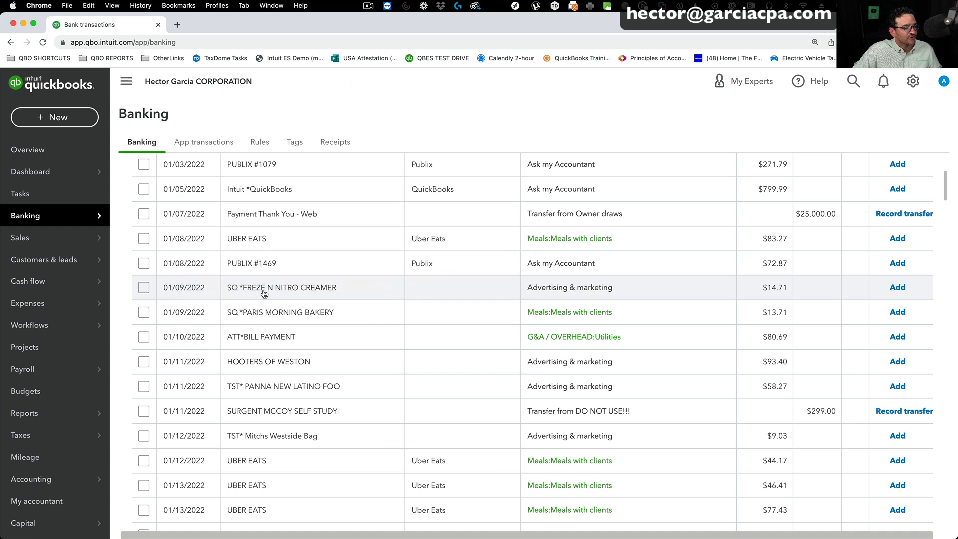
Record the $14.71 SQ *FREZE charge under new vendor N NITRO CREAMER as Business Meals.
left_click(281, 288)
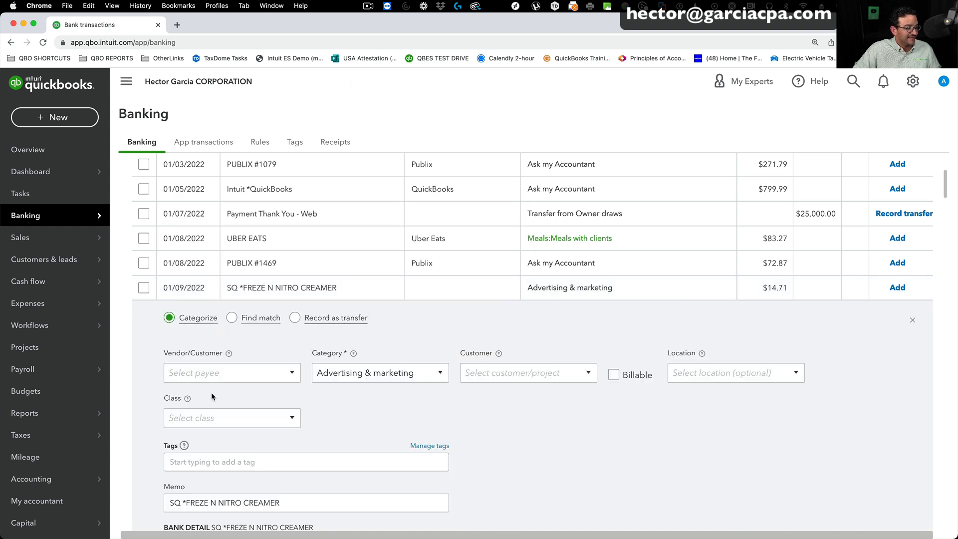
scroll("down", 3)
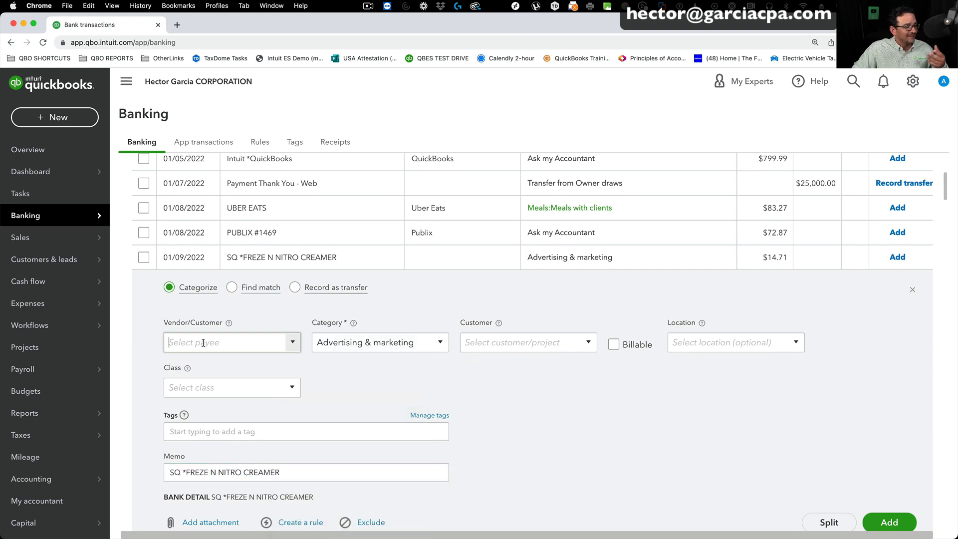
type("N NITRO CREAMER")
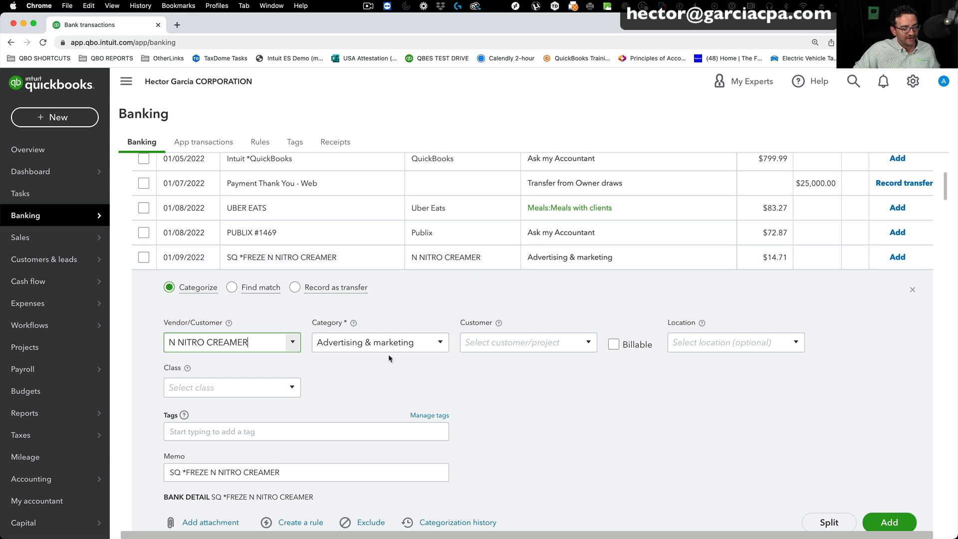
type("mea")
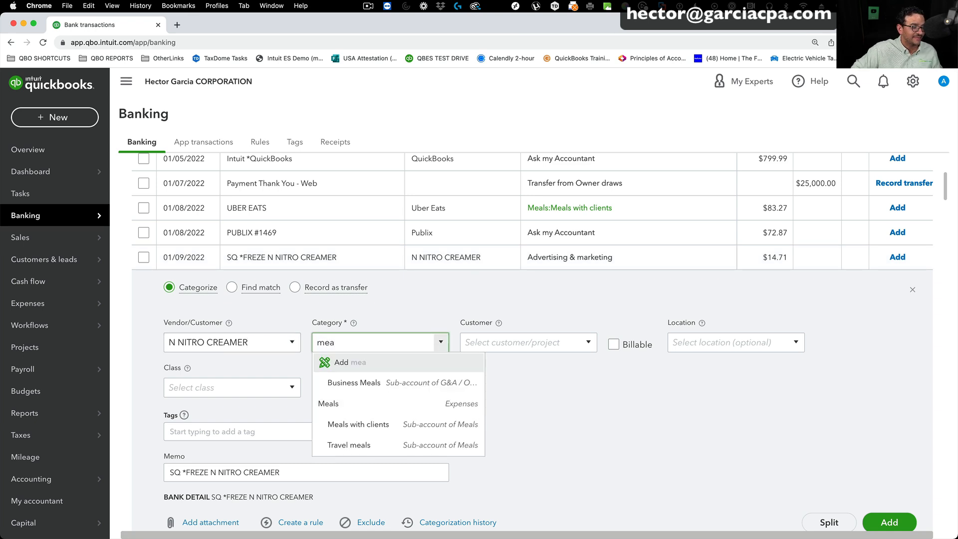
left_click(354, 382)
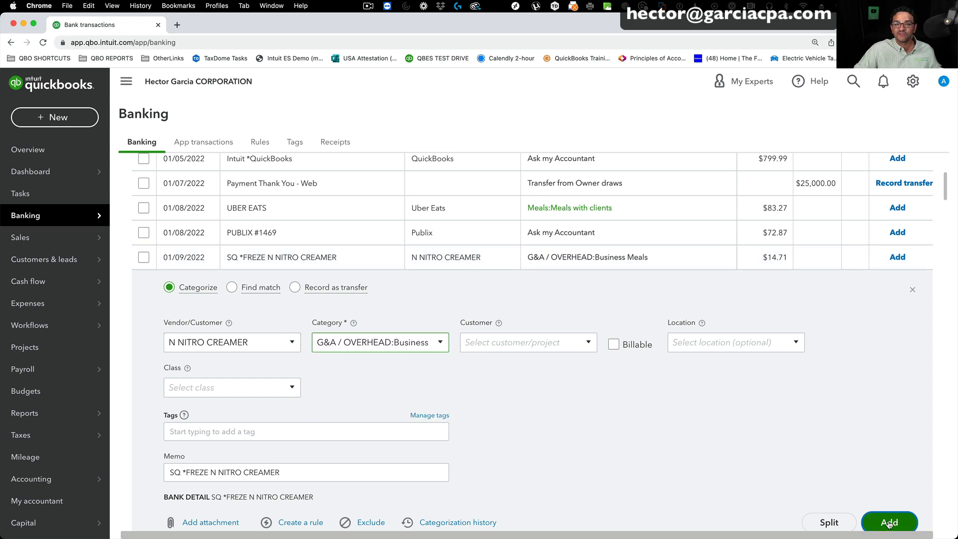
left_click(889, 522)
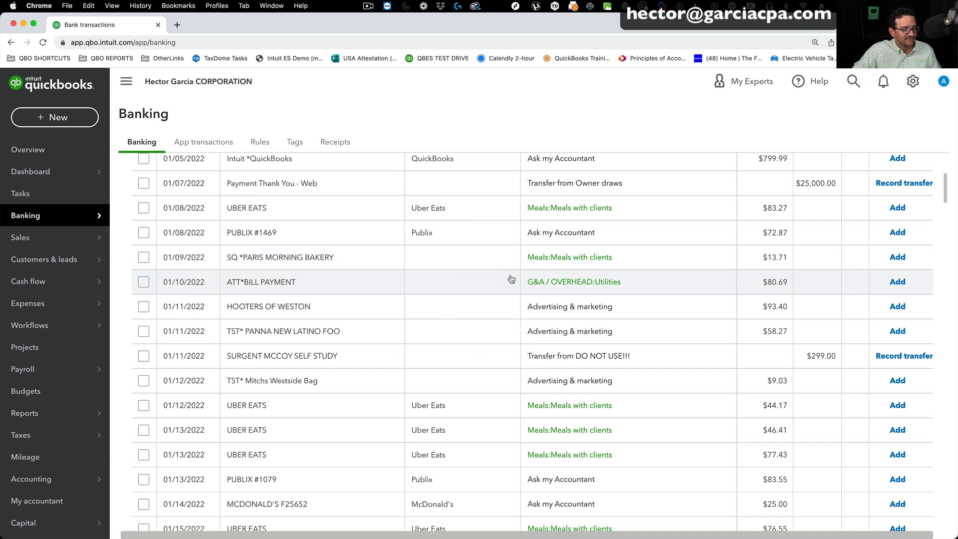
mouse_move(448, 269)
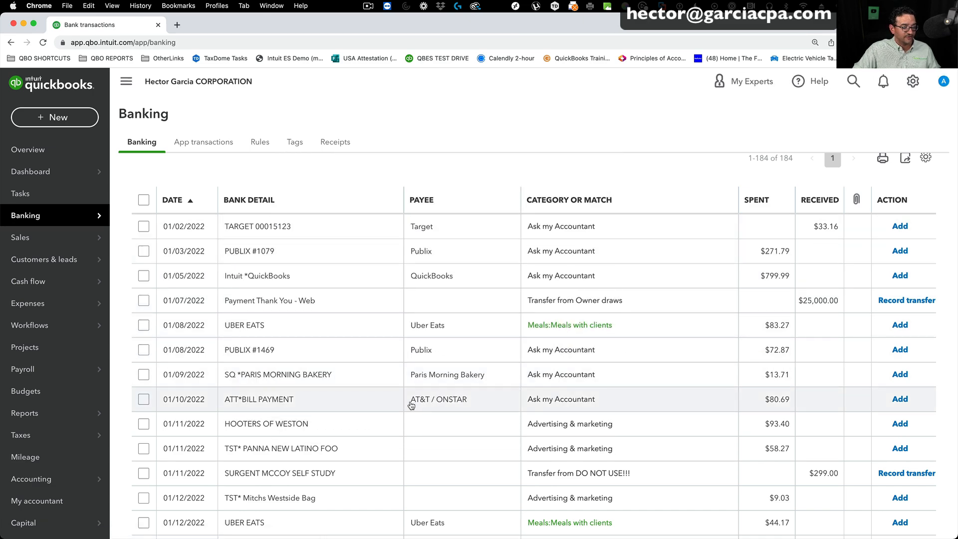
Scroll down the Banking list to the $93.40 HOOTERS OF WESTON charge.
scroll("down", 3)
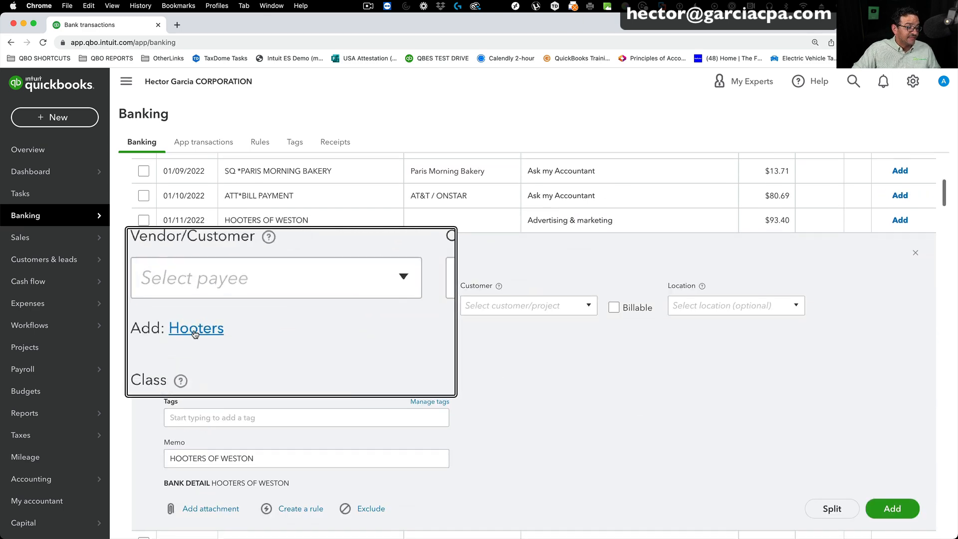
Create vendor Hooters and record the $93.40 charge as Advertising & marketing.
left_click(196, 328)
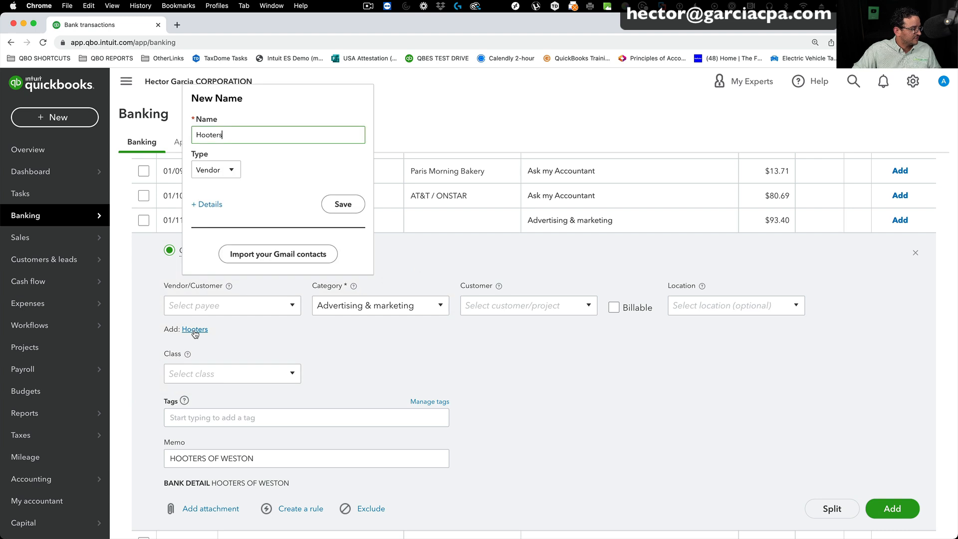
left_click(343, 203)
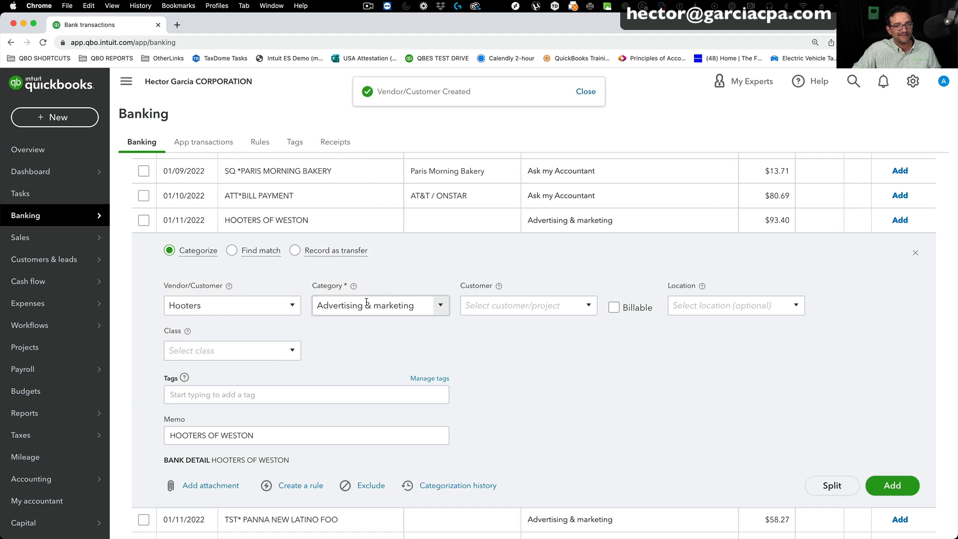
left_click(892, 485)
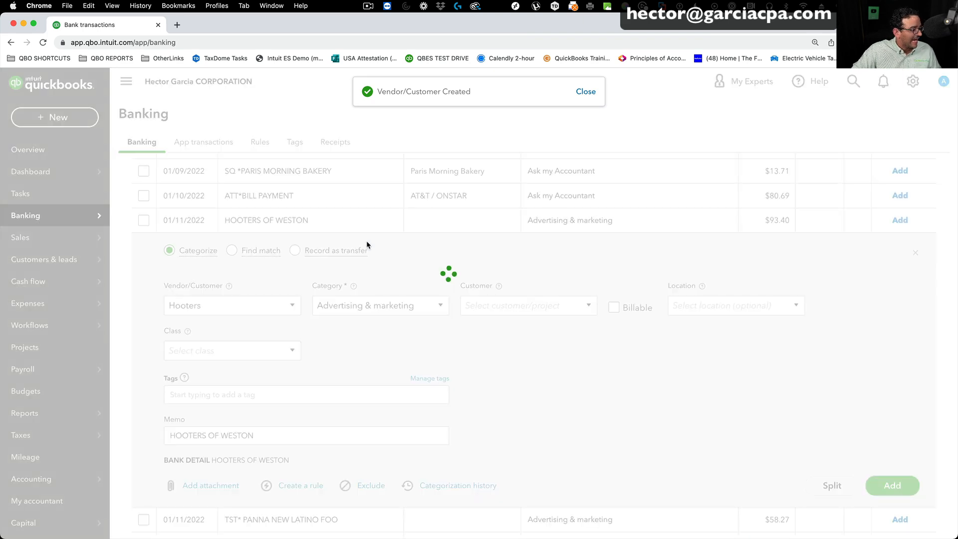
left_click(892, 485)
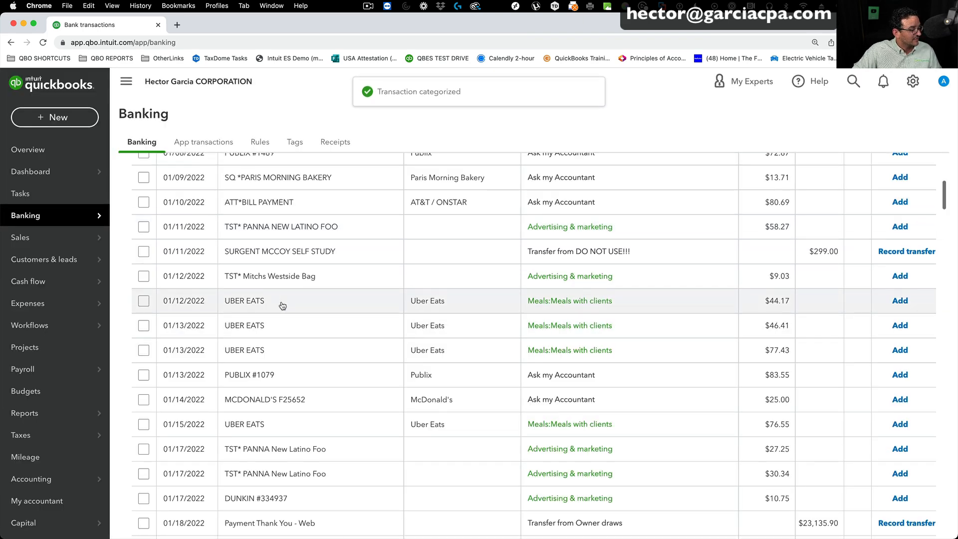
Record the $58.27 charge under new vendor PANNA NEW LATINO FOO as Business Meals.
left_click(280, 237)
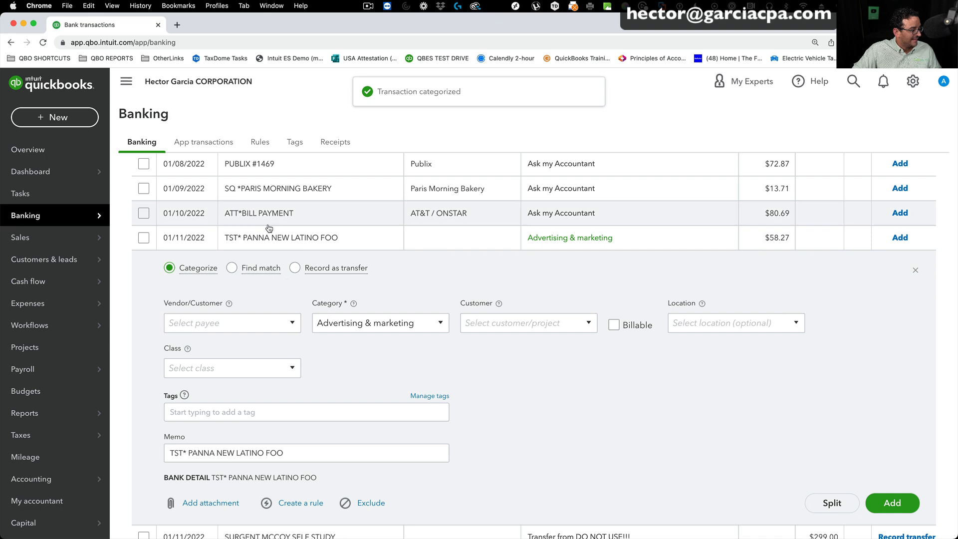
double_click(199, 453)
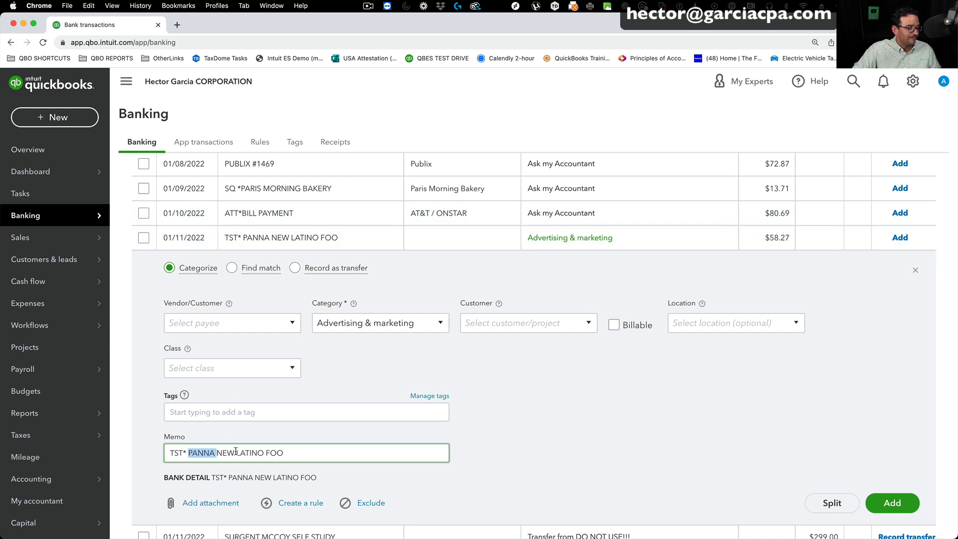
right_click(235, 452)
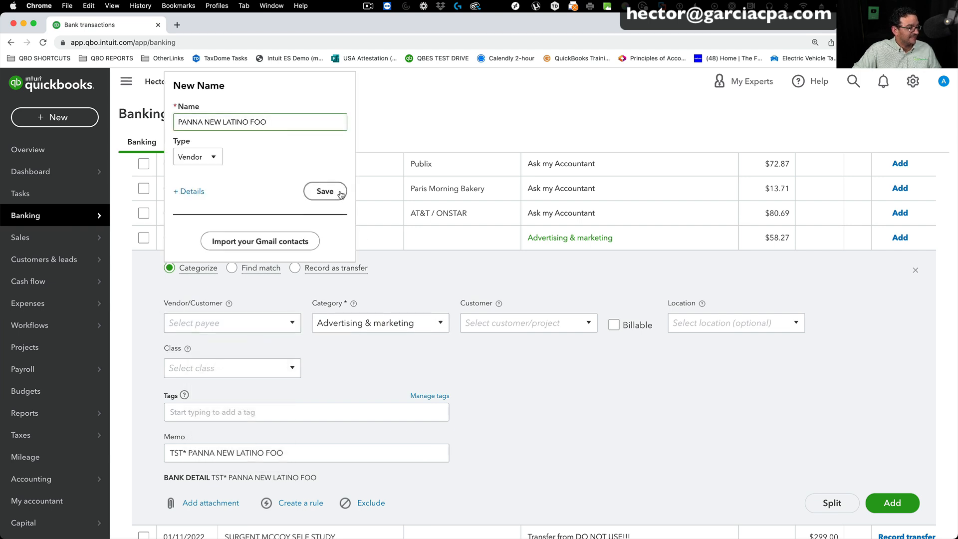
type("me")
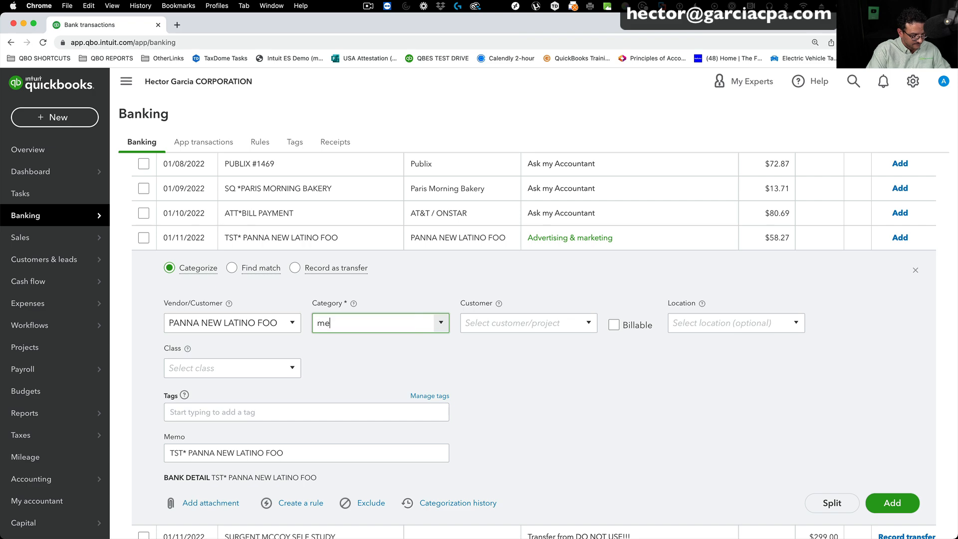
left_click(379, 322)
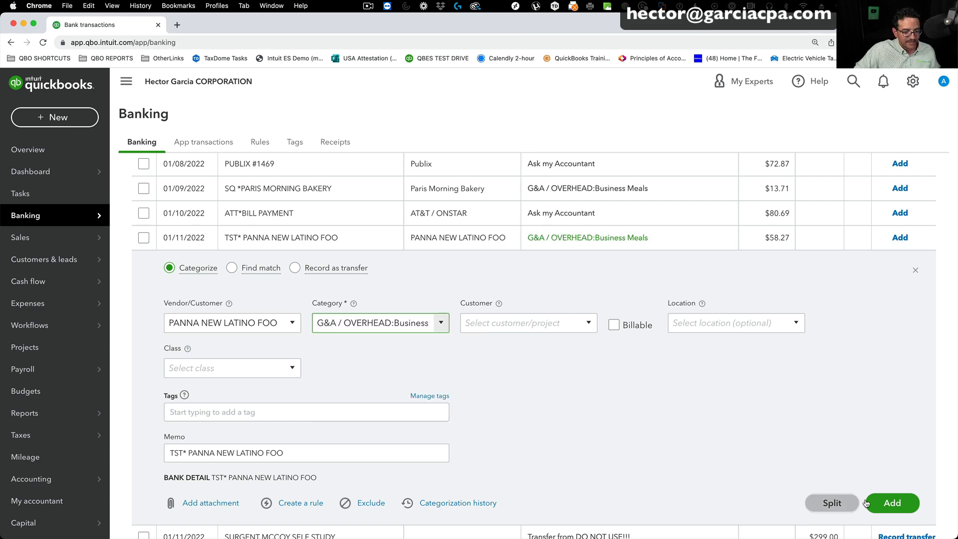
left_click(891, 503)
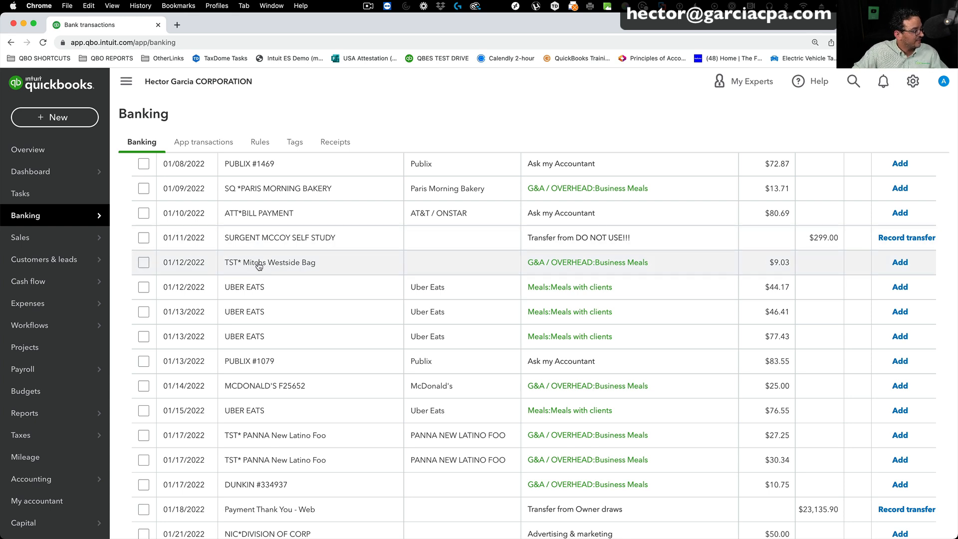
Record the $9.03 charge under new vendor Mitchs Westside Bag.
left_click(270, 262)
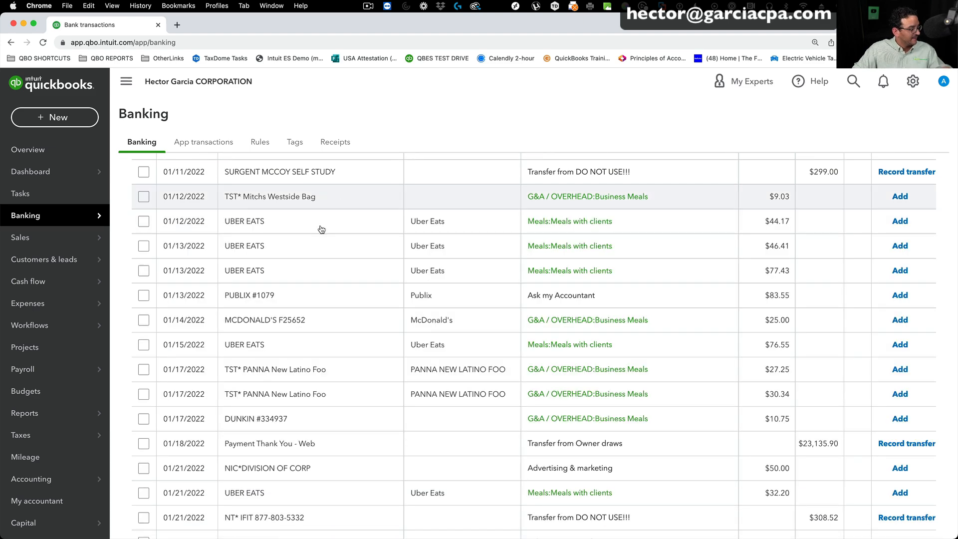
left_click(269, 196)
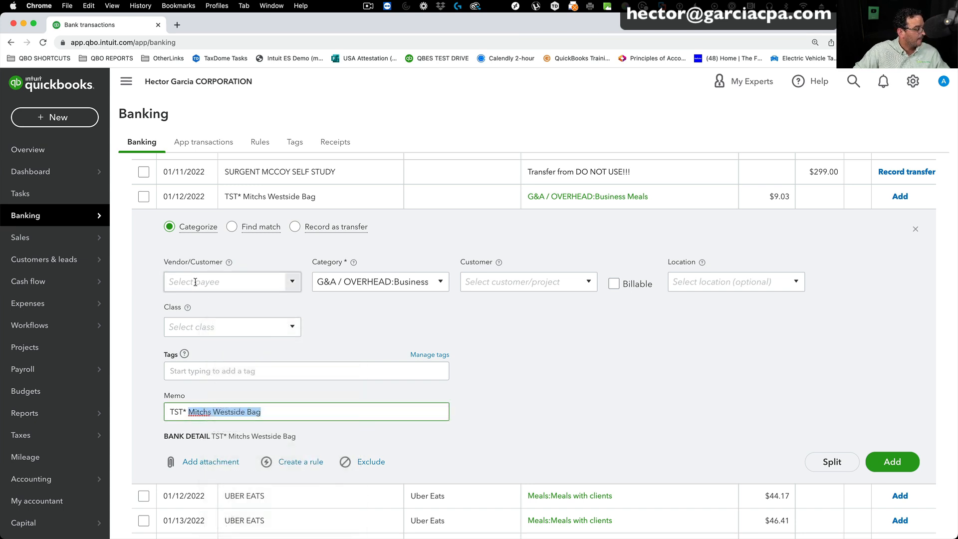
type("Mitchs Westside Bag")
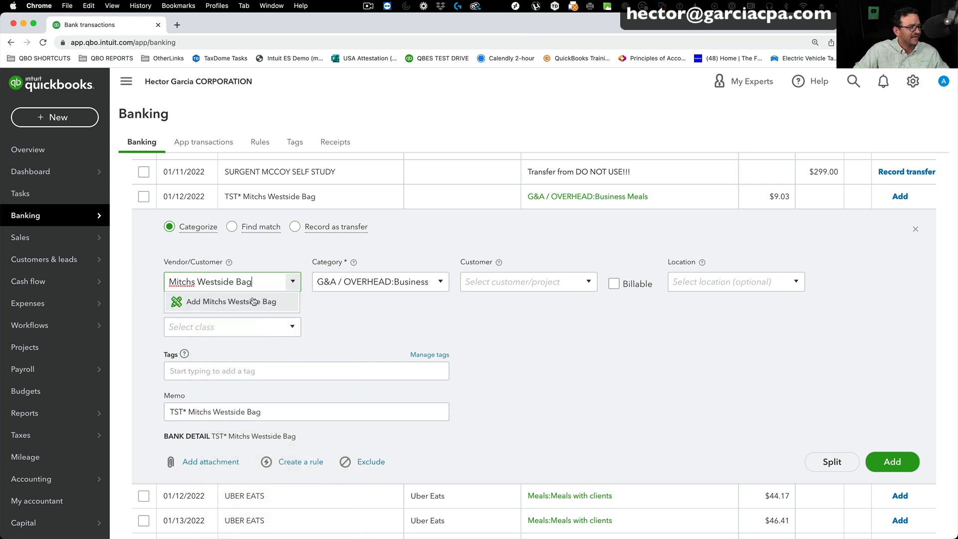
left_click(231, 301)
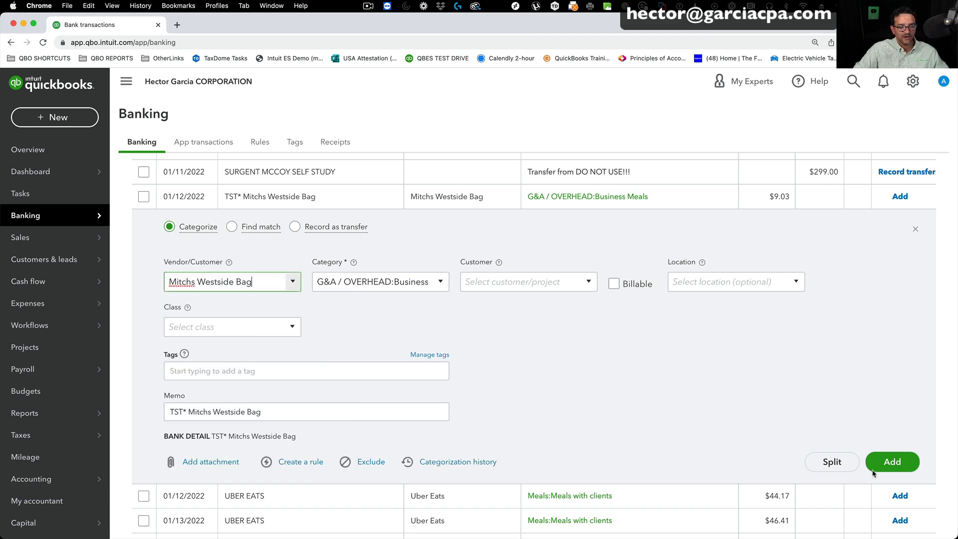
left_click(892, 461)
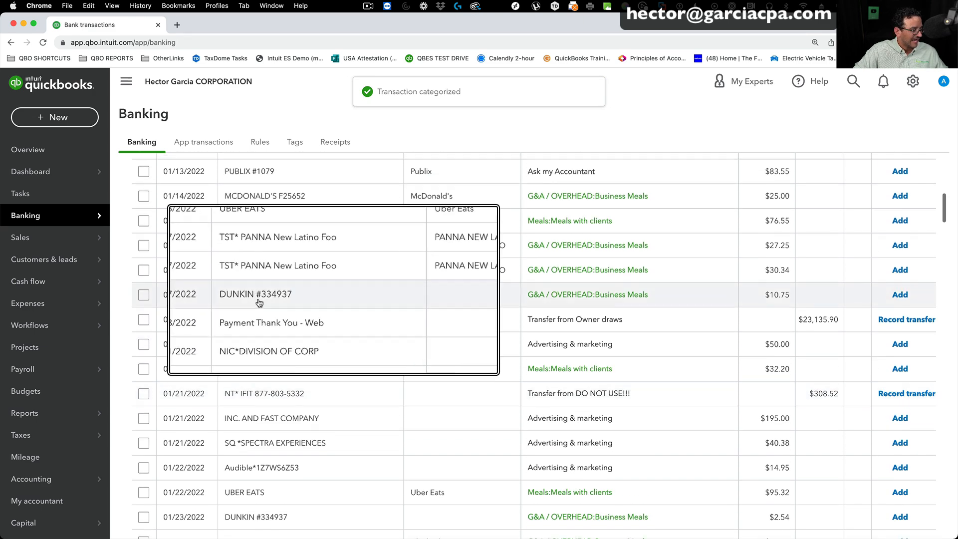
Create vendor Dunkin Donuts and record the $10.75 DUNKIN #334937 charge.
left_click(255, 294)
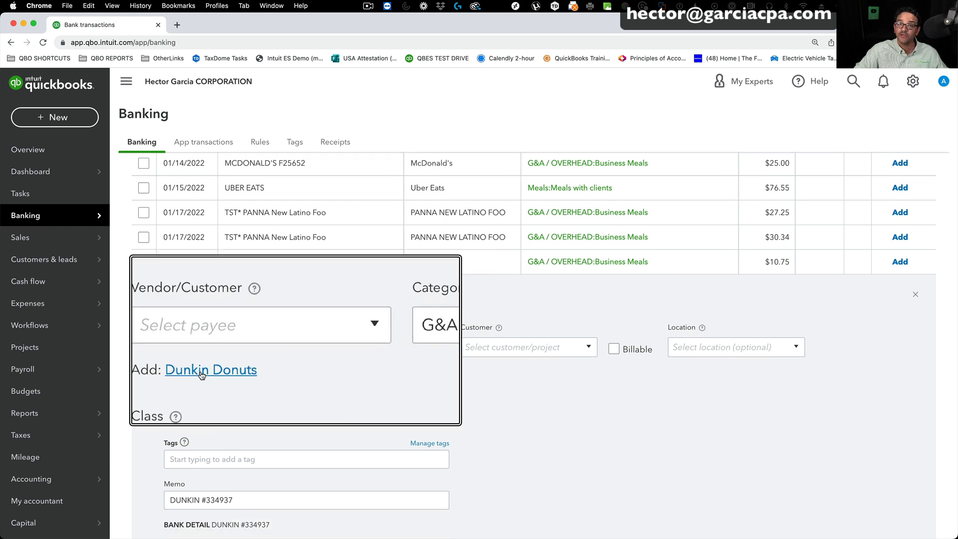
left_click(210, 370)
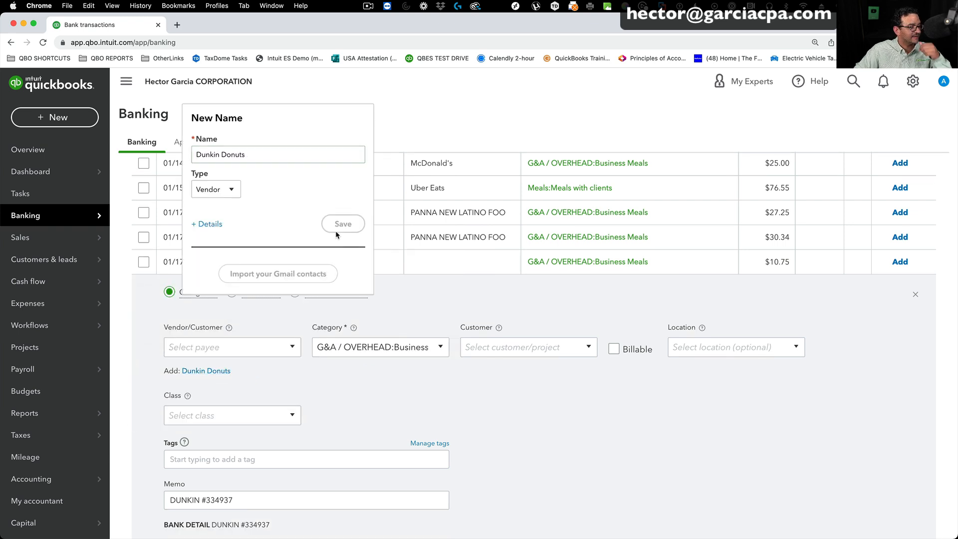
left_click(343, 224)
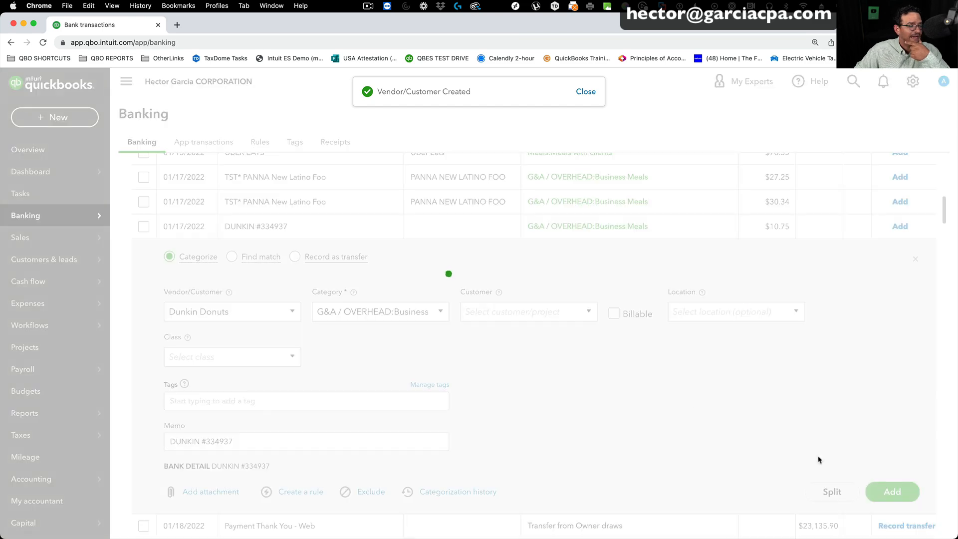
left_click(892, 491)
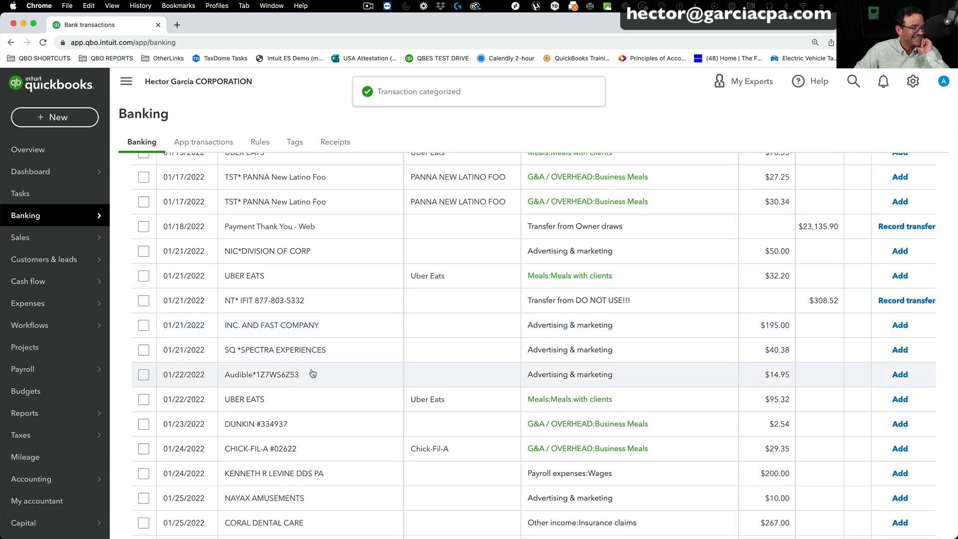
Create vendor Inc. Magazine and record the $195.00 charge as Dues and Subscriptions.
scroll("down", 3)
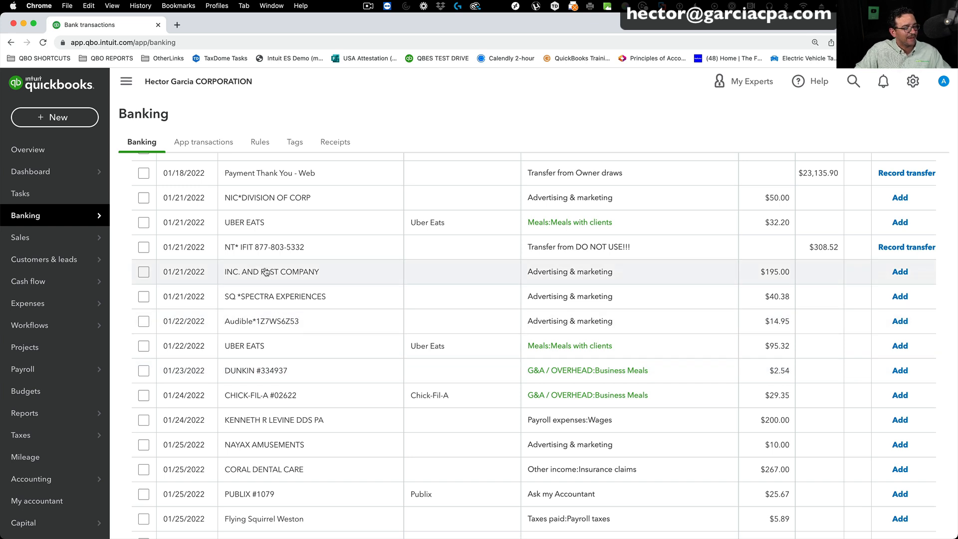
left_click(272, 272)
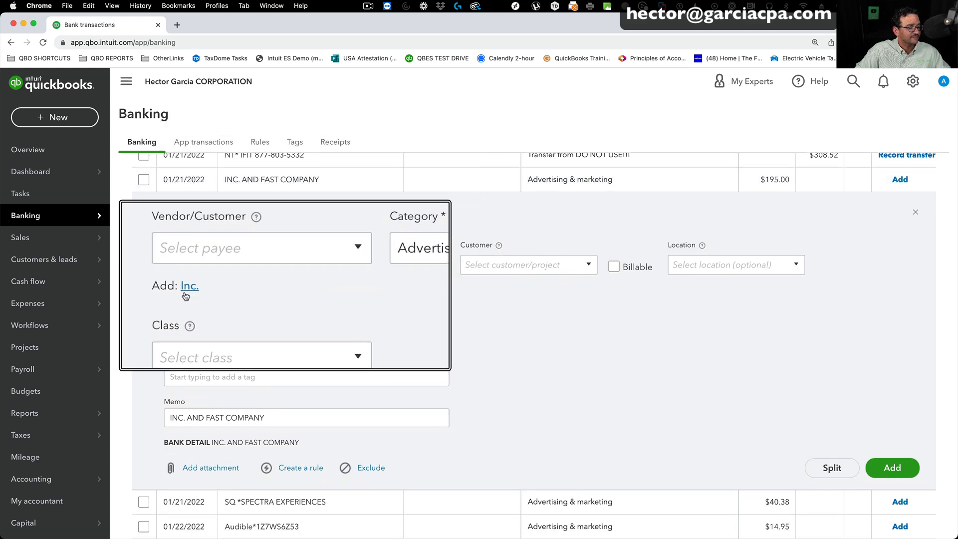
left_click(190, 286)
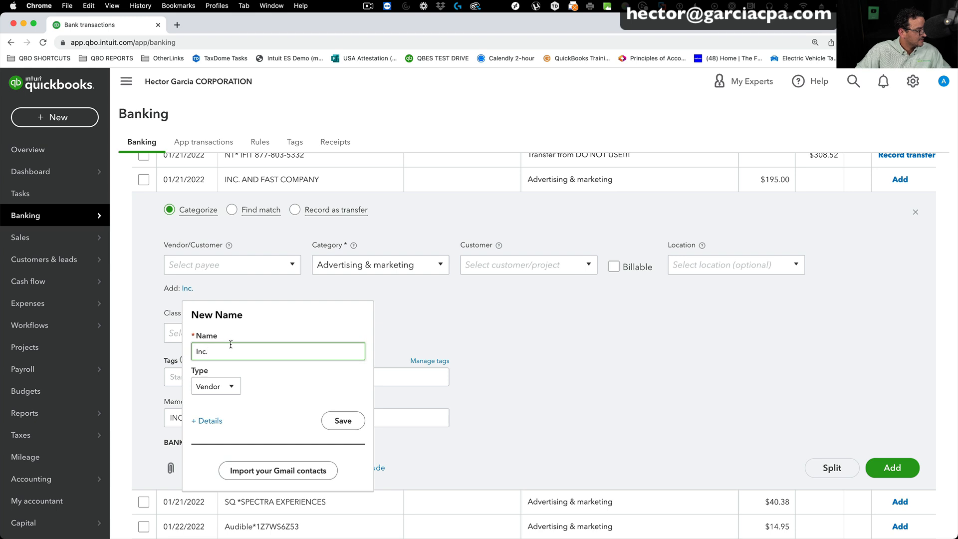
type("Maga")
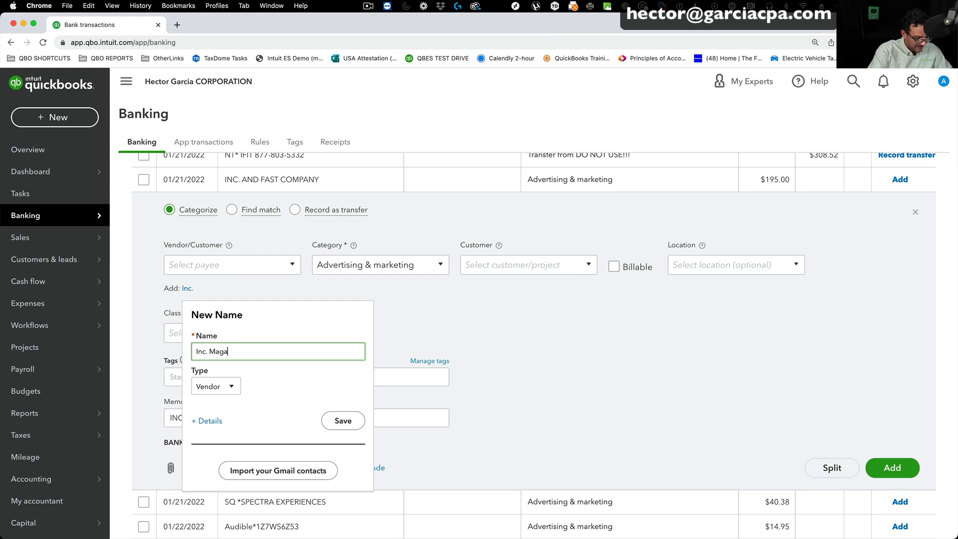
type("zoine")
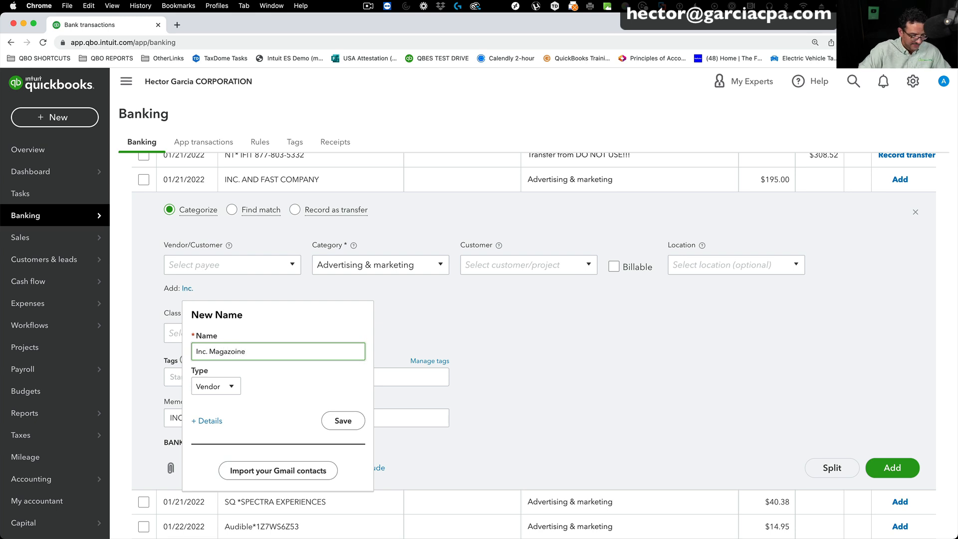
key("Backspace")
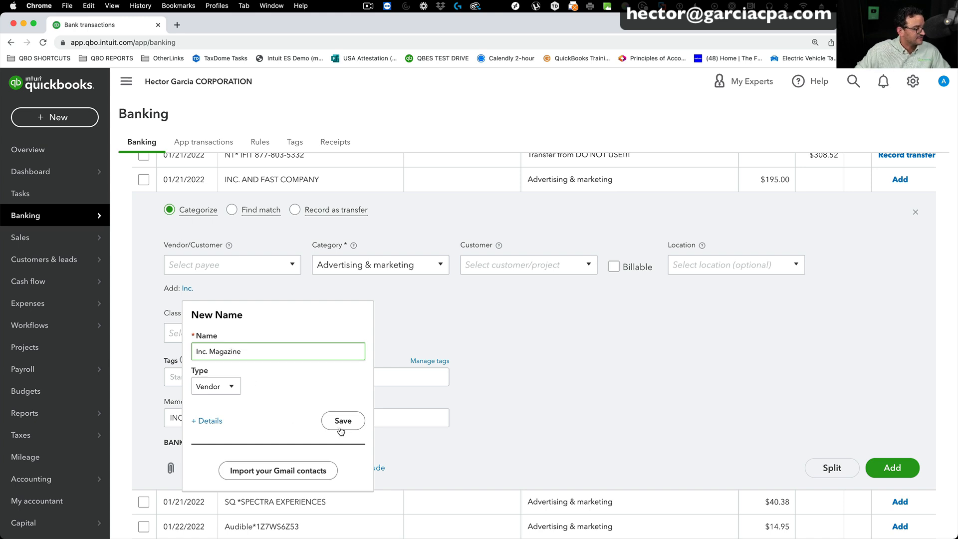
left_click(343, 420)
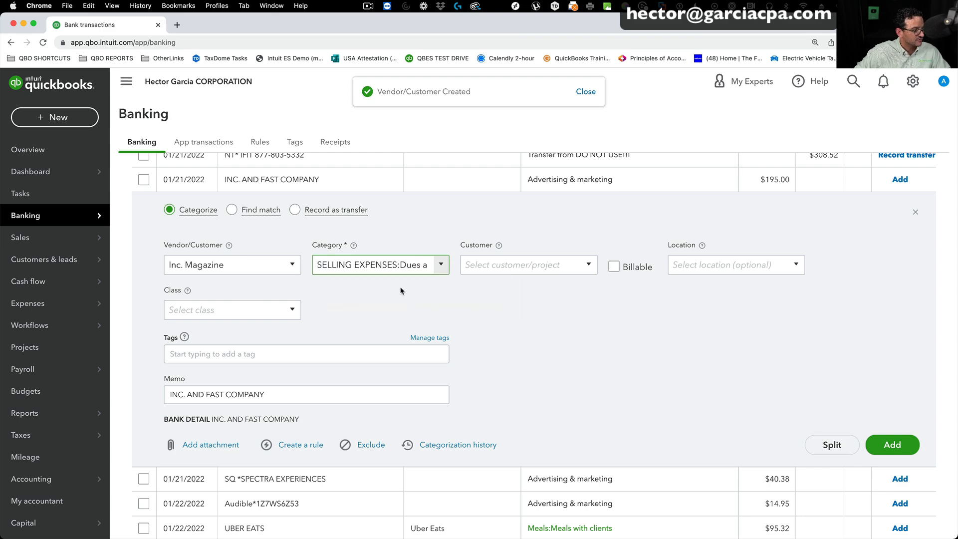
left_click(892, 444)
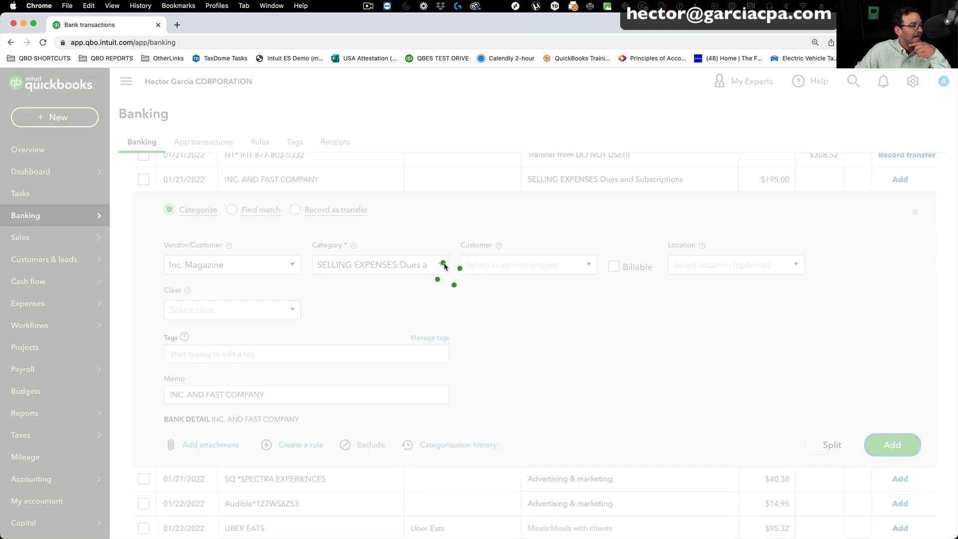
left_click(892, 444)
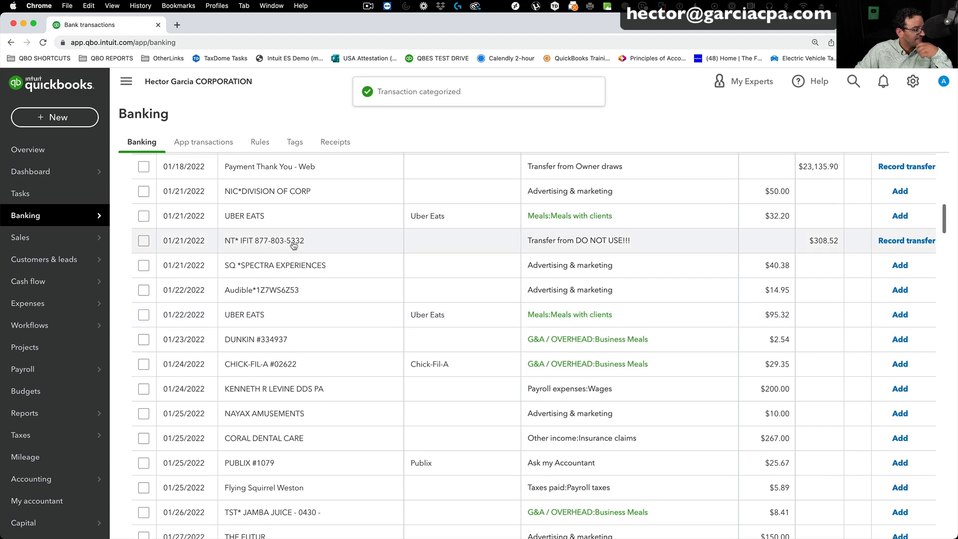
Create vendor SPECTRA EXPERIENCES and record the $40.38 charge as Advertising & marketing.
left_click(274, 264)
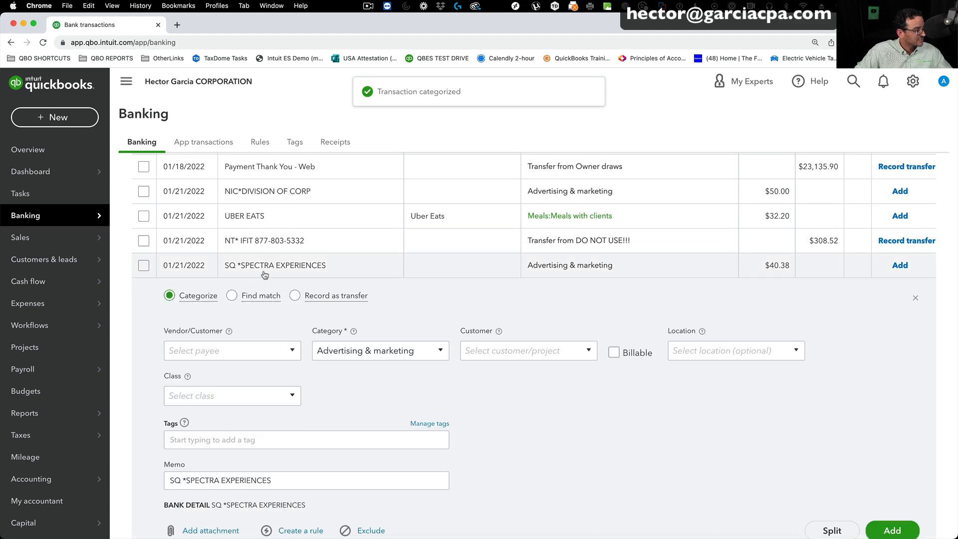
scroll("down", 3)
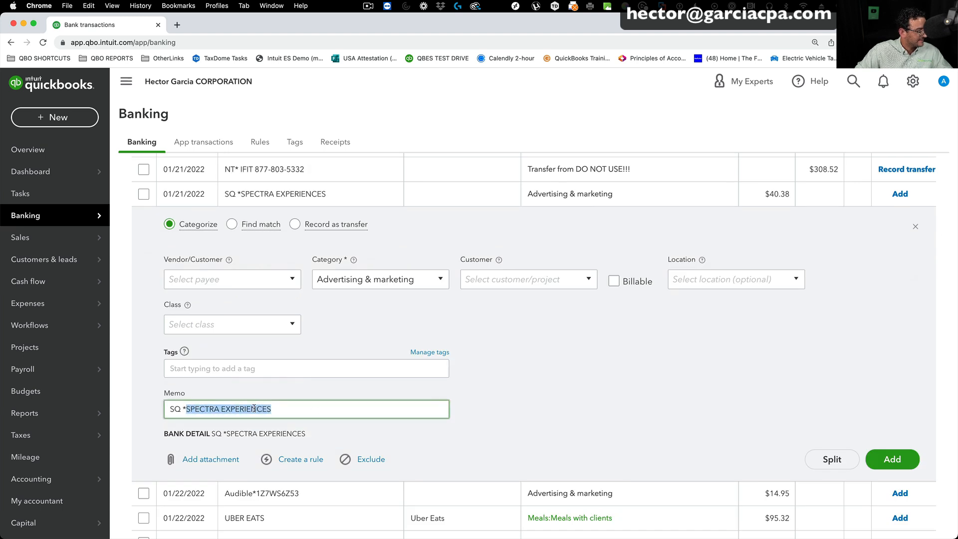
left_click(231, 279)
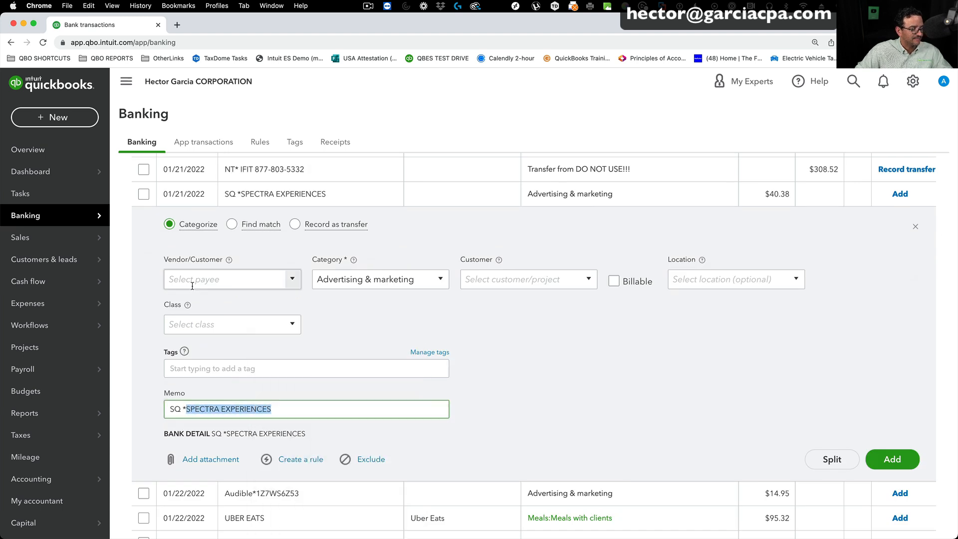
type("SPECTRA EXPERIENCES")
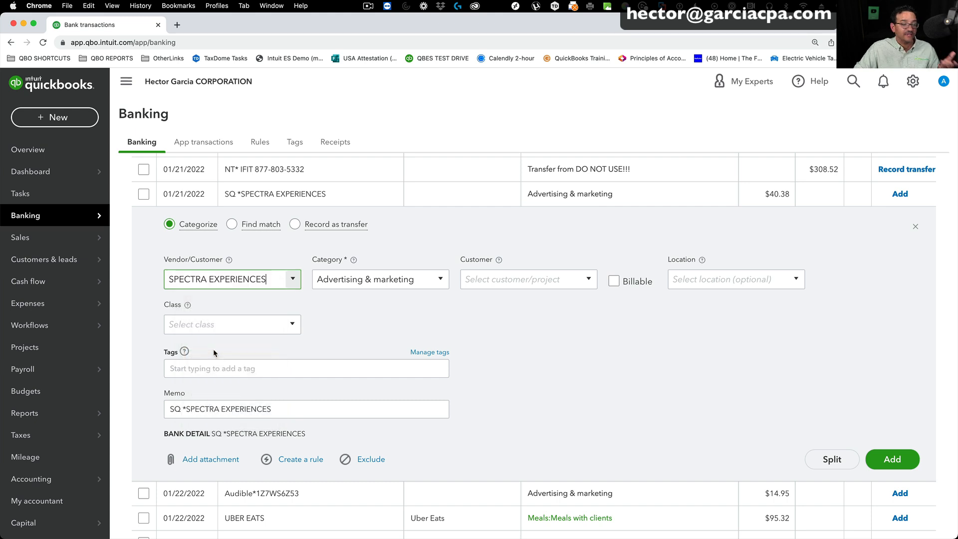
left_click(231, 278)
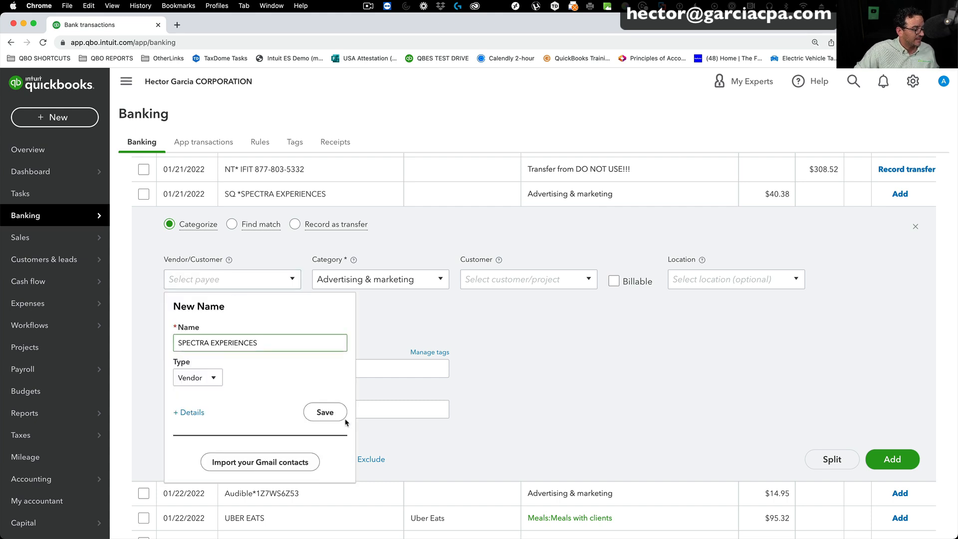
left_click(325, 411)
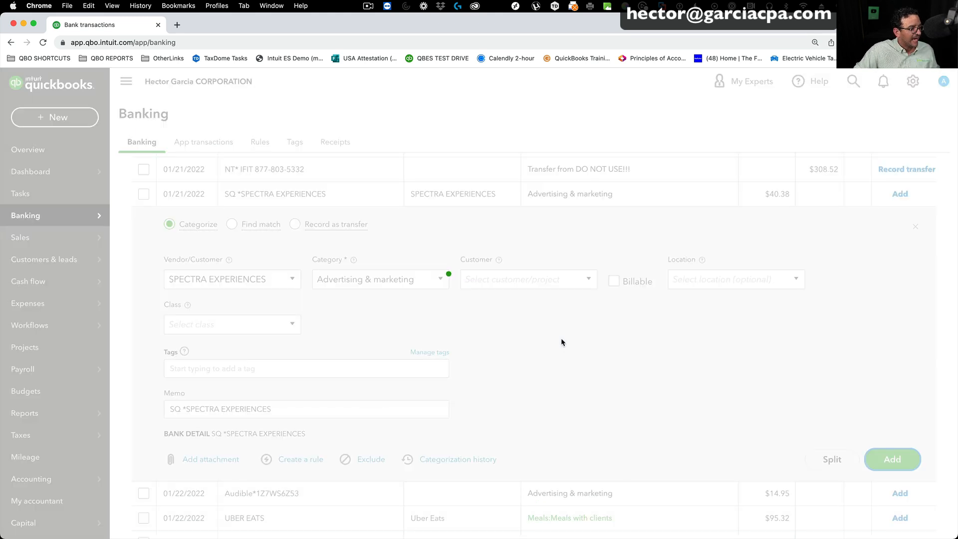
left_click(891, 459)
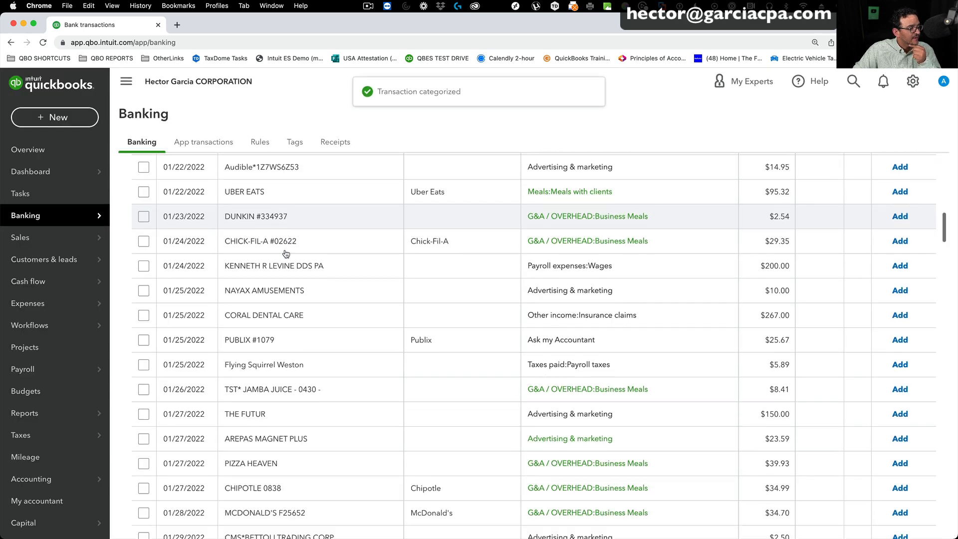
Record the $2.54 Dunkin charge, then the $200 Kenneth R Levine DDS PA charge as Personal expenses.
left_click(256, 216)
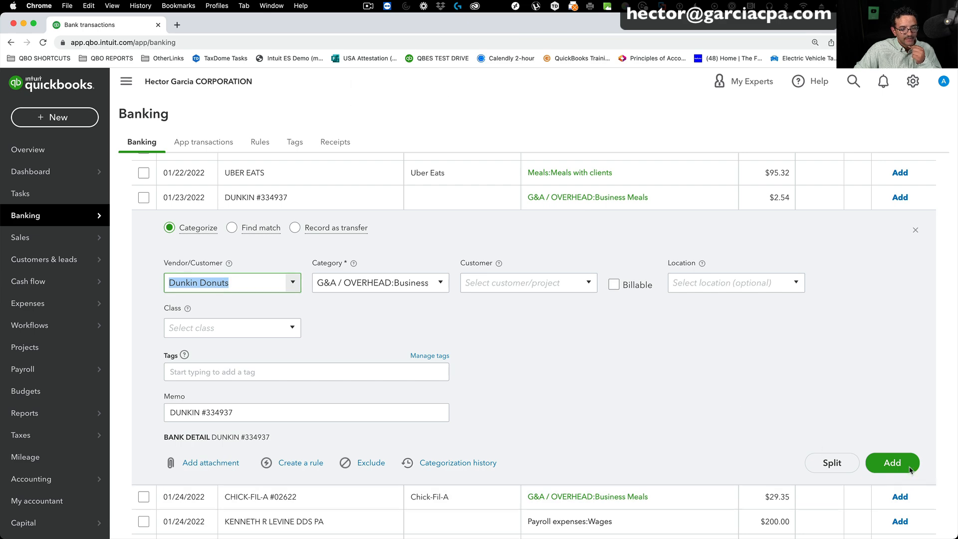
left_click(892, 462)
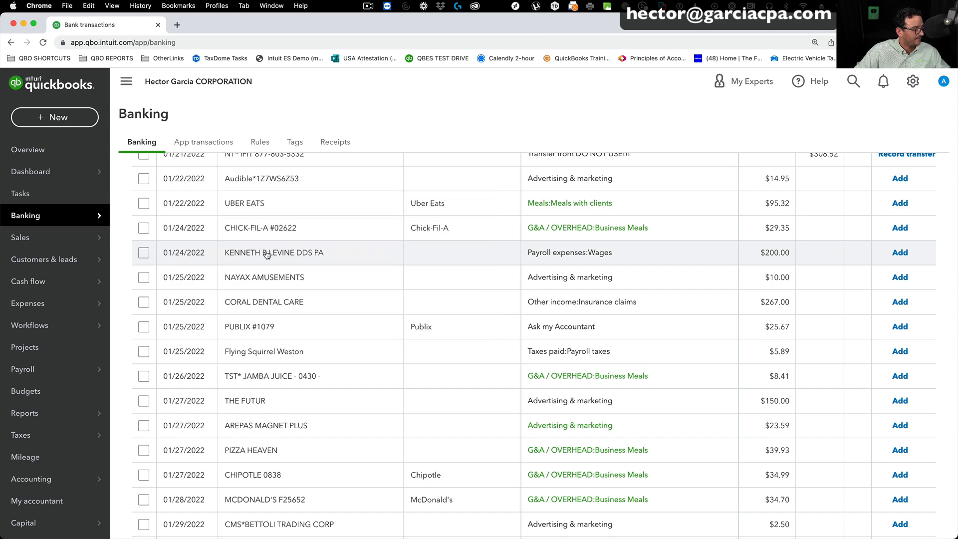
left_click(274, 253)
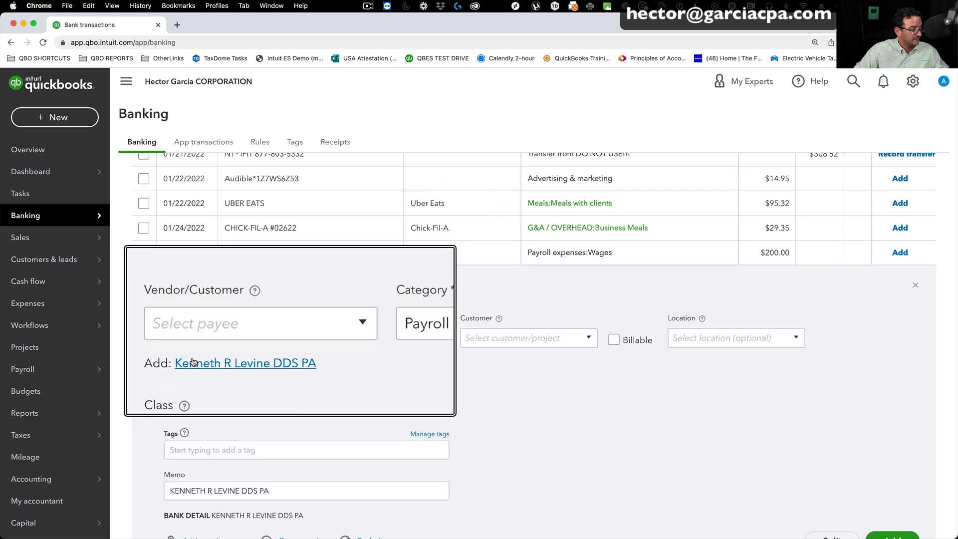
left_click(245, 363)
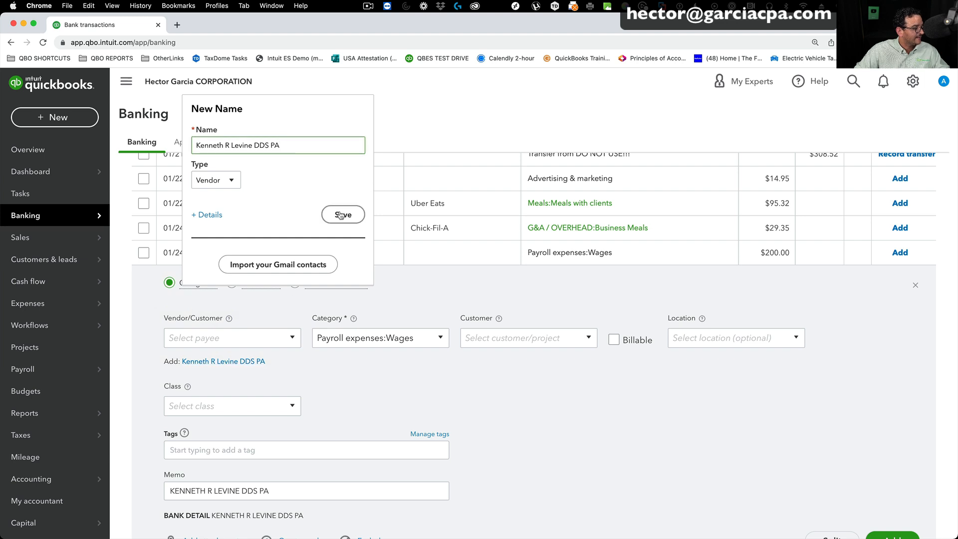
left_click(343, 214)
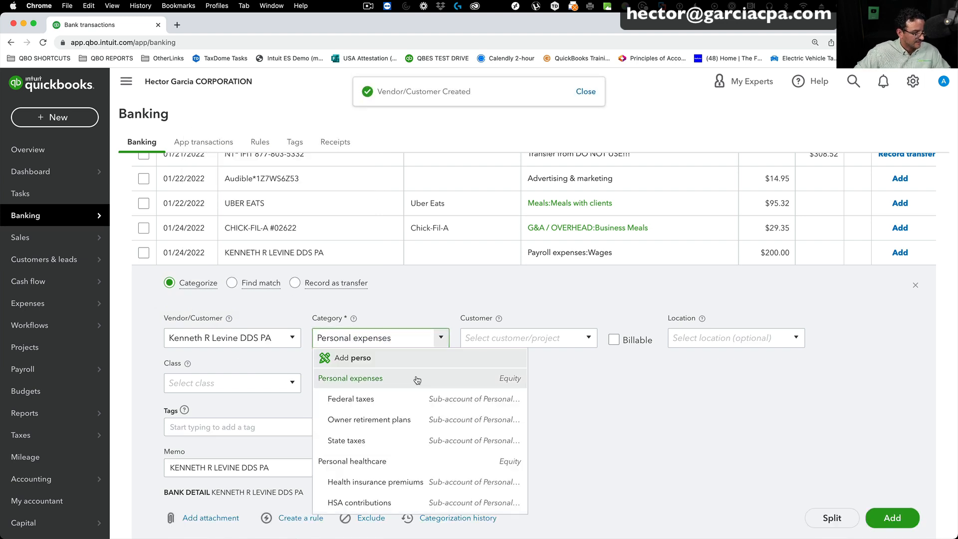
left_click(350, 378)
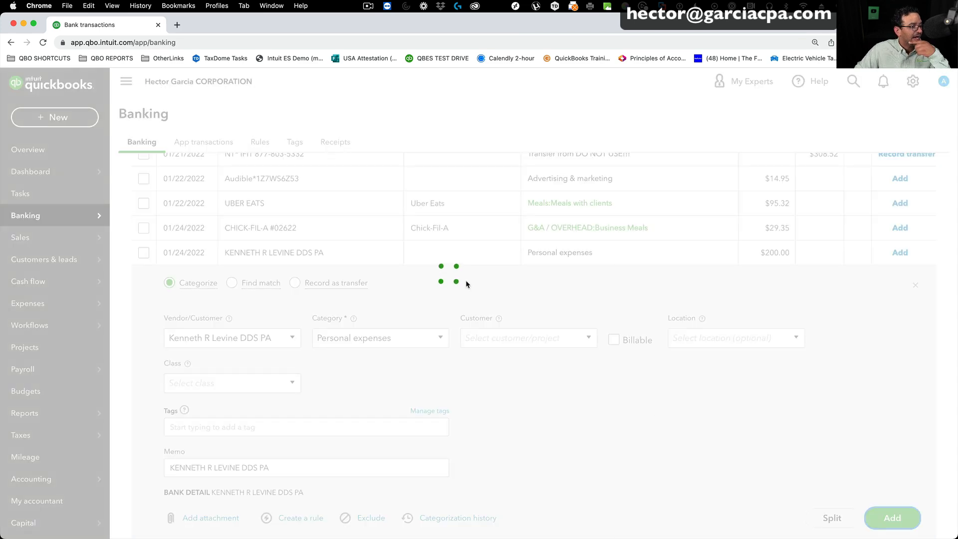
left_click(892, 517)
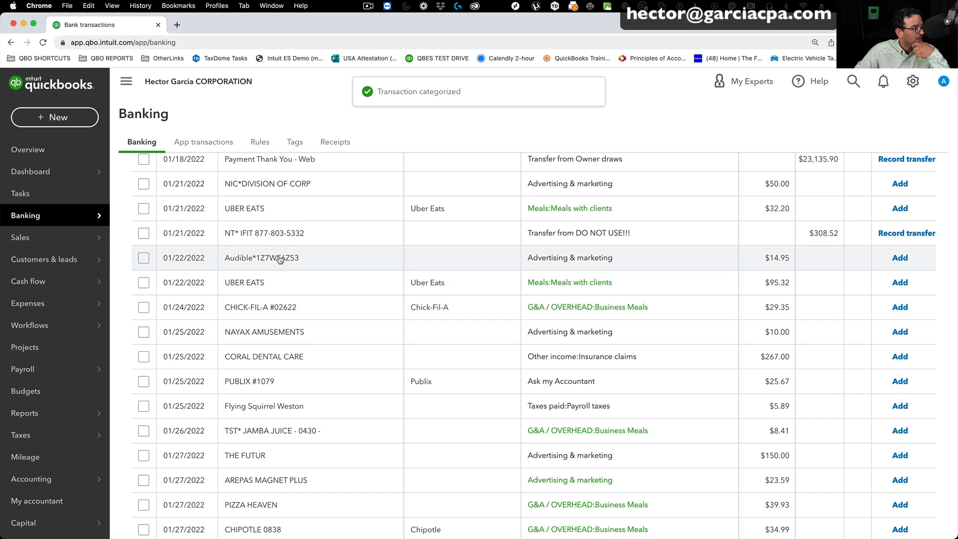
Create vendor Audible.com and record the $14.95 charge as SELLING EXPENSES:Dues and Subscriptions.
left_click(261, 257)
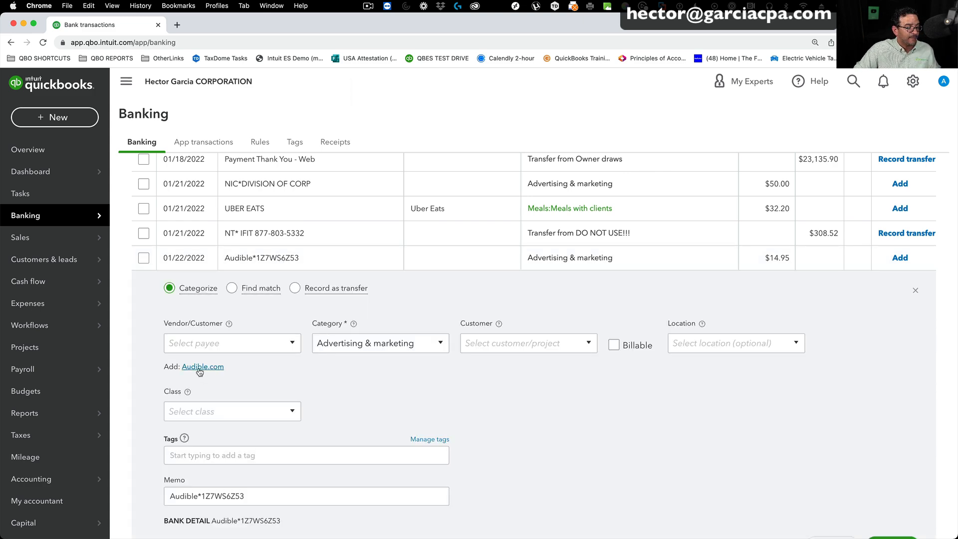
left_click(202, 365)
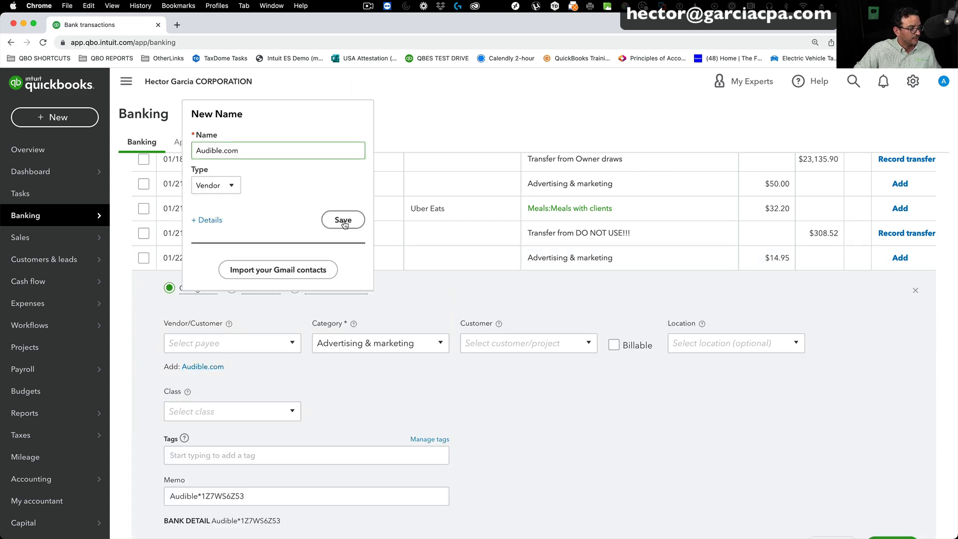
left_click(343, 220)
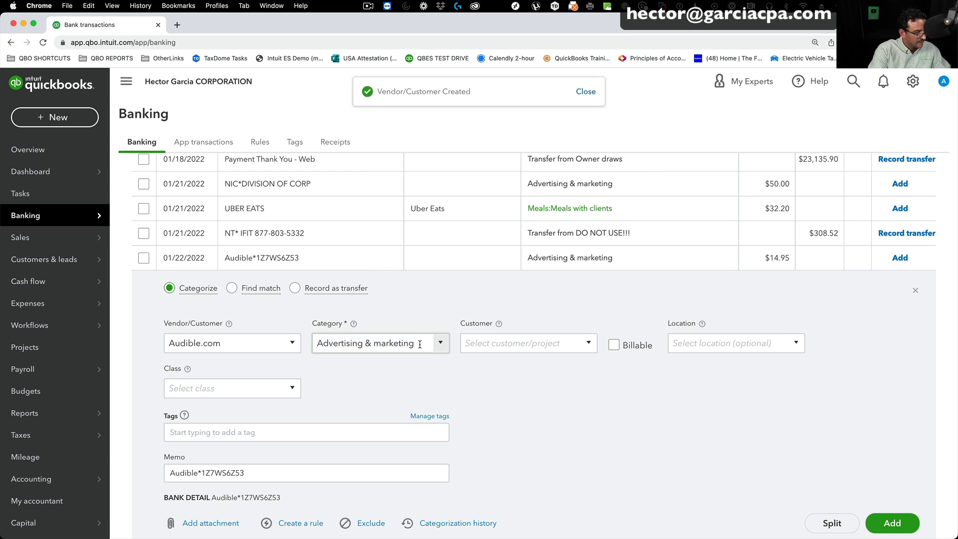
type("d")
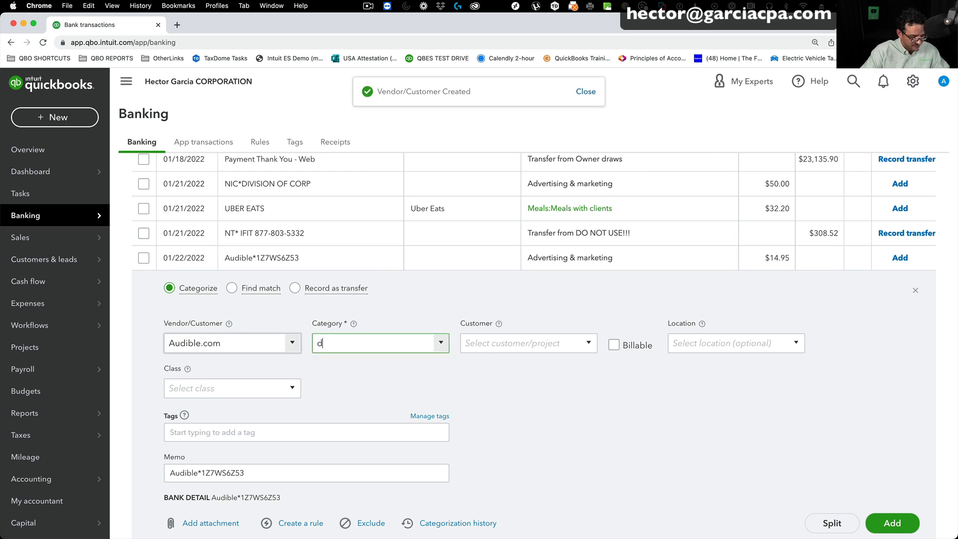
type("SELLING EXPENSES:Dues a")
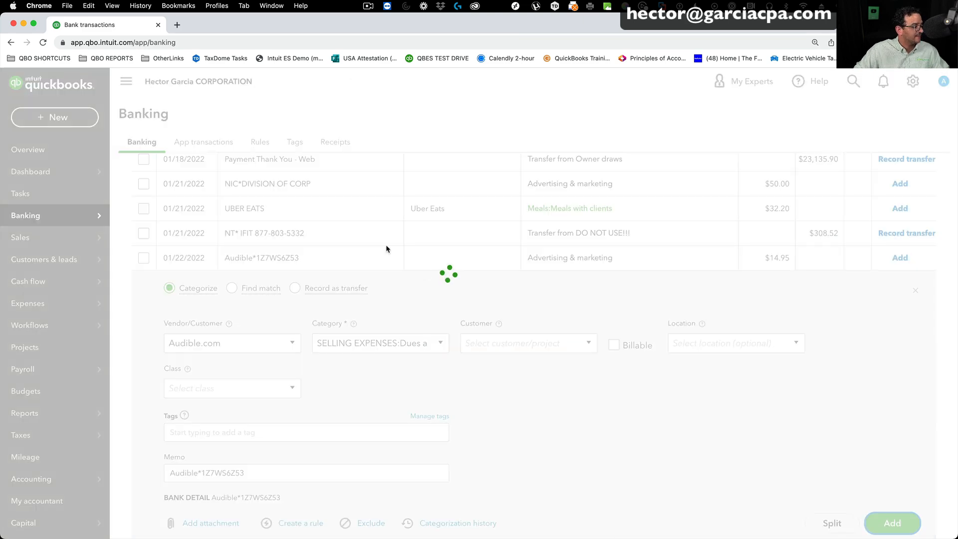
left_click(891, 523)
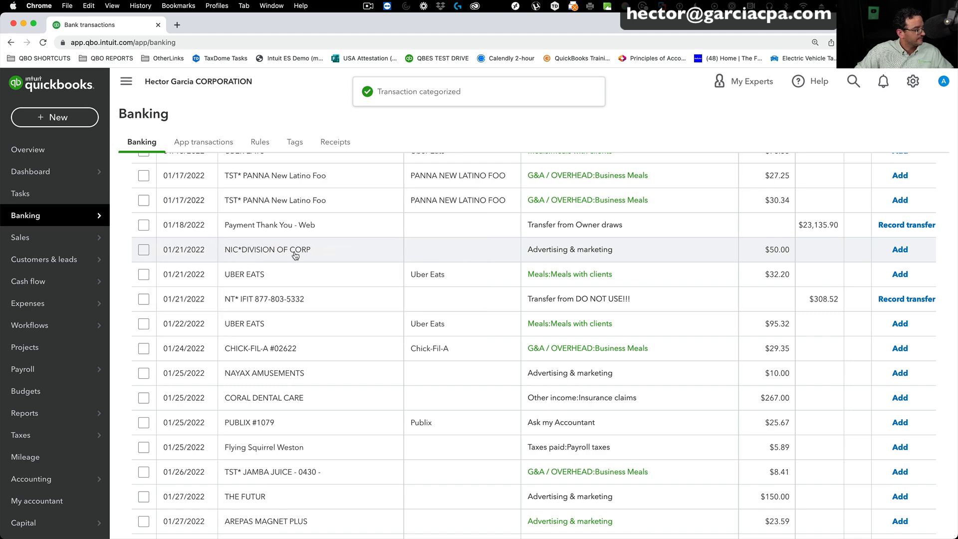
Create vendor DIVISION OF CORP and record the $50.00 charge as Advertising & marketing.
left_click(267, 249)
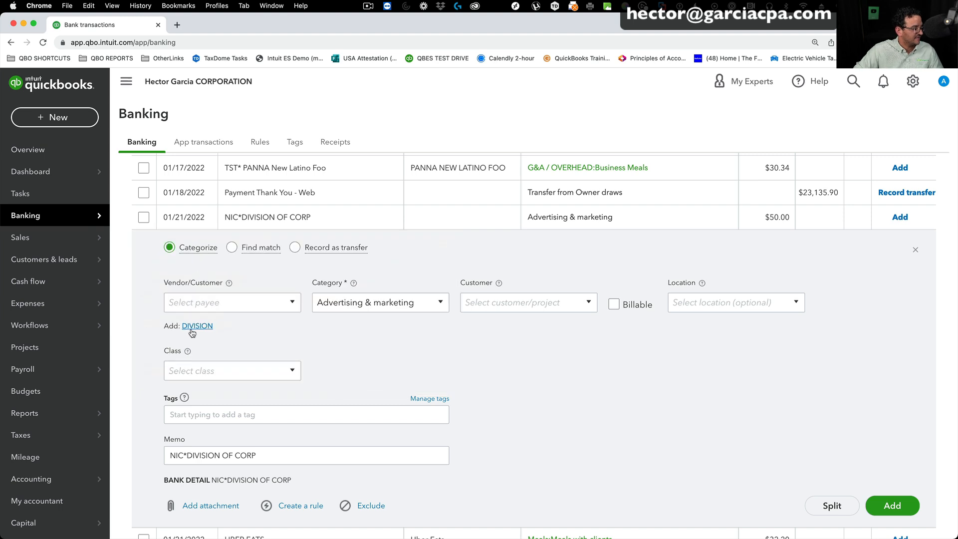
left_click(197, 326)
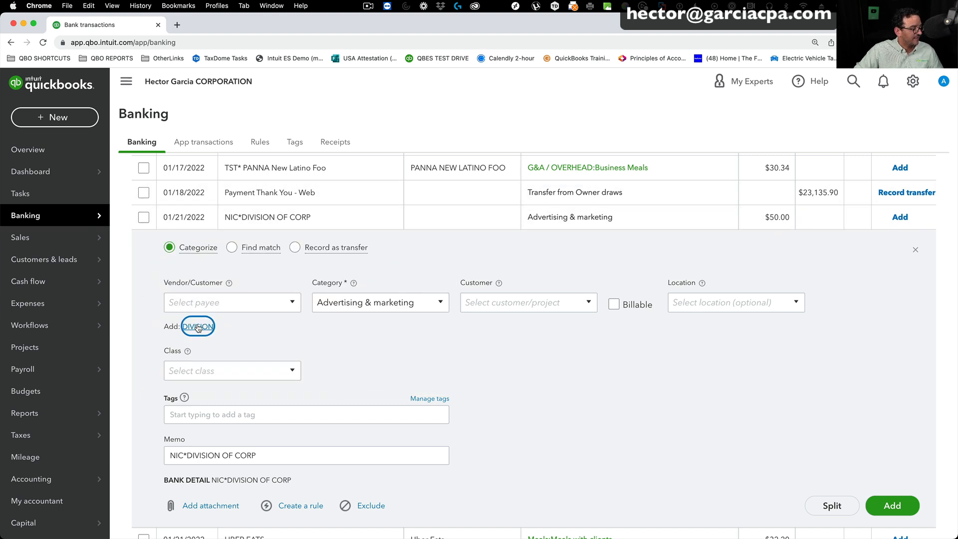
left_click(196, 326)
type("DIVISION OF CORP")
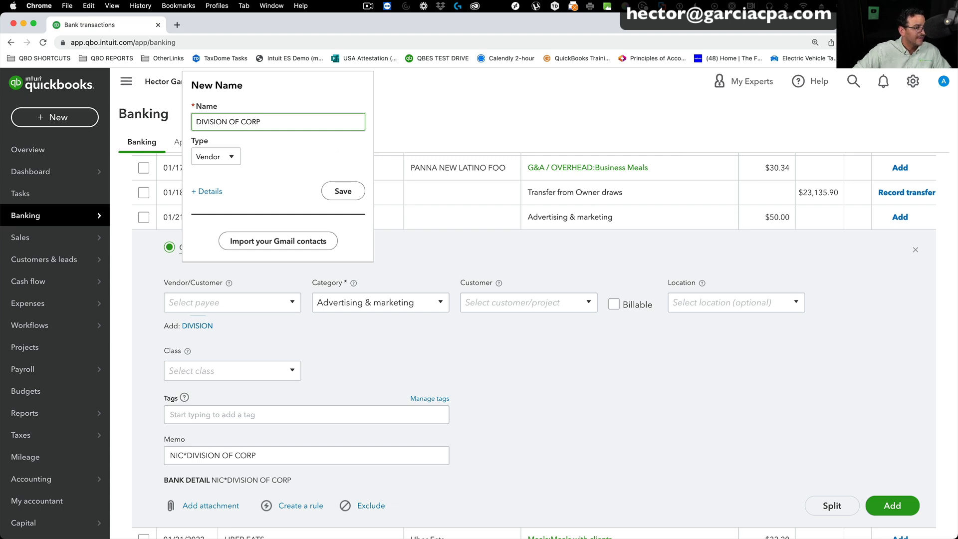
left_click(342, 191)
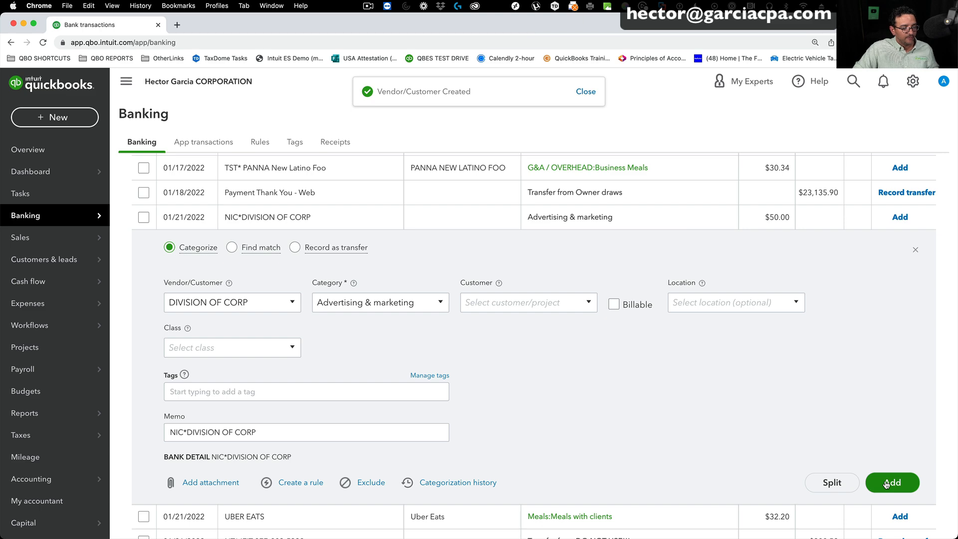
left_click(891, 481)
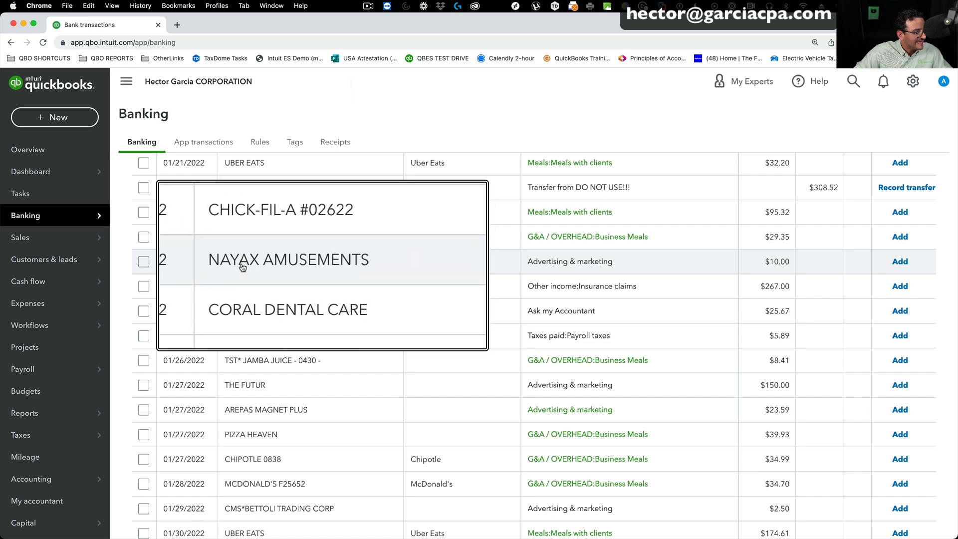
Record the $10.00 NAYAX AMUSEMENTS charge as Personal expenses under vendor NAYAX AMUSEMENTS.
left_click(264, 261)
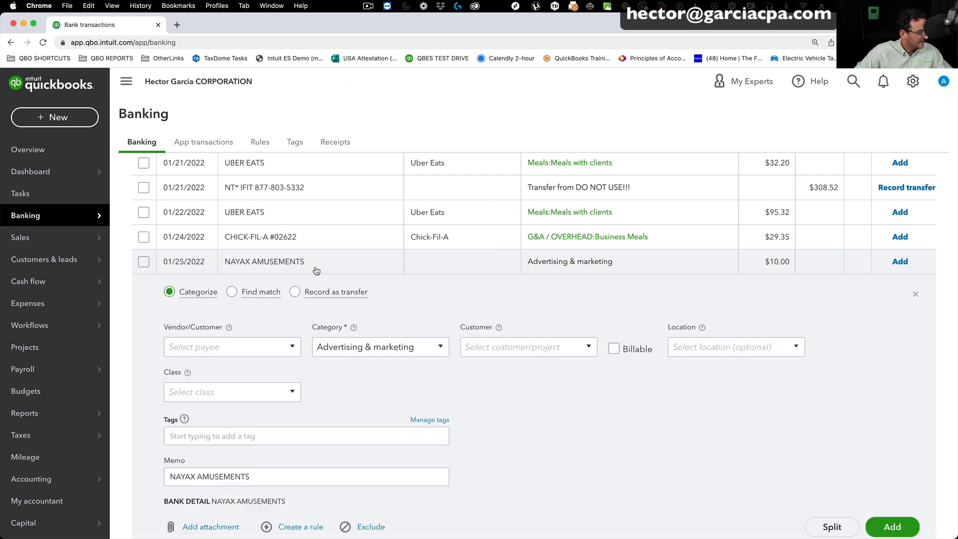
scroll("down", 3)
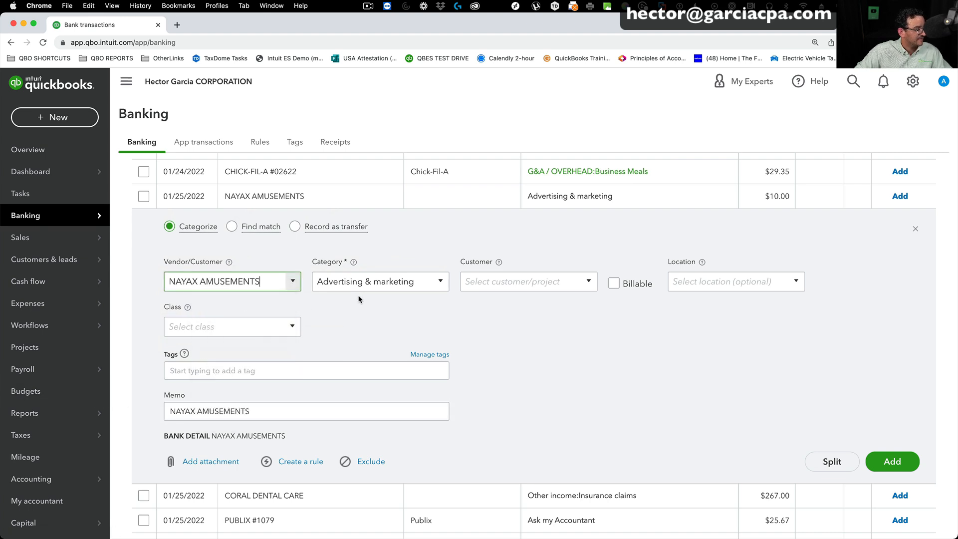
type("per")
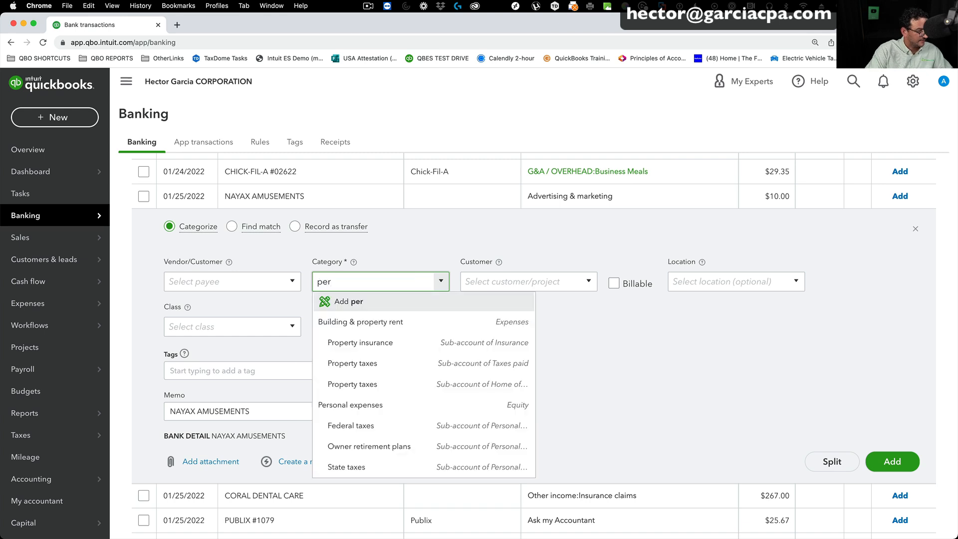
left_click(351, 405)
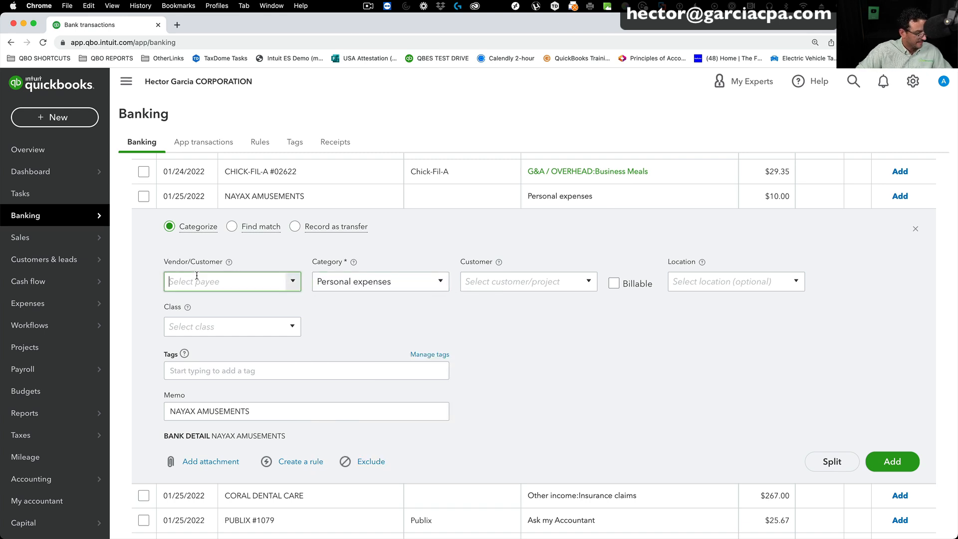
type("NAYAX AMUSEMENTS")
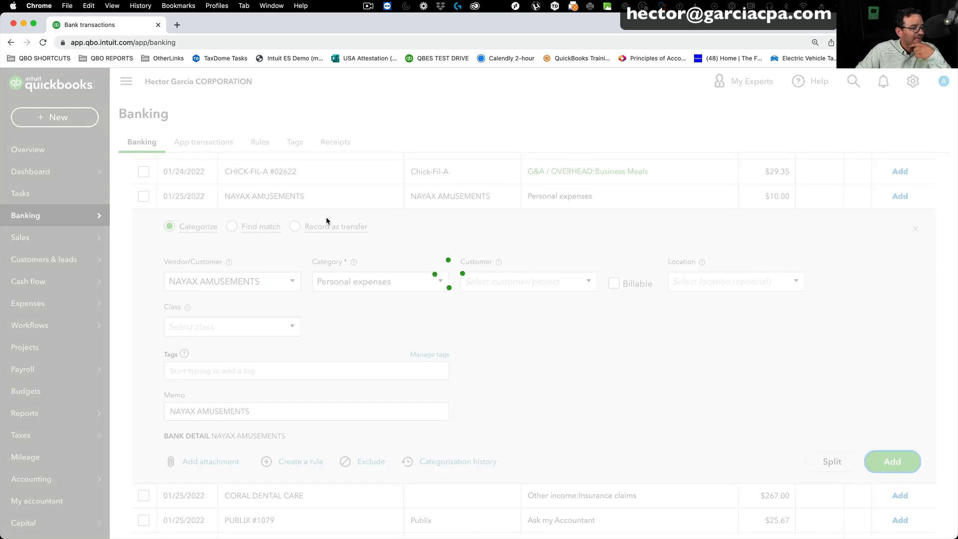
left_click(892, 461)
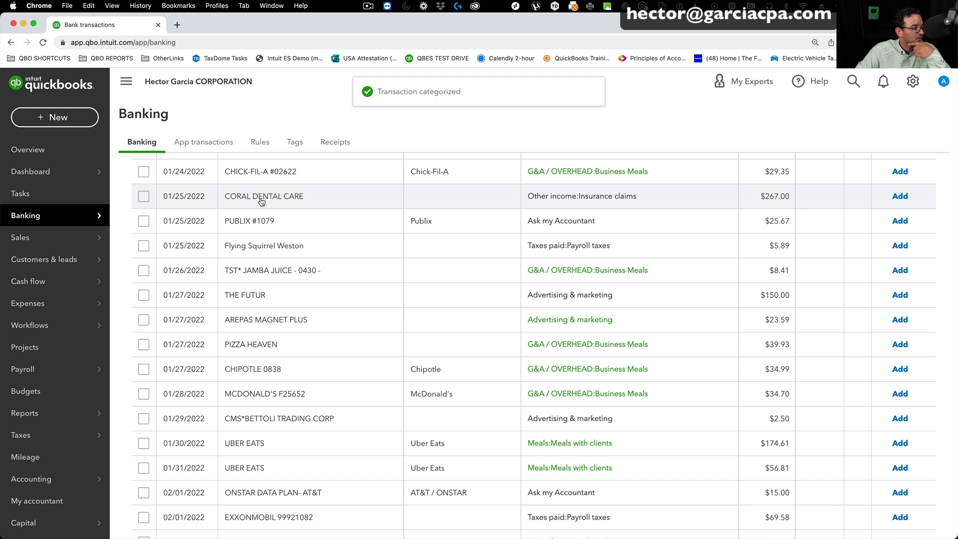
Record the $267.00 Coral Dental deposit as Insurance claims under new vendor Coral Dental Care Inc.
left_click(264, 196)
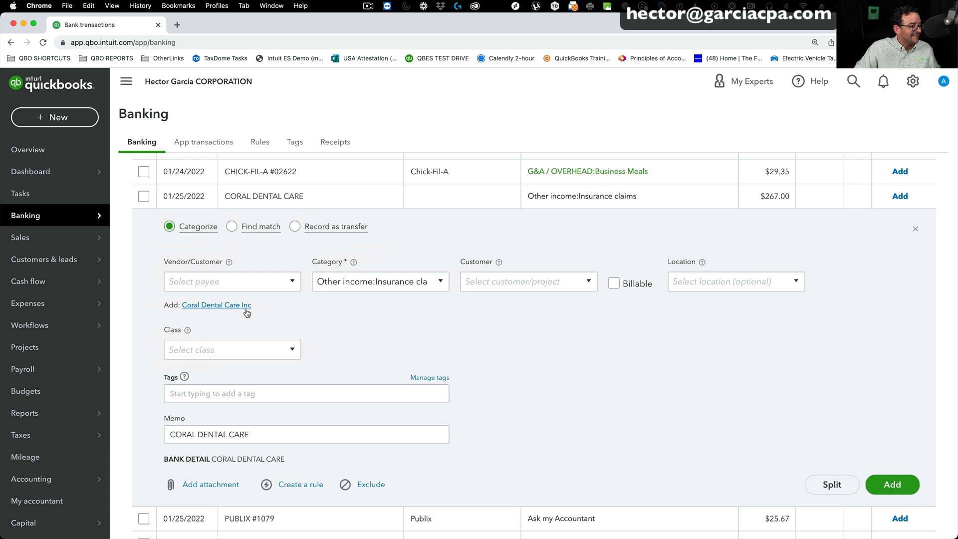
left_click(306, 434)
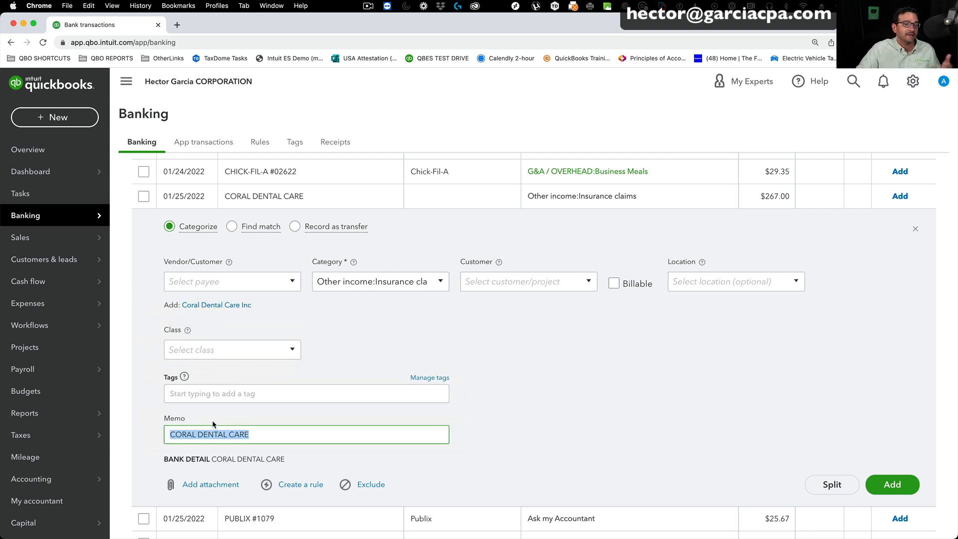
left_click(216, 305)
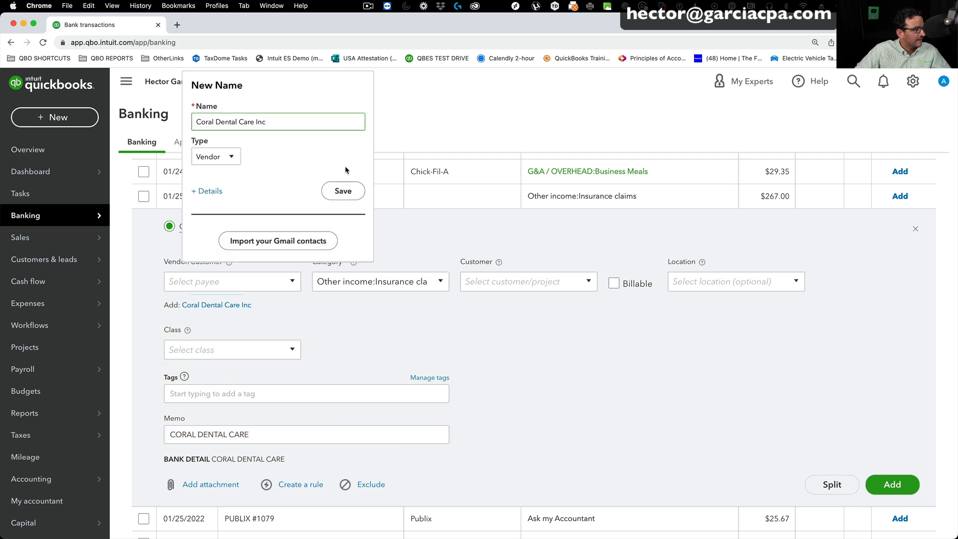
left_click(342, 190)
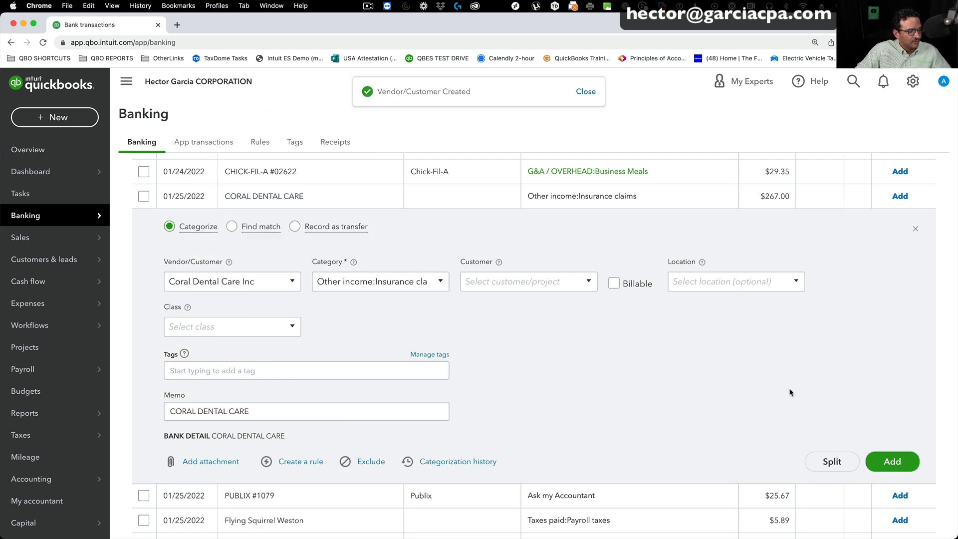
left_click(891, 461)
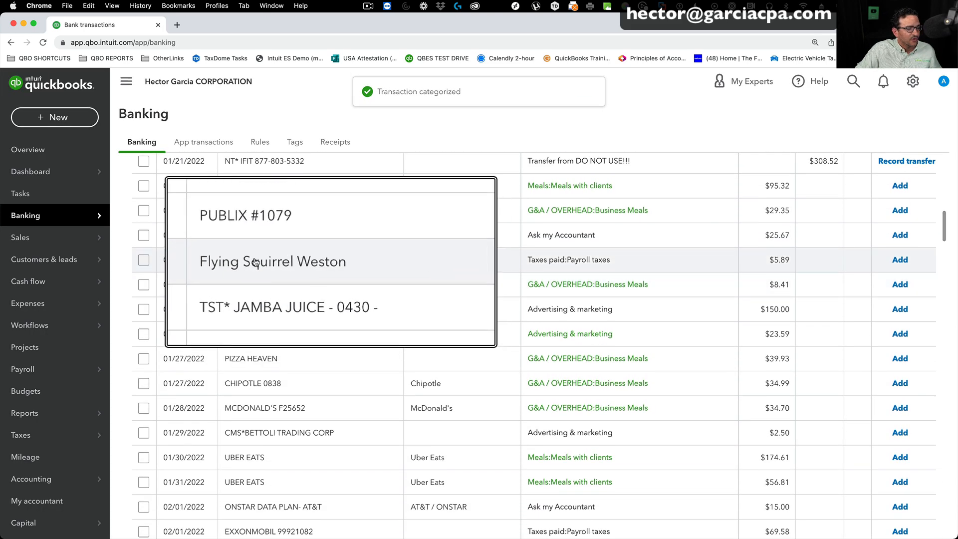
Record the $5.89 Flying Squirrel Weston charge as Personal expenses under new vendor Flying Squirrel.
left_click(273, 259)
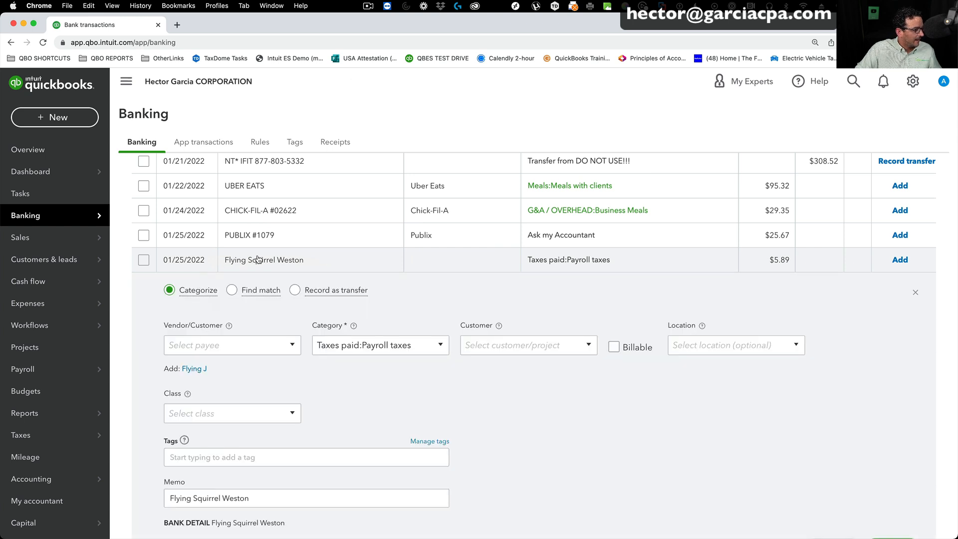
scroll("down", 3)
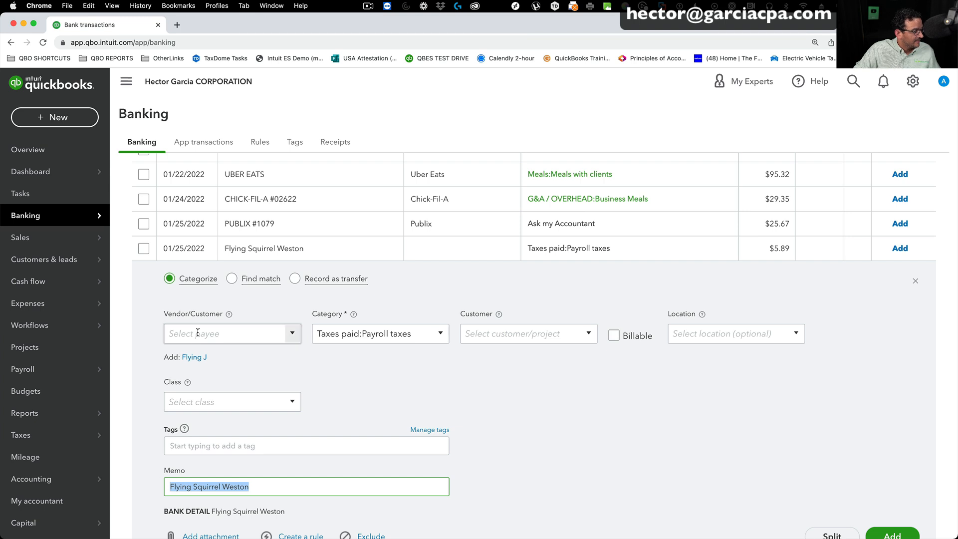
left_click(232, 333)
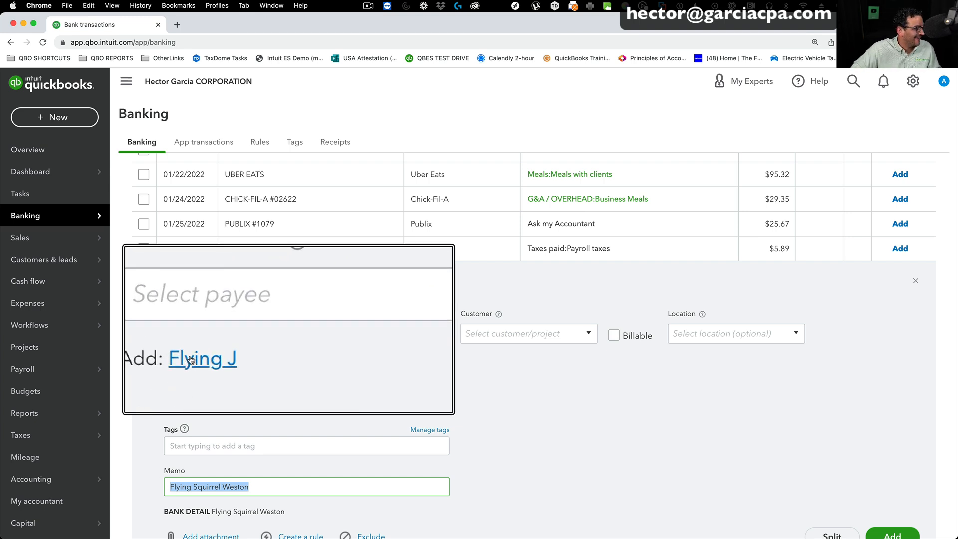
left_click(202, 358)
type("Flying Squirrel")
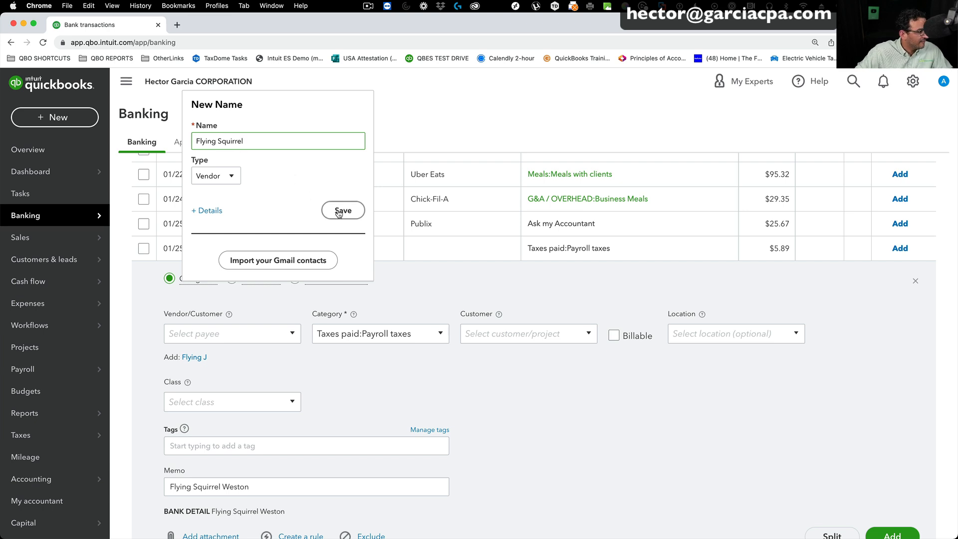
left_click(343, 210)
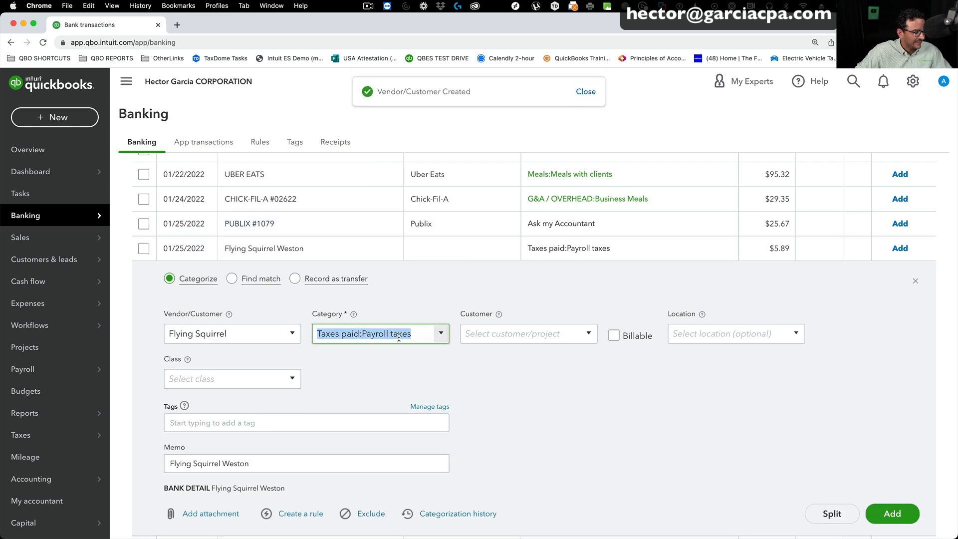
type("per")
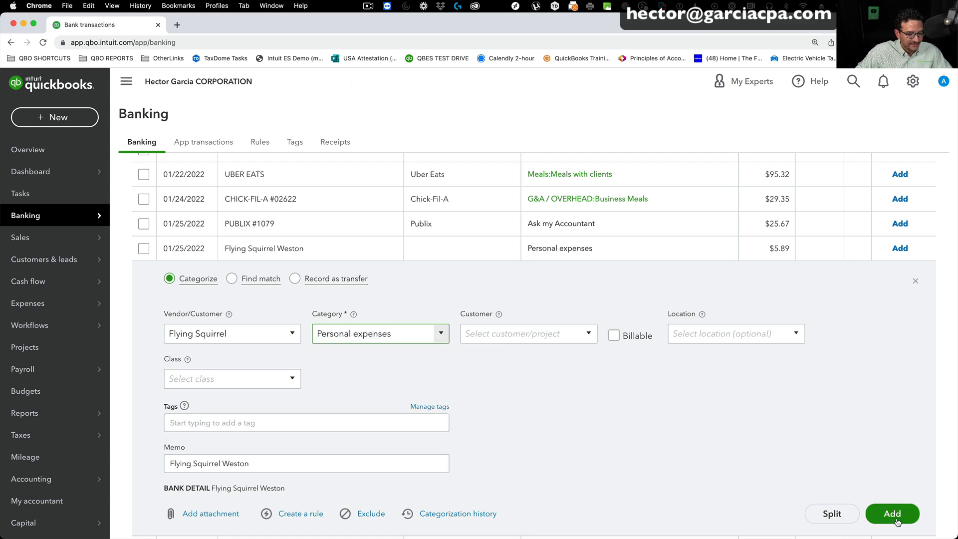
left_click(892, 513)
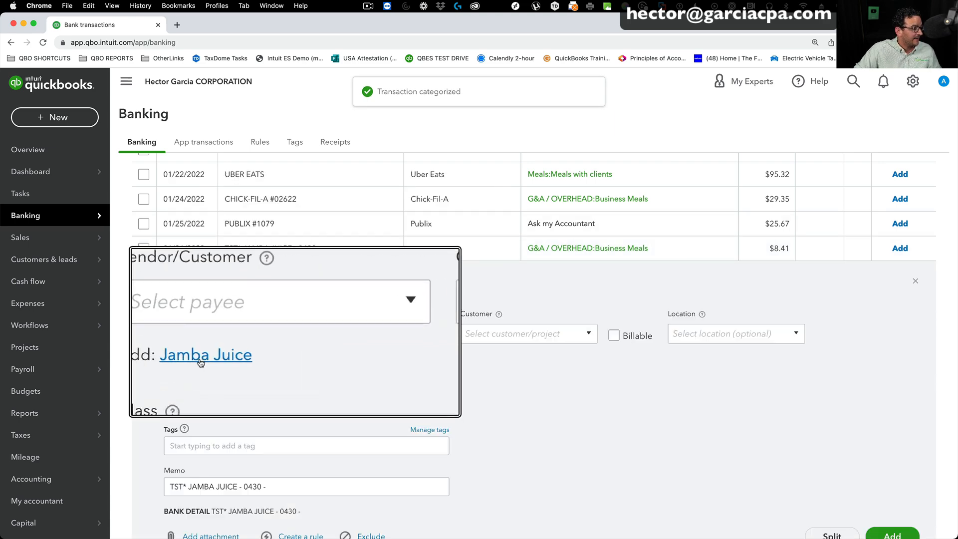
Record the $8.41 charge as Business Meals under new vendor Jamba Juice.
left_click(205, 354)
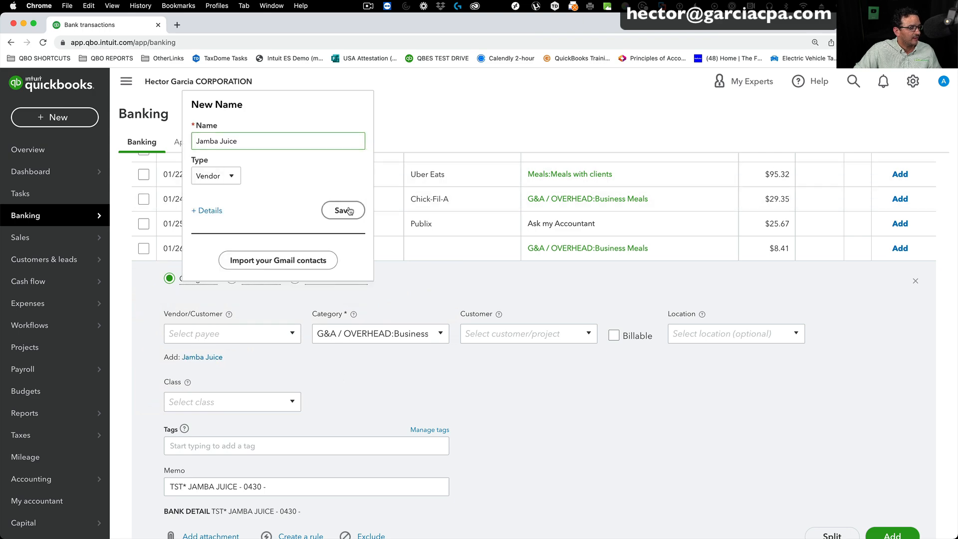
left_click(342, 210)
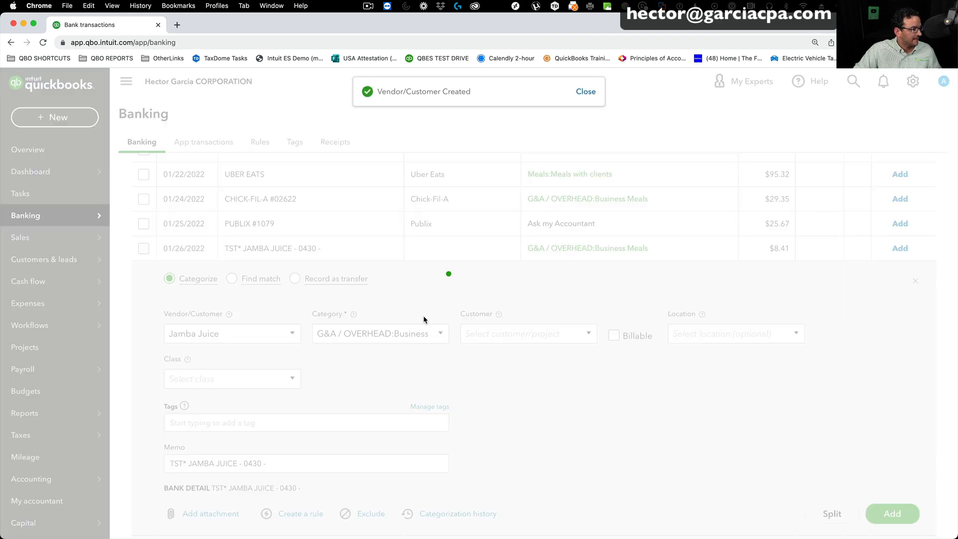
left_click(892, 513)
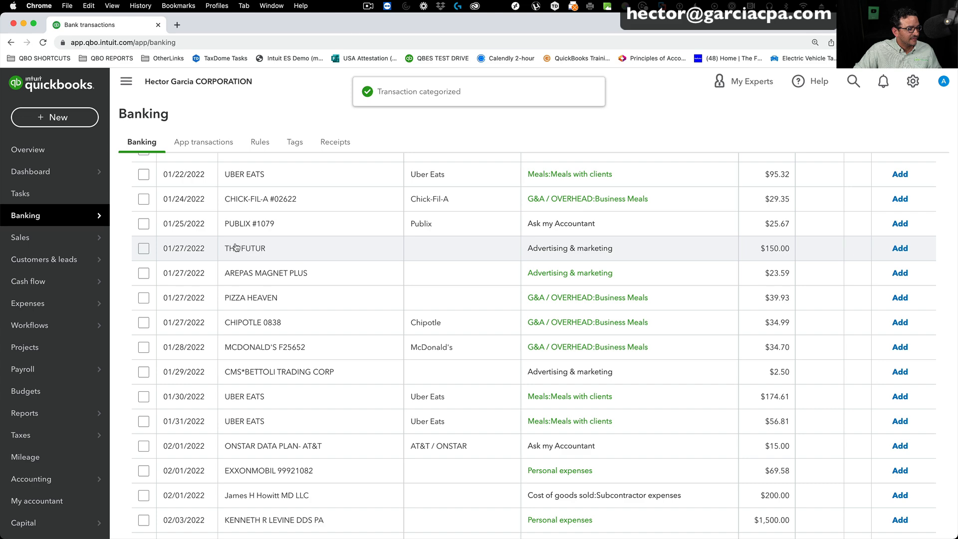
Record the $150.00 THE FUTUR charge as Advertising & marketing with vendor THE FUTUR.
left_click(244, 248)
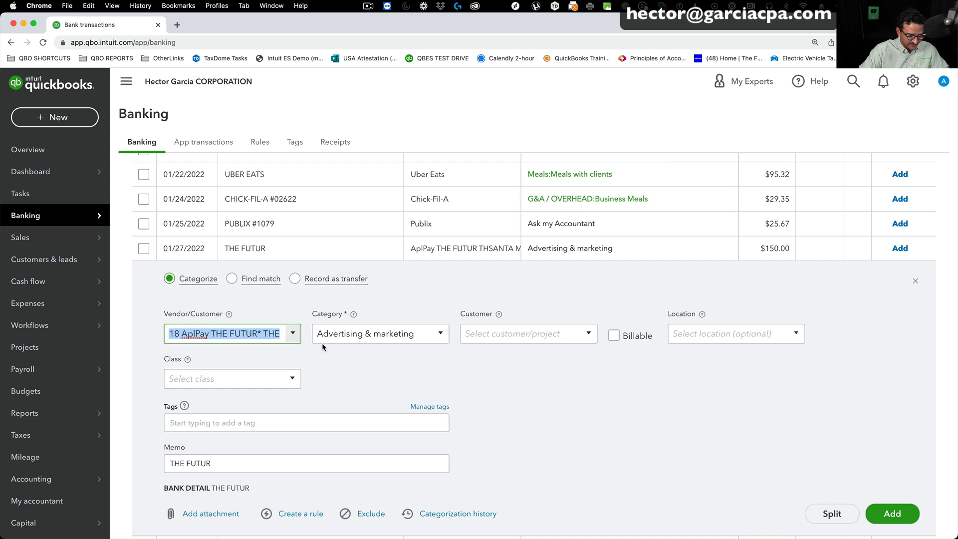
type("THE FUTUR")
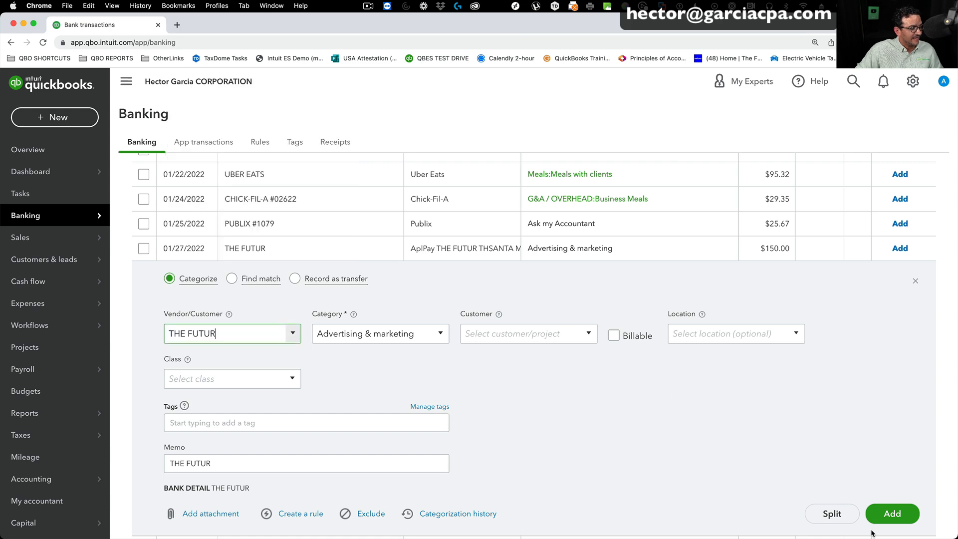
left_click(892, 514)
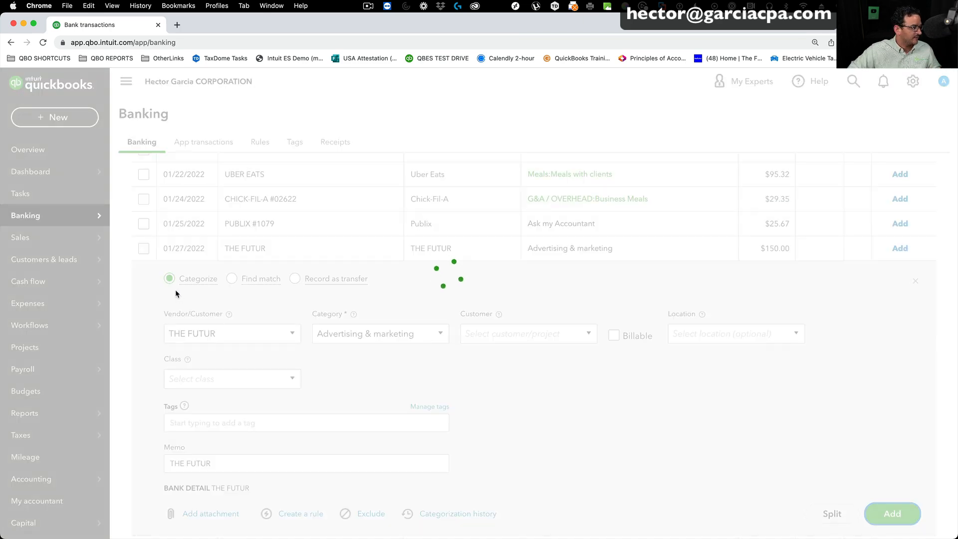
left_click(891, 514)
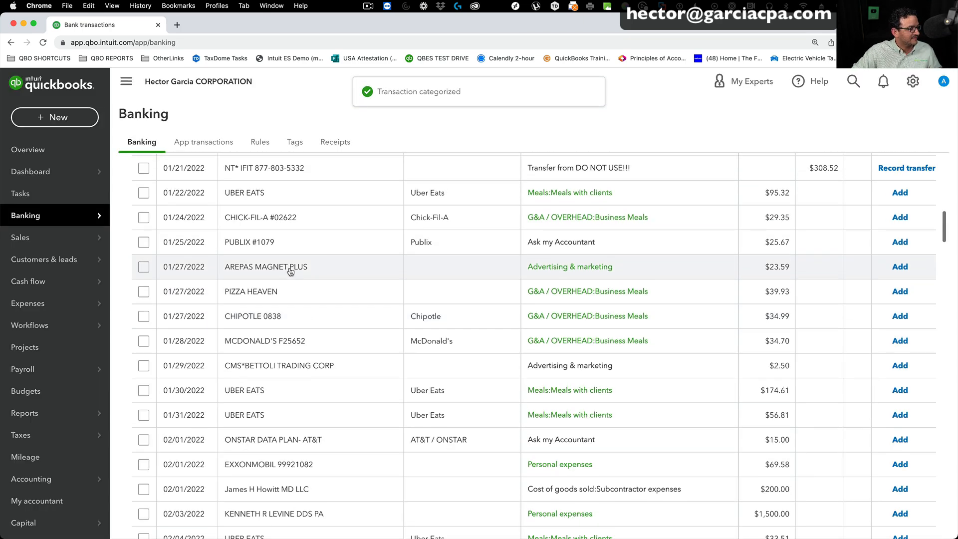
left_click(265, 266)
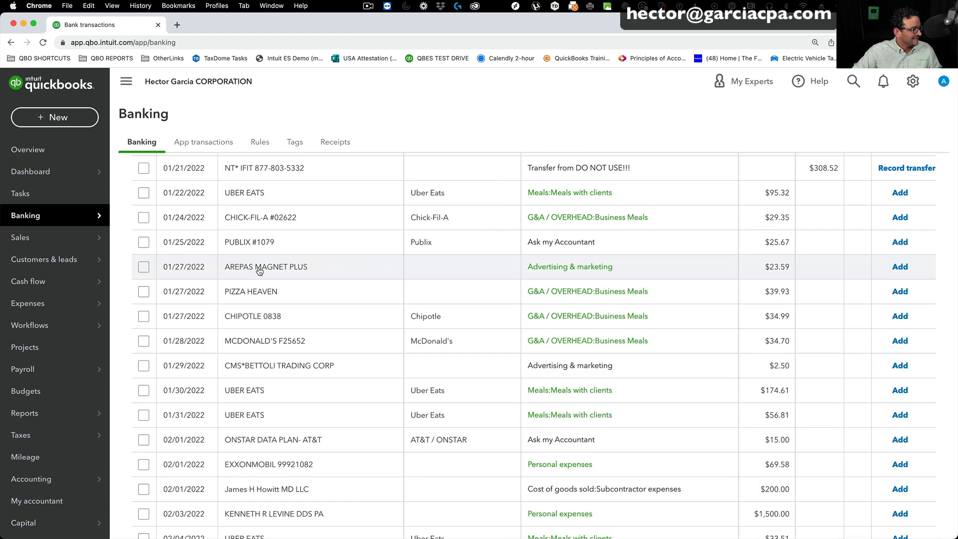
left_click(251, 292)
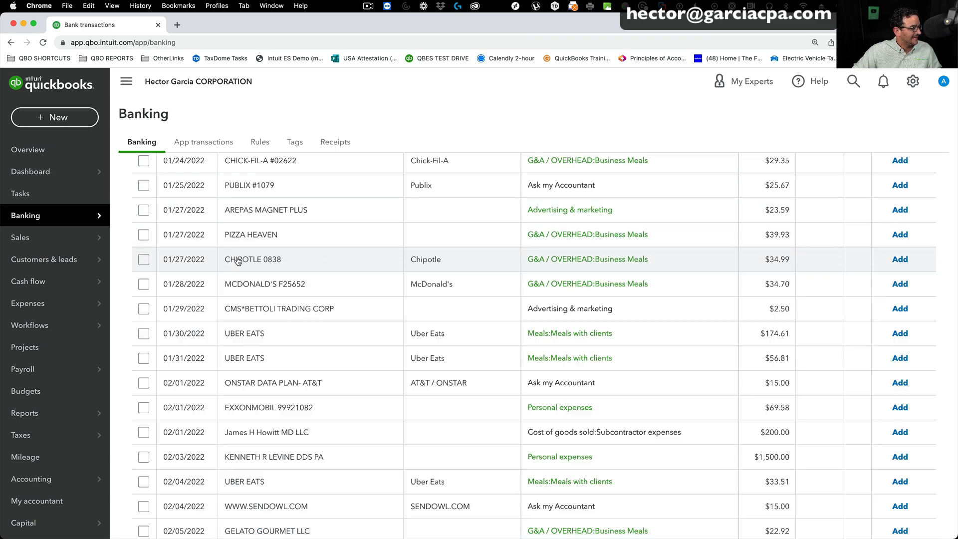
left_click(253, 258)
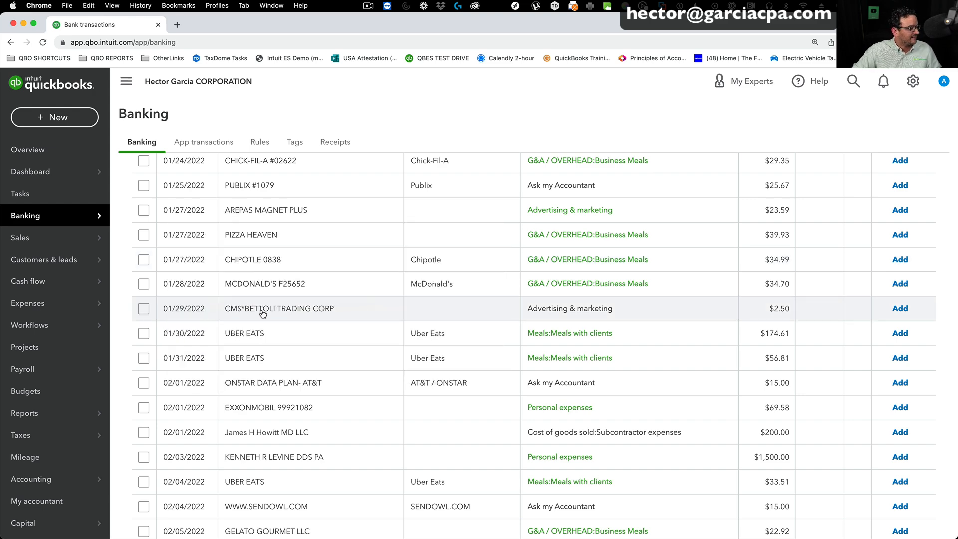
Record the $2.50 CMS*BETTOLI charge as Advertising & marketing under new vendor Bettoli Trading, Corp.
left_click(279, 308)
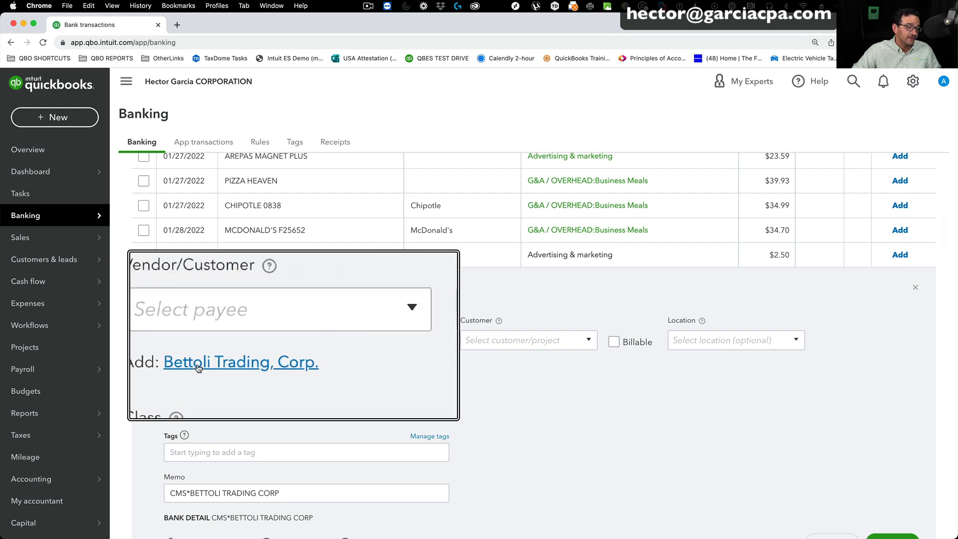
left_click(240, 361)
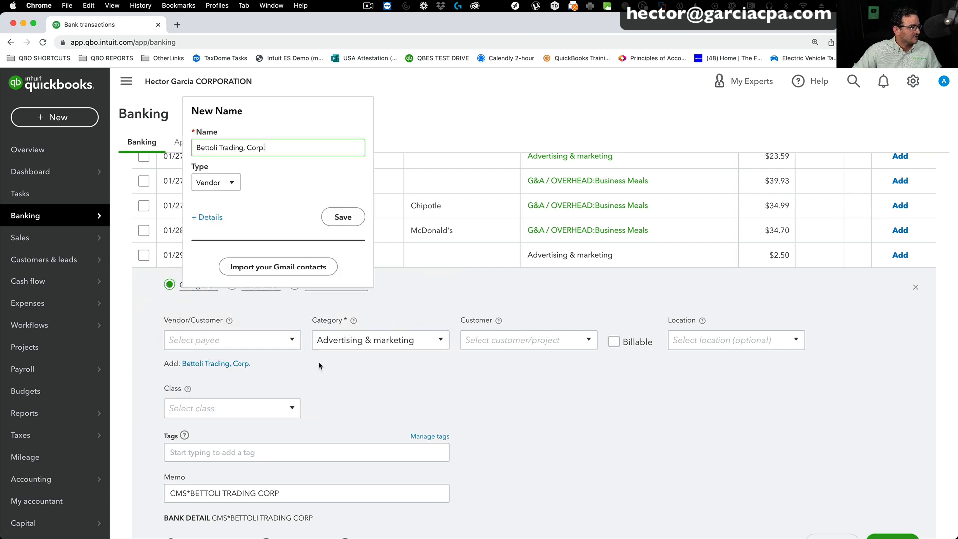
left_click(343, 216)
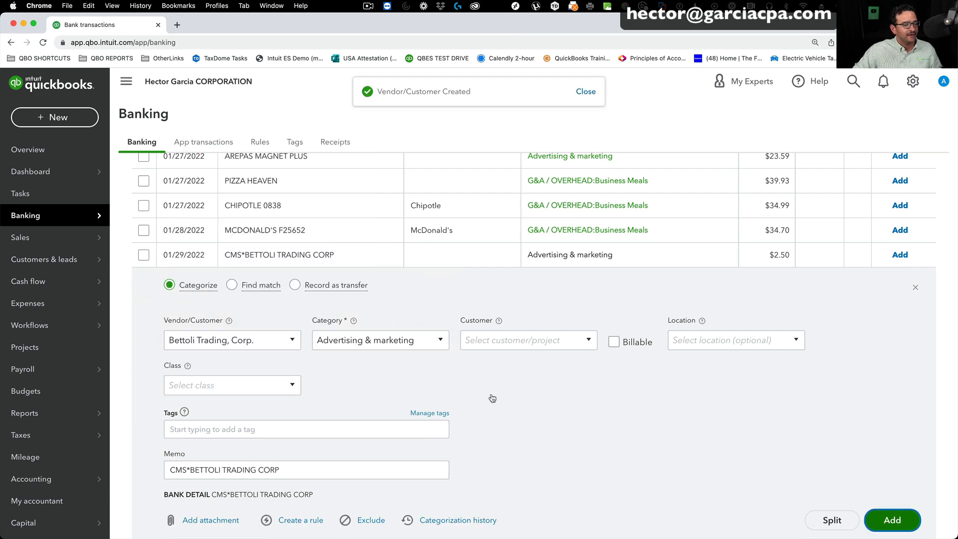
left_click(892, 520)
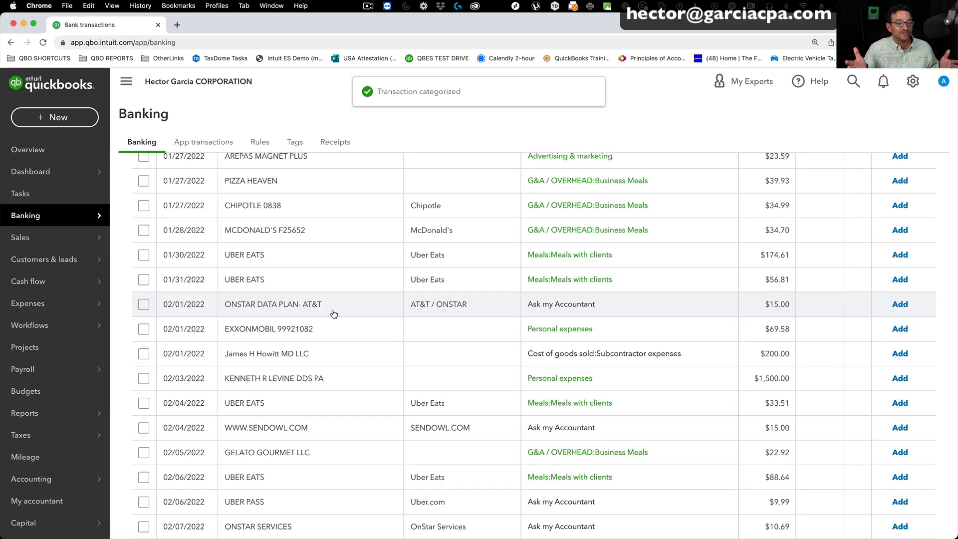